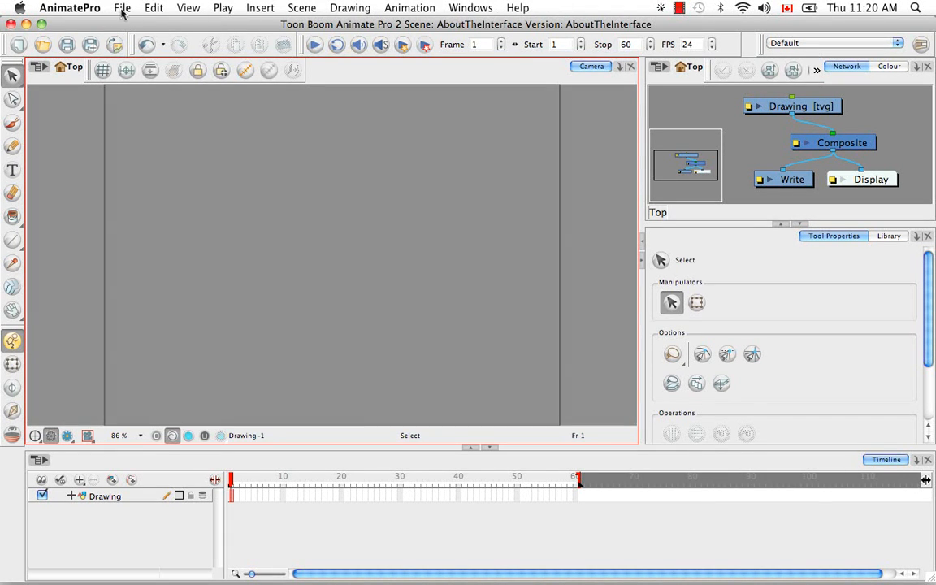
- Check the File menu, then show the add-view menu listing Camera, Drawing and Timeline
{"action": "left_click", "coordinate": [260, 7]}
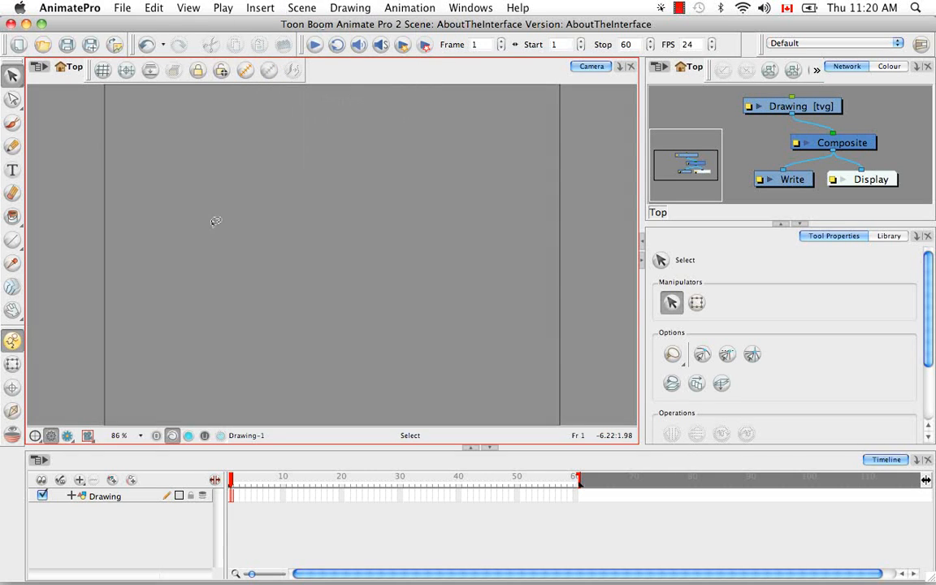
{"action": "mouse_move", "coordinate": [155, 188]}
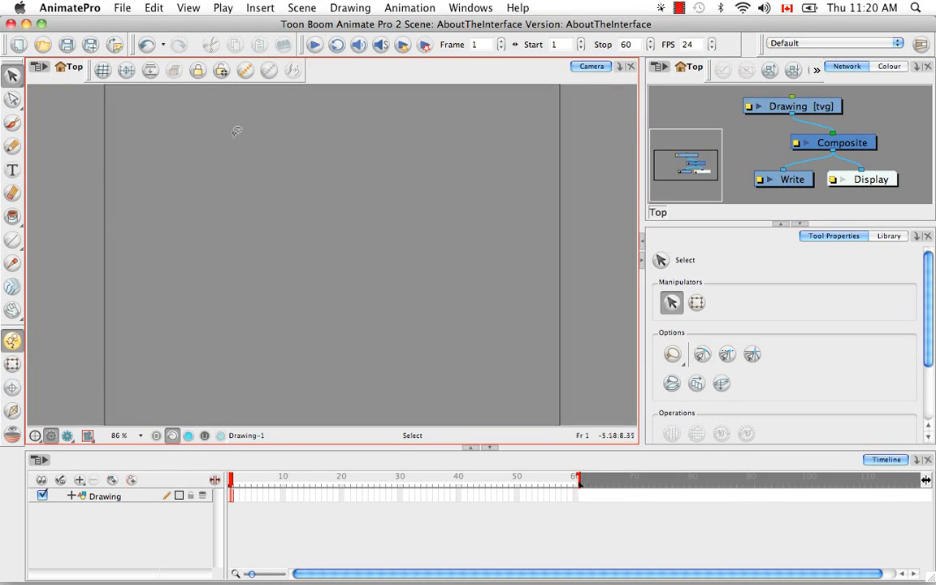
{"action": "left_click", "coordinate": [122, 8]}
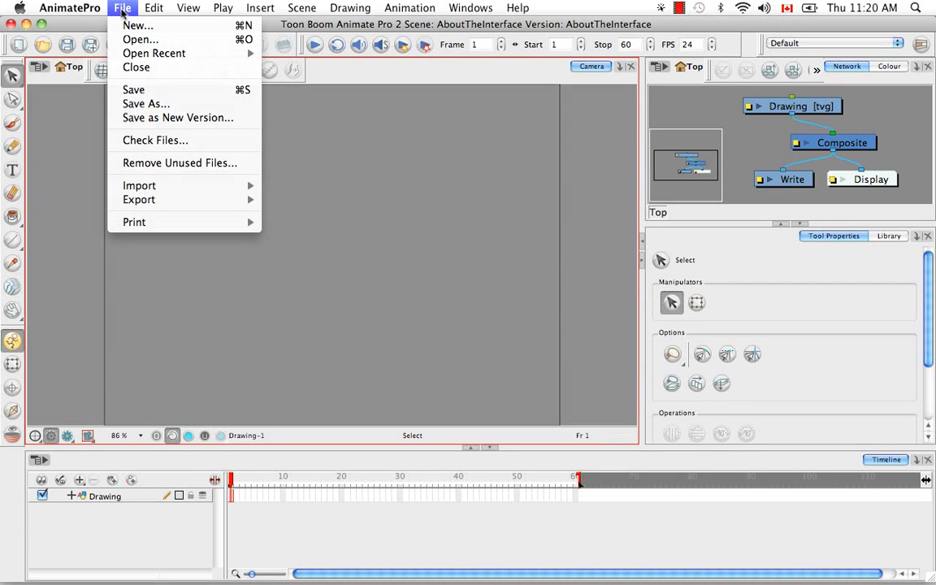
{"action": "mouse_move", "coordinate": [179, 36]}
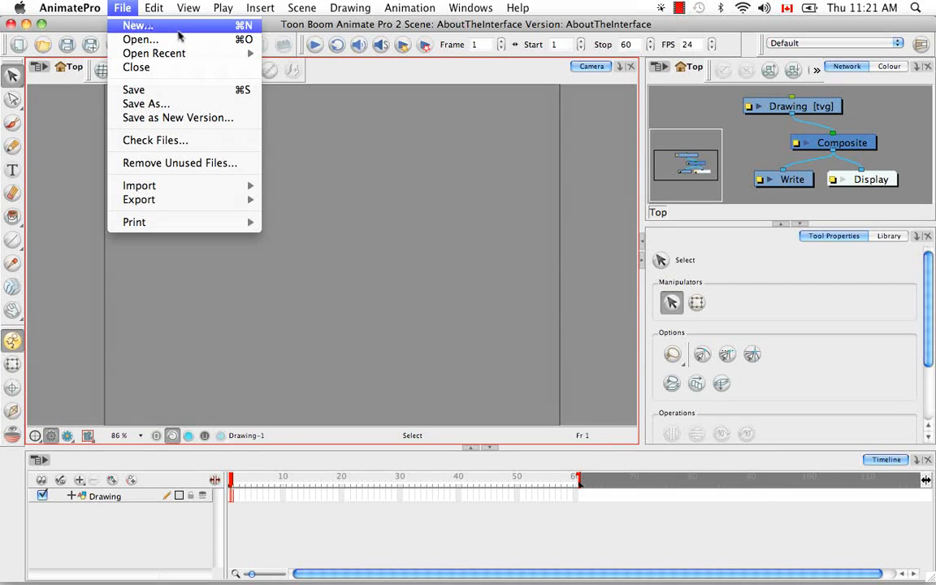
{"action": "mouse_move", "coordinate": [189, 132]}
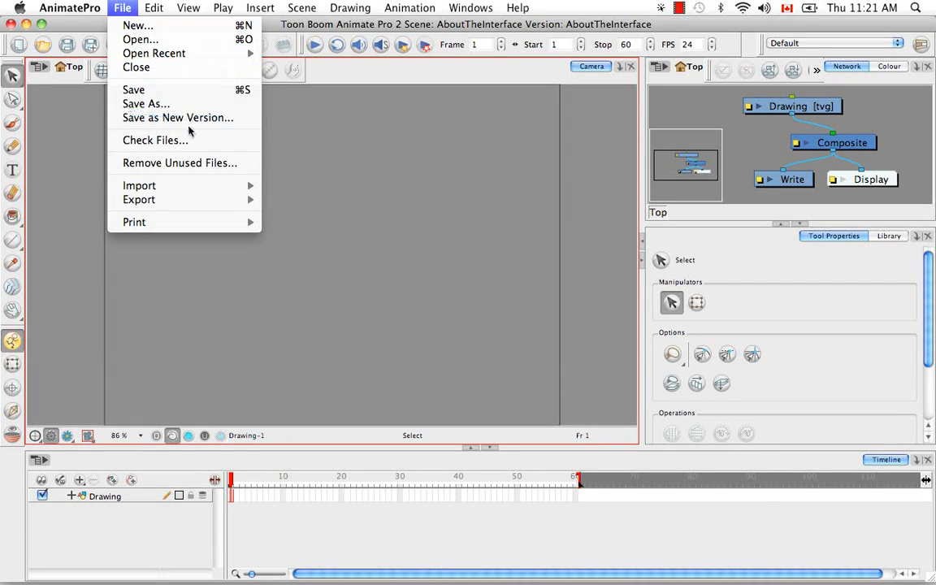
{"action": "mouse_move", "coordinate": [134, 222]}
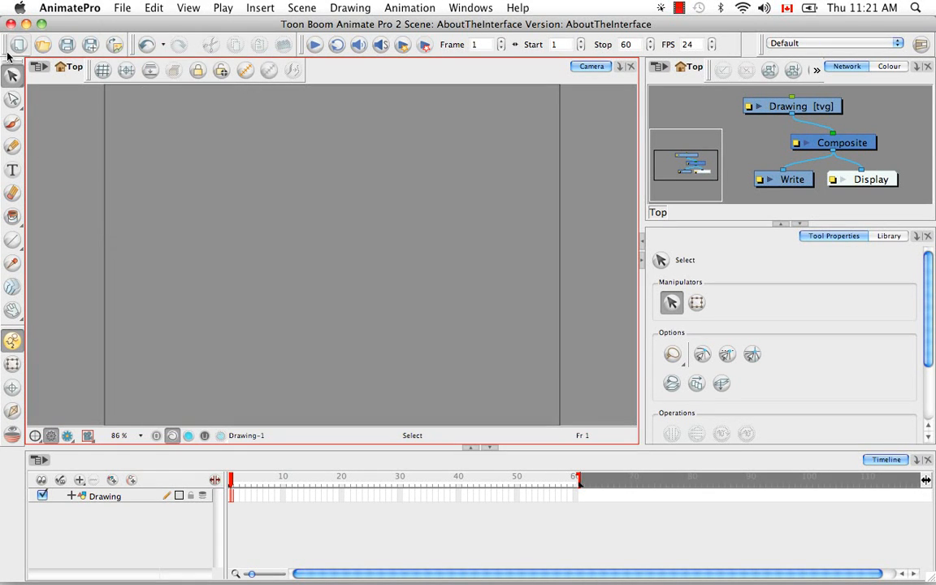
{"action": "mouse_move", "coordinate": [63, 129]}
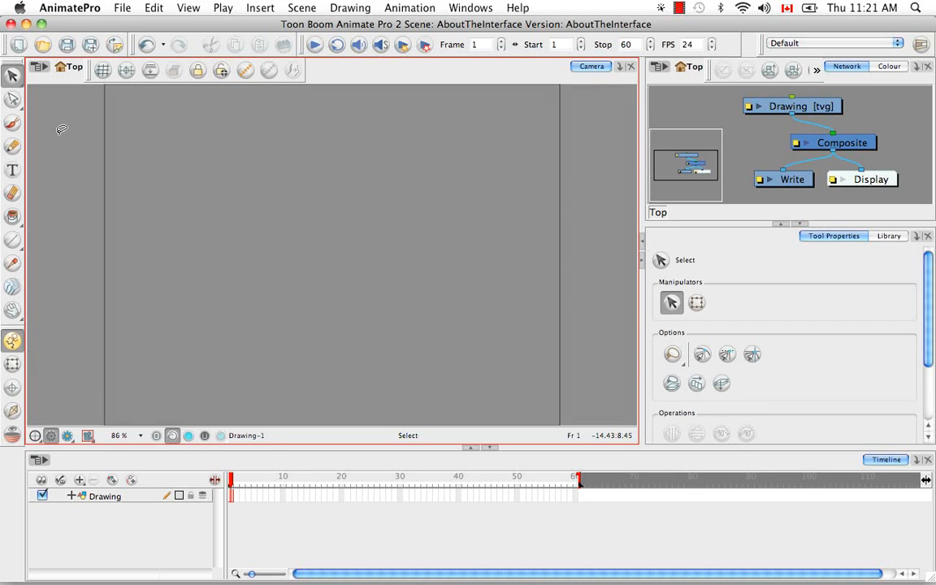
{"action": "mouse_move", "coordinate": [73, 124]}
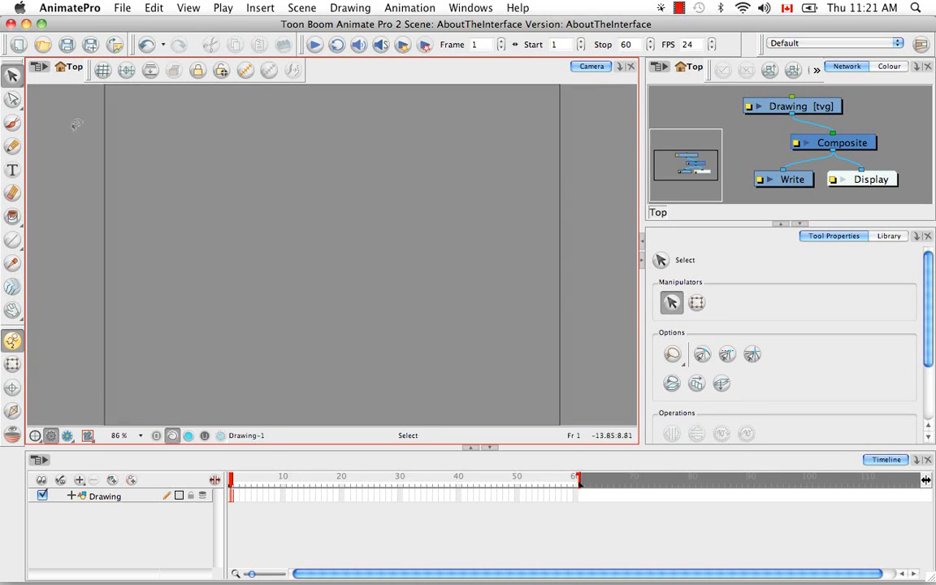
{"action": "mouse_move", "coordinate": [458, 180]}
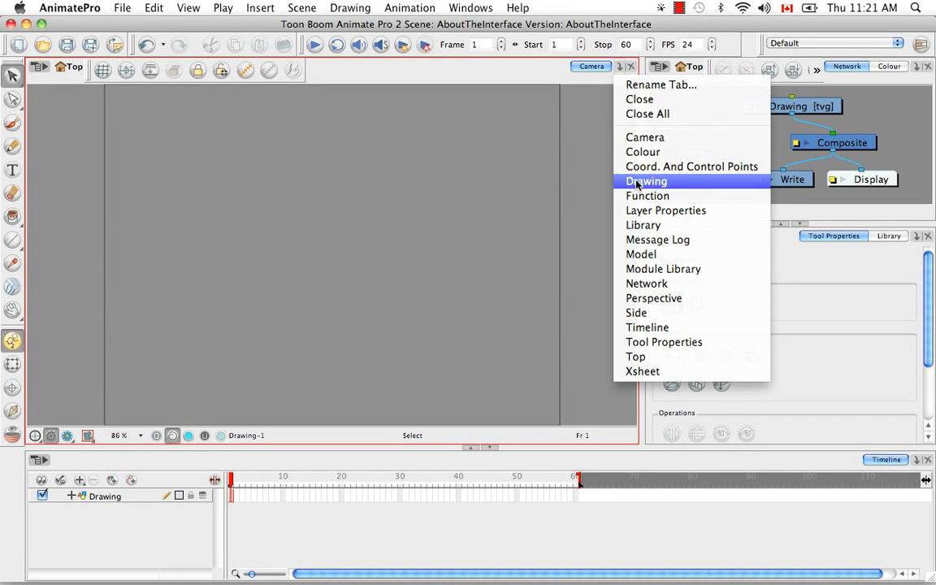
- Add a Drawing view beside Camera, then browse the Drawing commands menu
{"action": "left_click", "coordinate": [646, 181]}
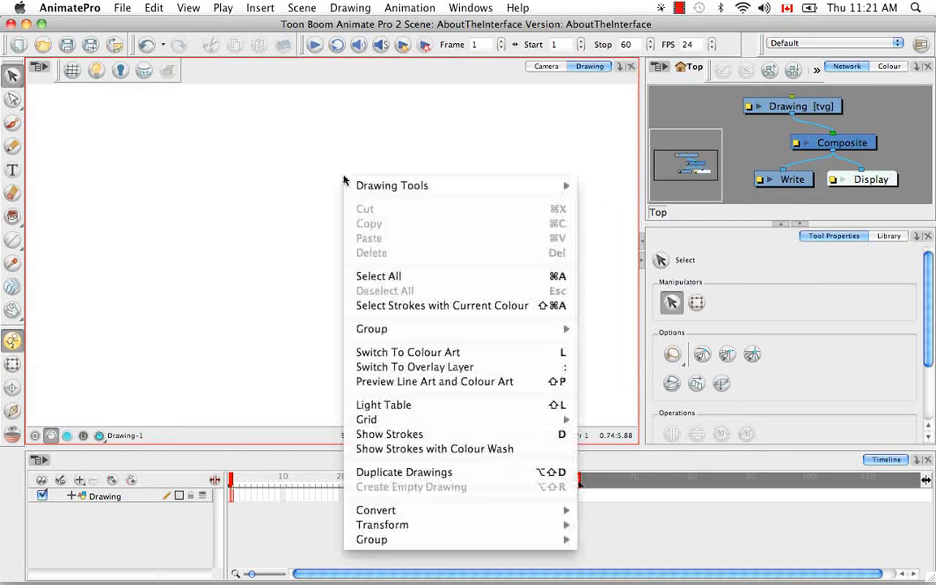
{"action": "mouse_move", "coordinate": [392, 186]}
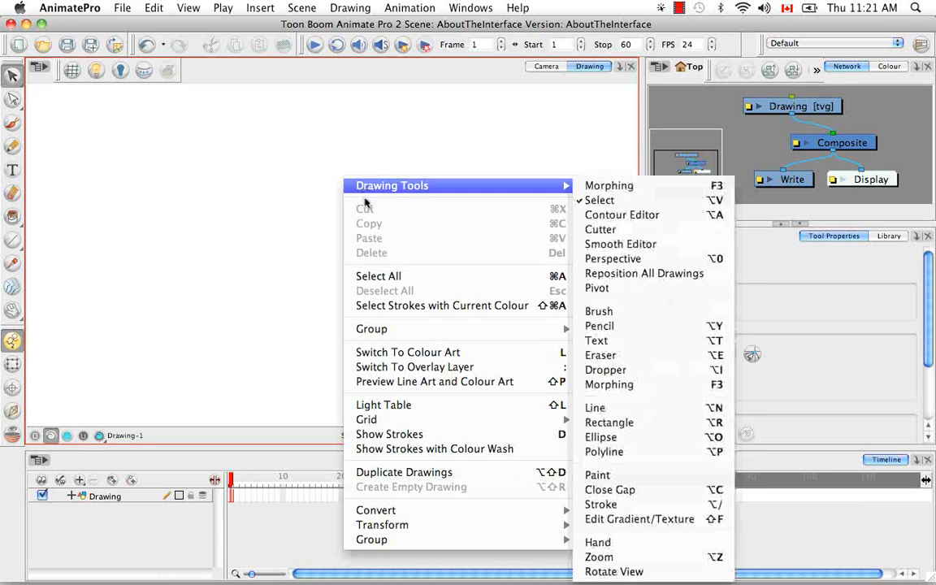
{"action": "left_click", "coordinate": [600, 200]}
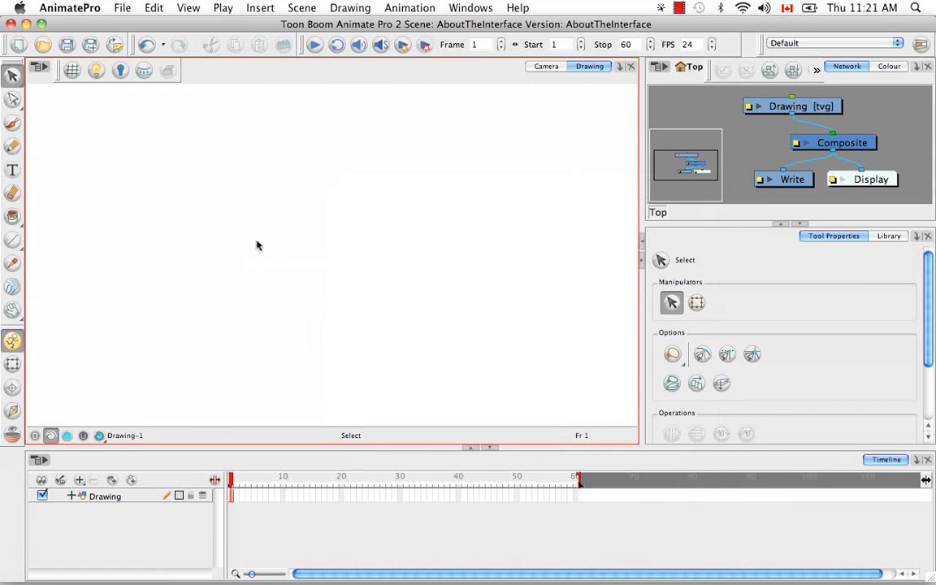
{"action": "left_click", "coordinate": [350, 8]}
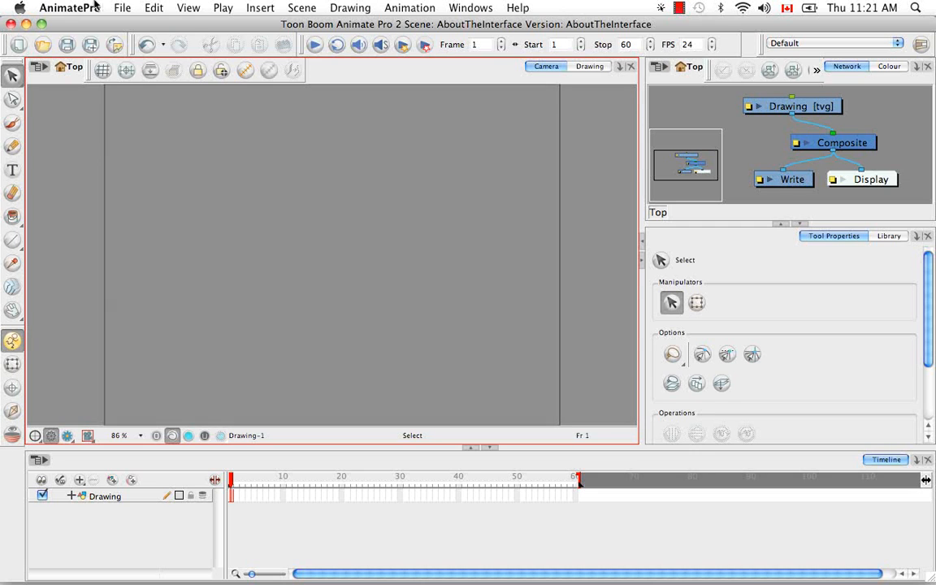
{"action": "left_click", "coordinate": [350, 7]}
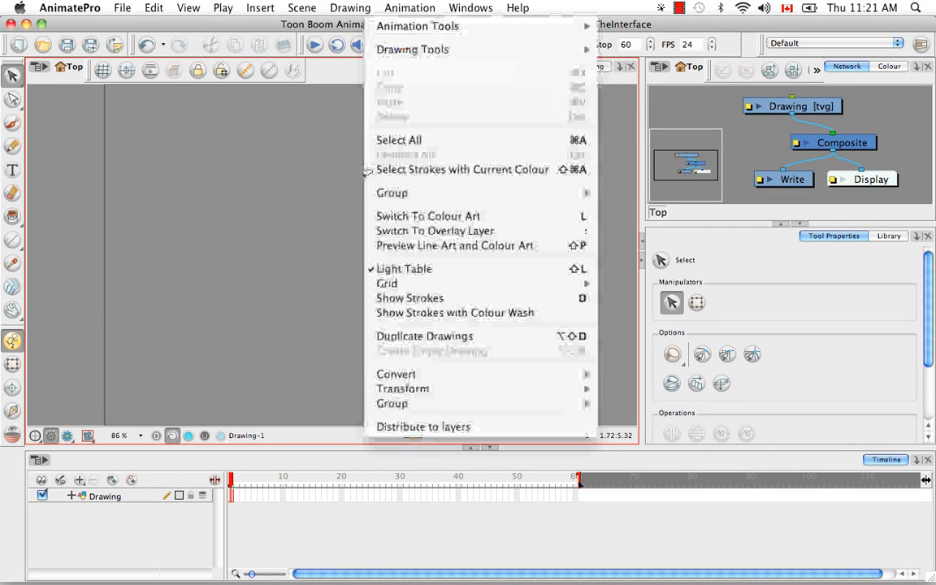
{"action": "mouse_move", "coordinate": [453, 169]}
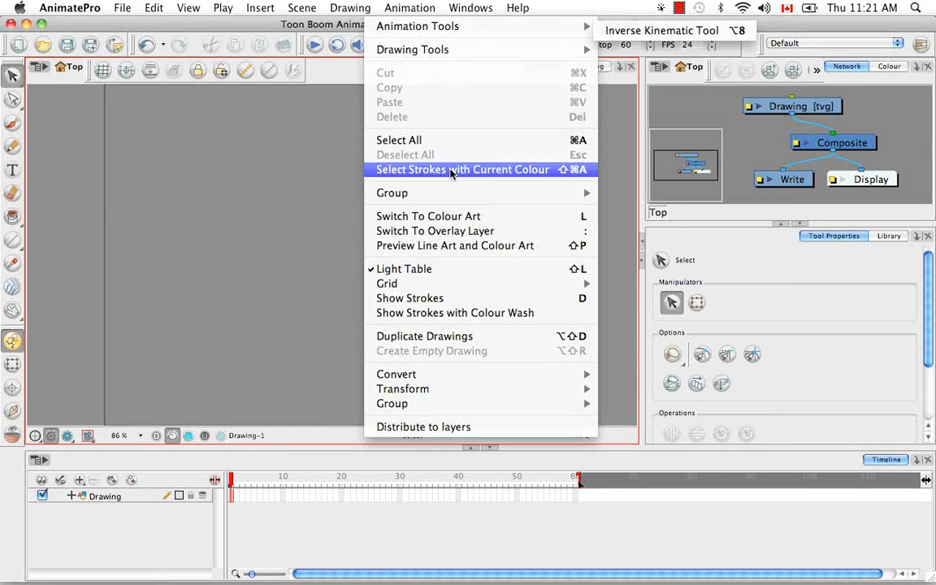
{"action": "mouse_move", "coordinate": [458, 418]}
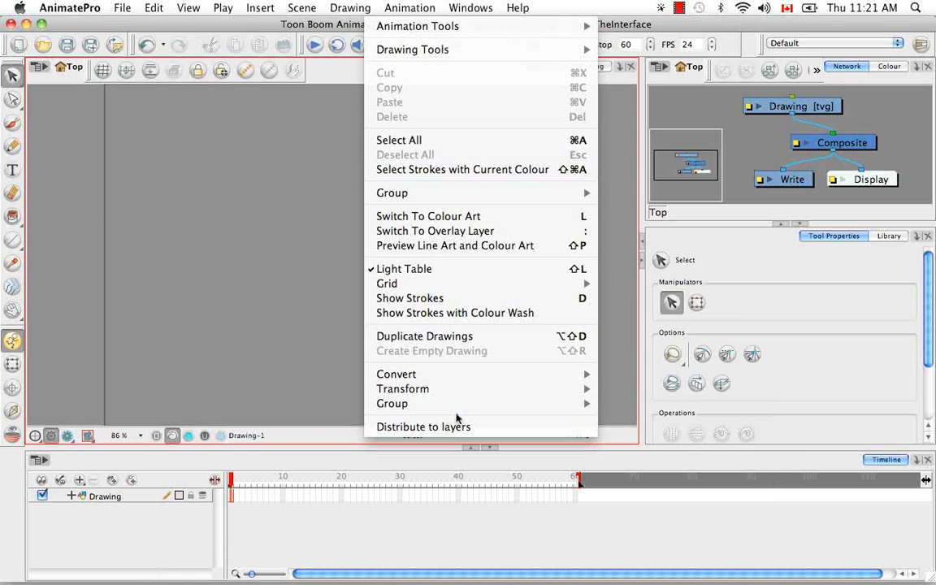
{"action": "mouse_move", "coordinate": [285, 331]}
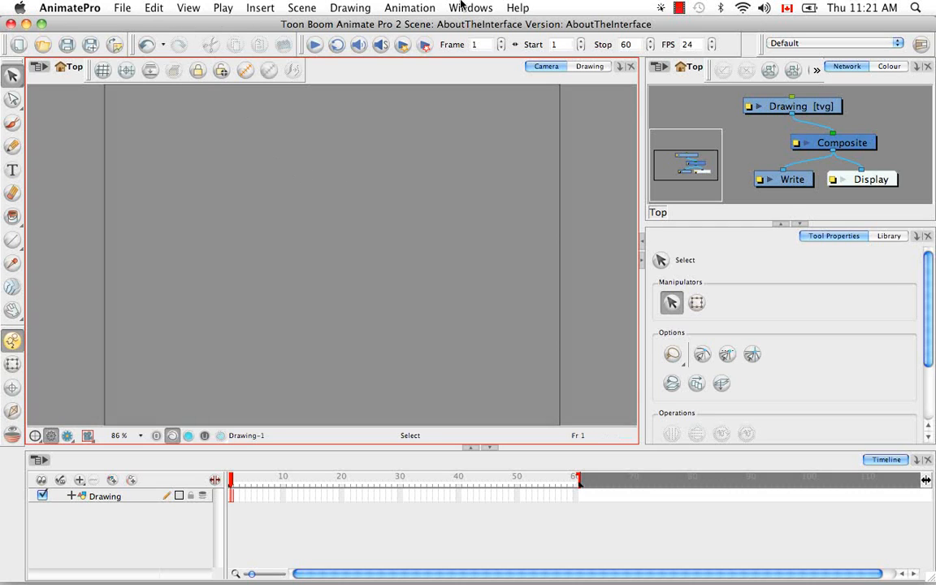
{"action": "mouse_move", "coordinate": [443, 169]}
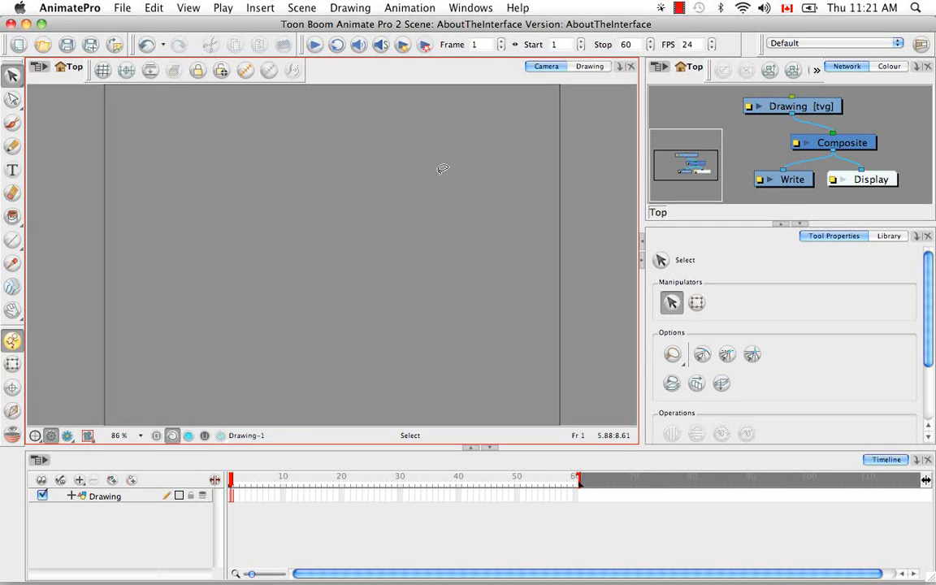
{"action": "mouse_move", "coordinate": [441, 173]}
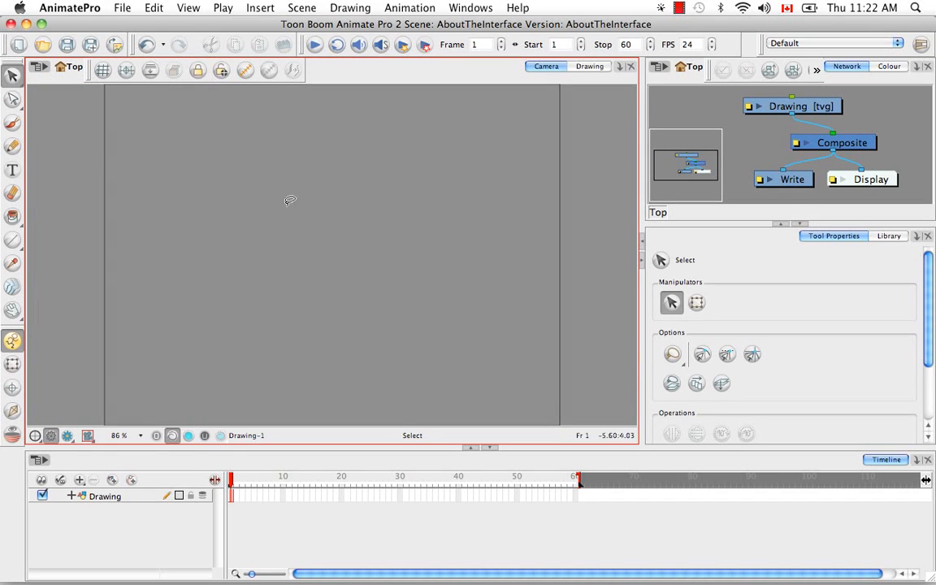
{"action": "mouse_move", "coordinate": [547, 307]}
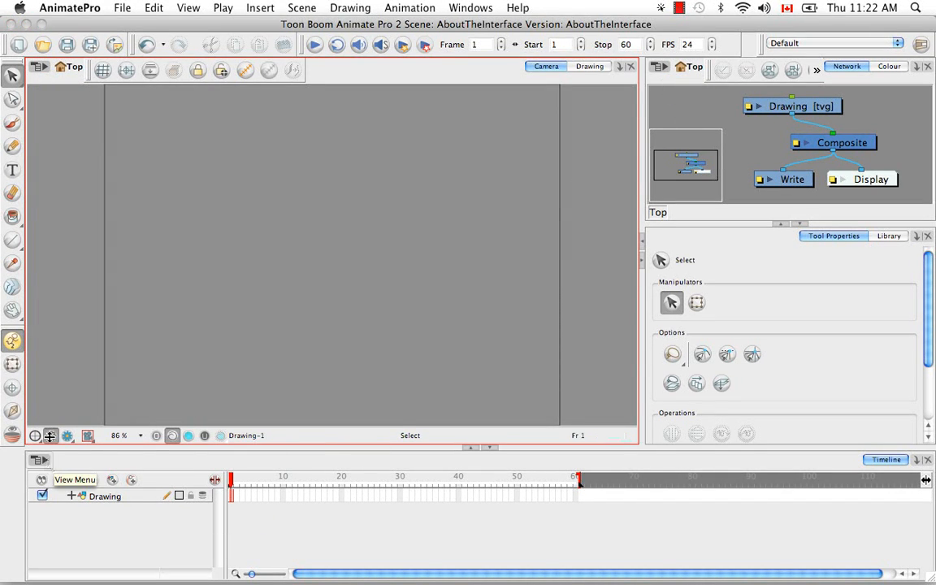
{"action": "left_click", "coordinate": [39, 67]}
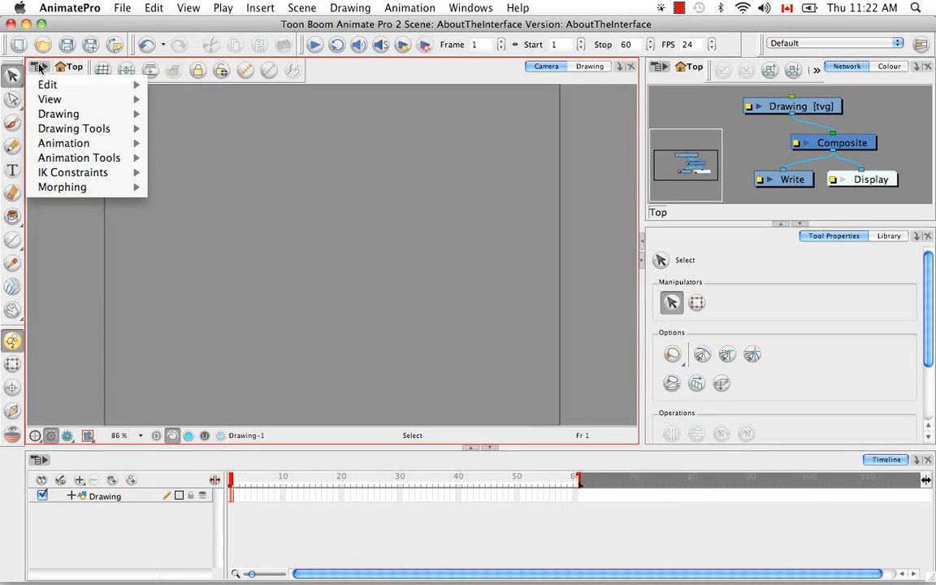
{"action": "left_click", "coordinate": [50, 99]}
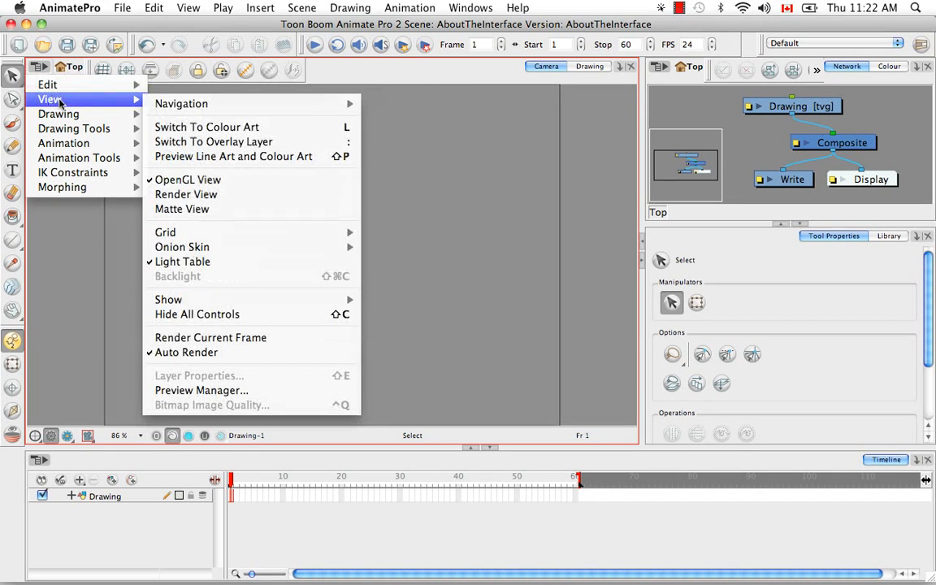
{"action": "left_click", "coordinate": [58, 114]}
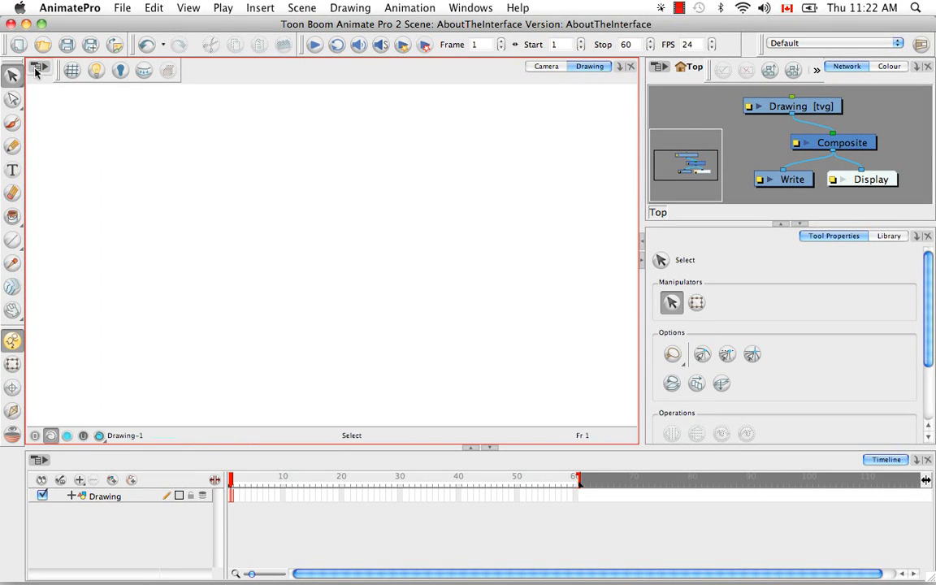
{"action": "left_click", "coordinate": [39, 69]}
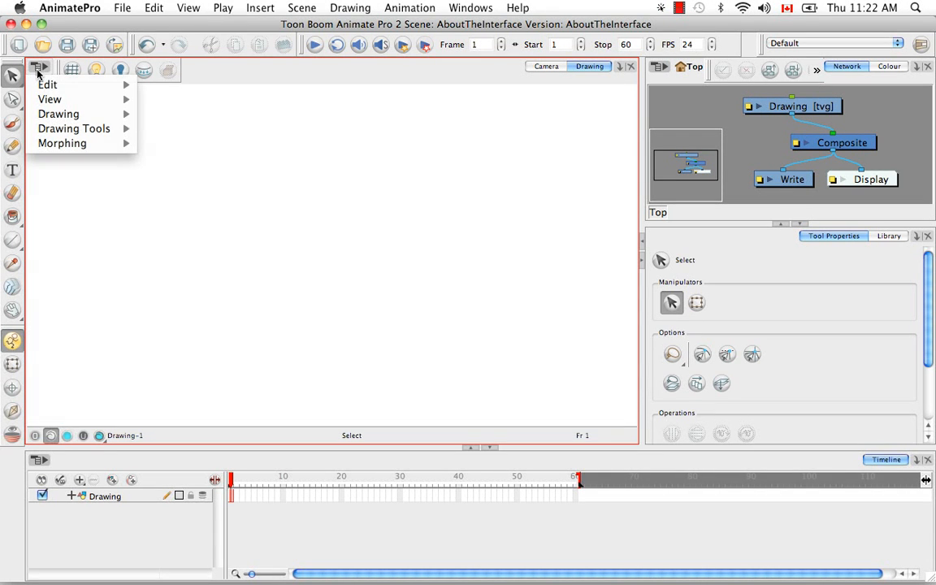
{"action": "left_click", "coordinate": [47, 84]}
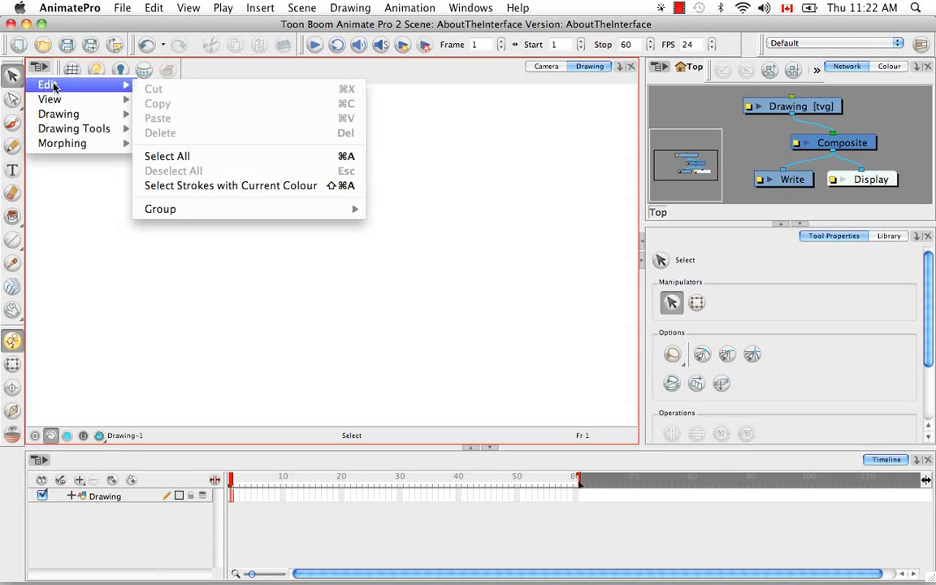
{"action": "left_click", "coordinate": [74, 129]}
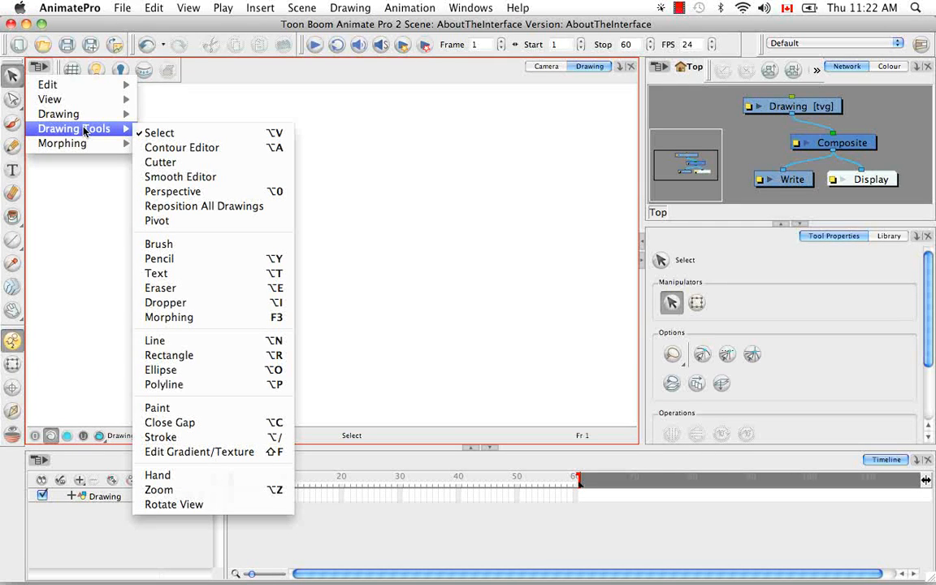
{"action": "left_click", "coordinate": [59, 114]}
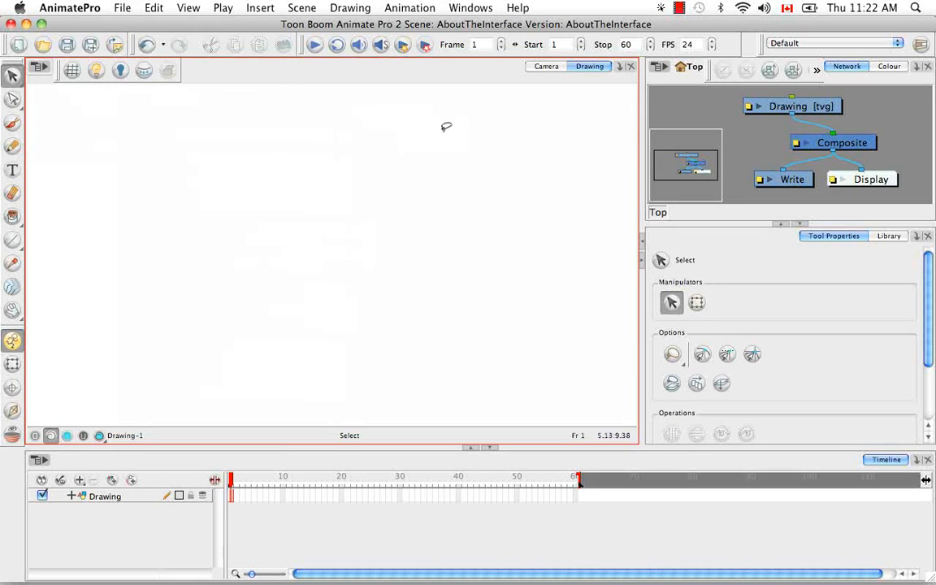
{"action": "mouse_move", "coordinate": [591, 97]}
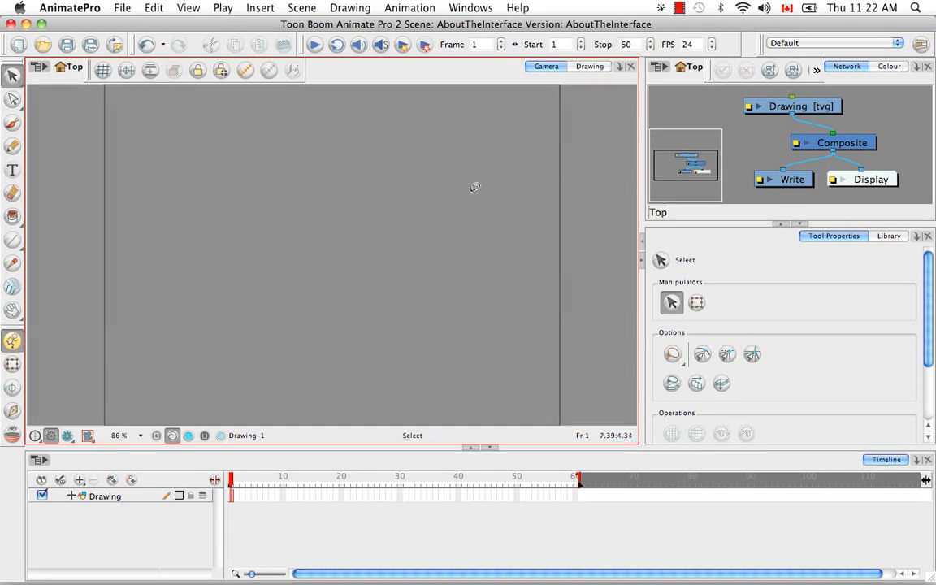
{"action": "mouse_move", "coordinate": [122, 215]}
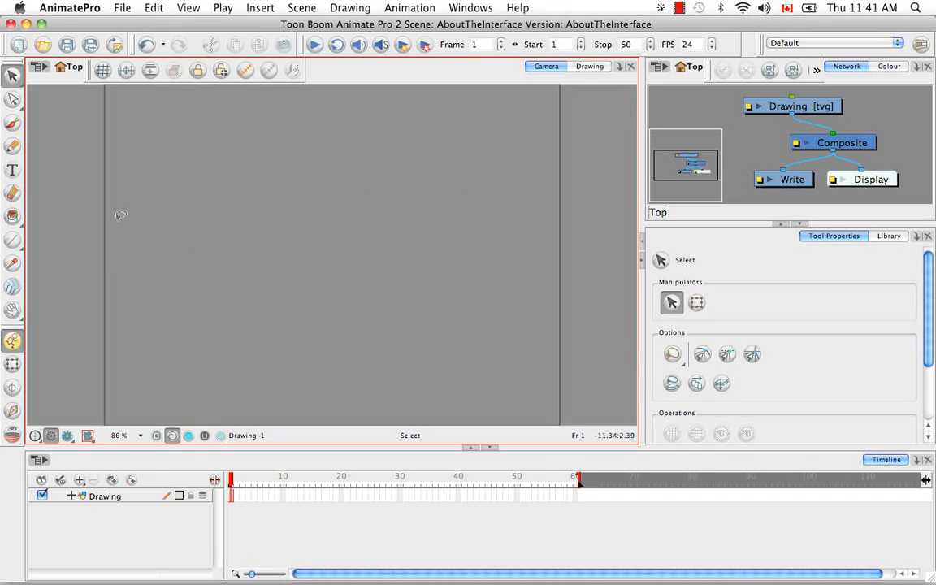
{"action": "mouse_move", "coordinate": [122, 213]}
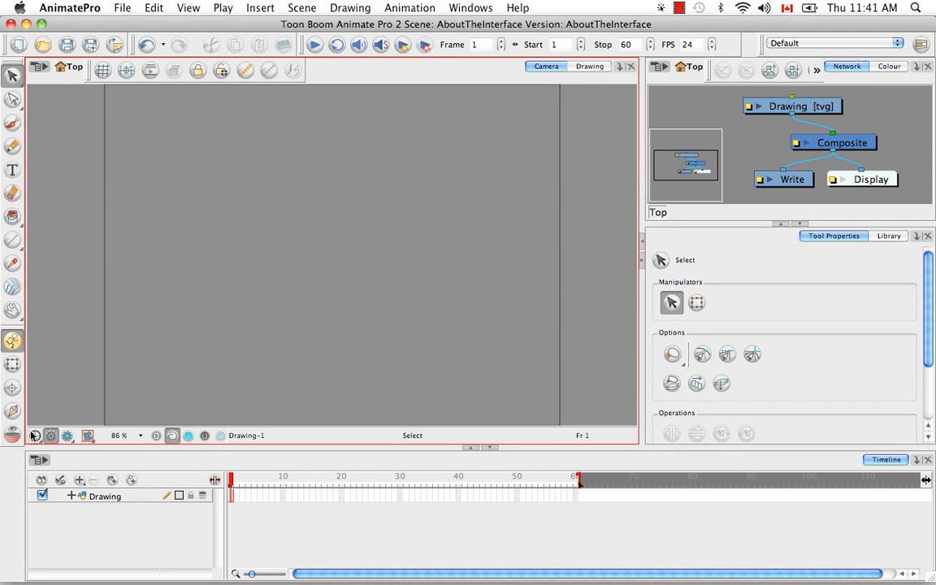
{"action": "mouse_move", "coordinate": [620, 438]}
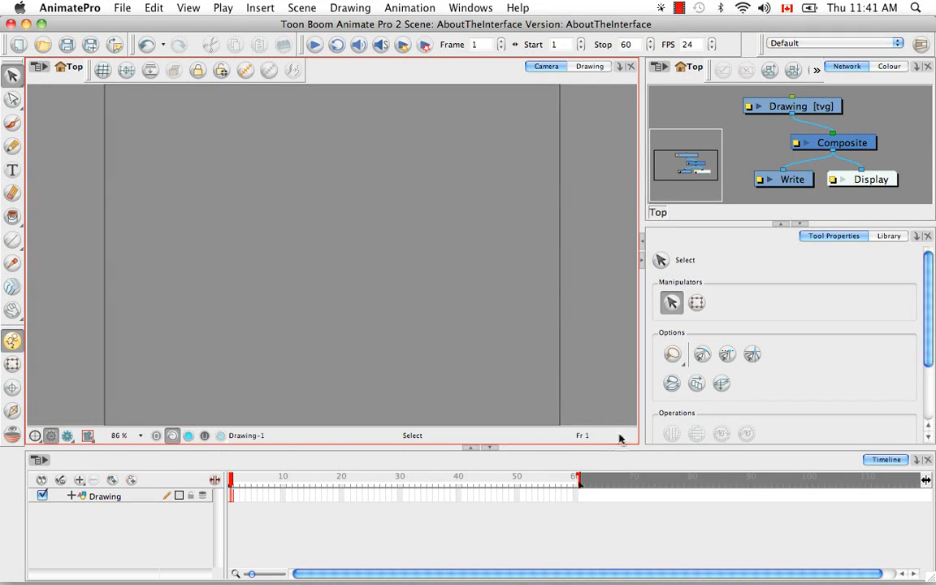
{"action": "mouse_move", "coordinate": [509, 61]}
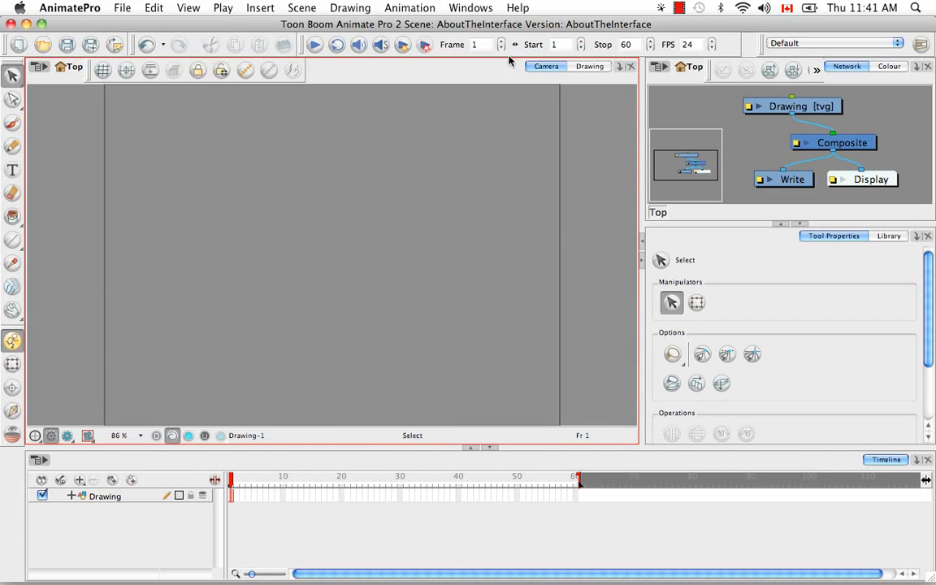
{"action": "mouse_move", "coordinate": [345, 263]}
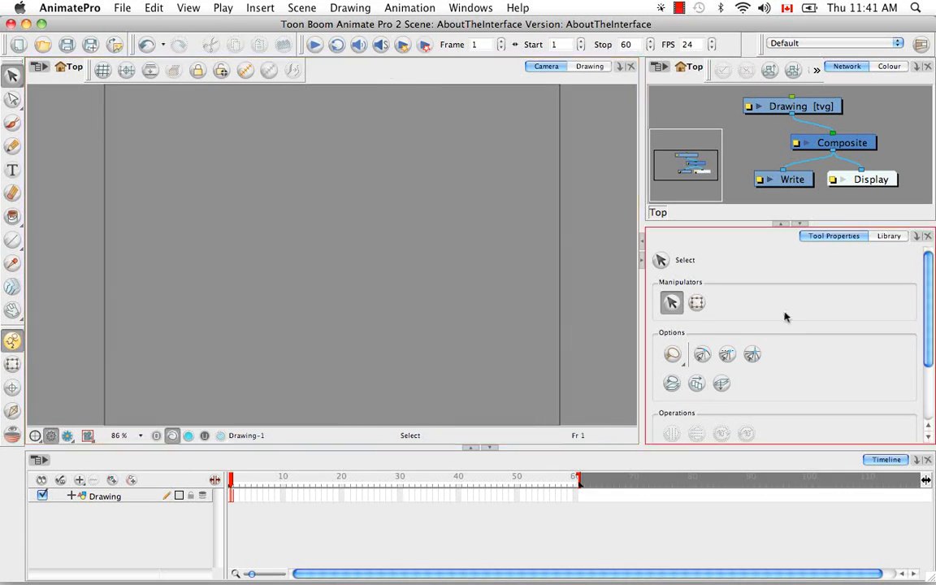
{"action": "mouse_move", "coordinate": [573, 520]}
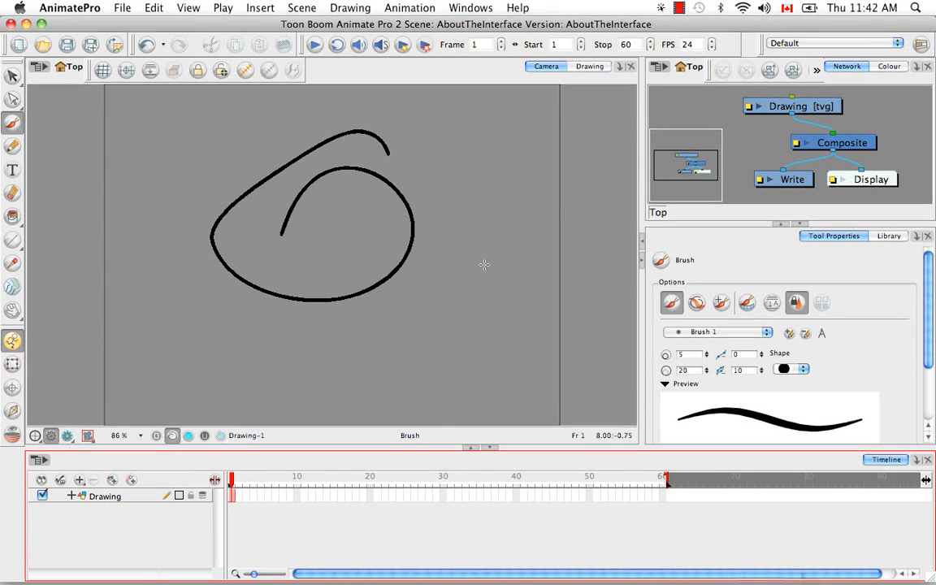
{"action": "mouse_move", "coordinate": [331, 442]}
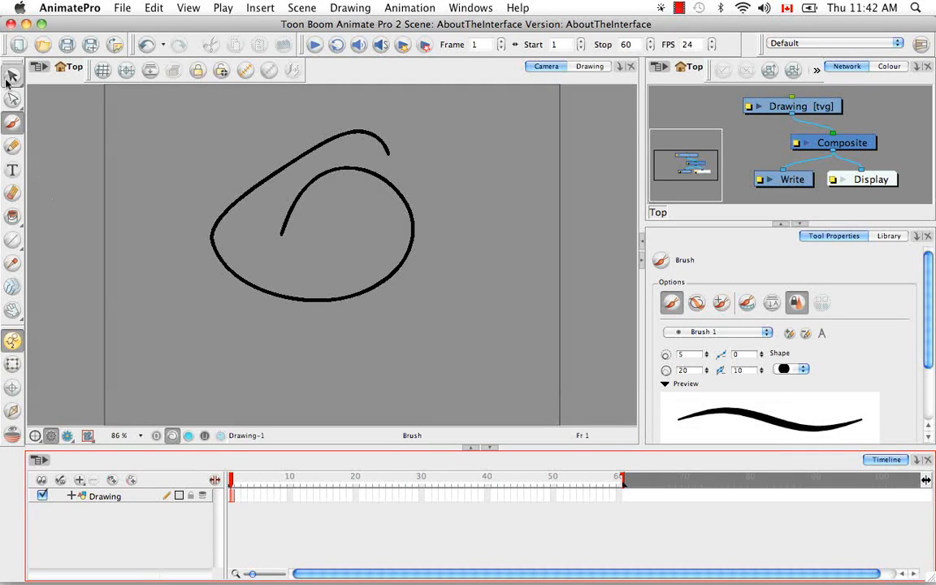
- Switch to the Select tool in the Tools toolbar
{"action": "left_click", "coordinate": [12, 75]}
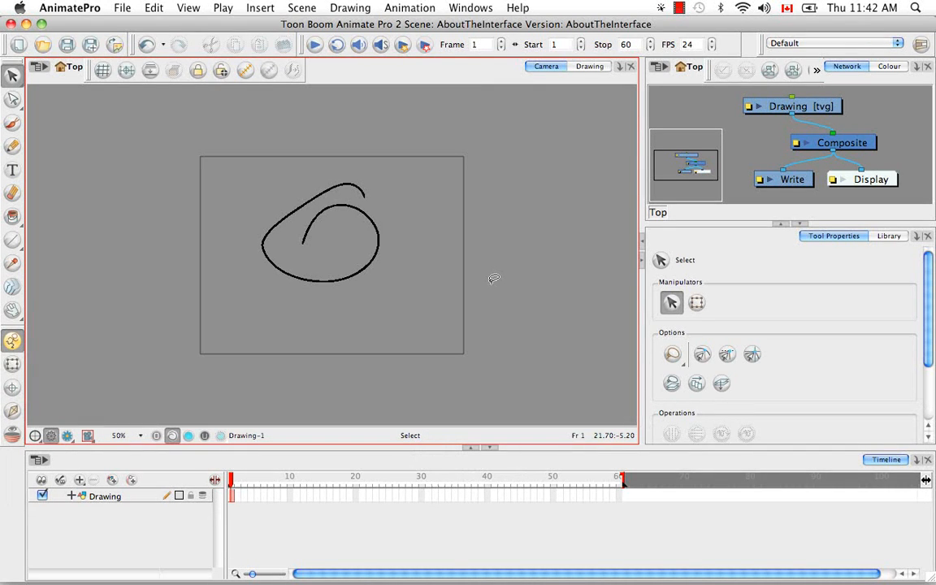
{"action": "mouse_move", "coordinate": [264, 102]}
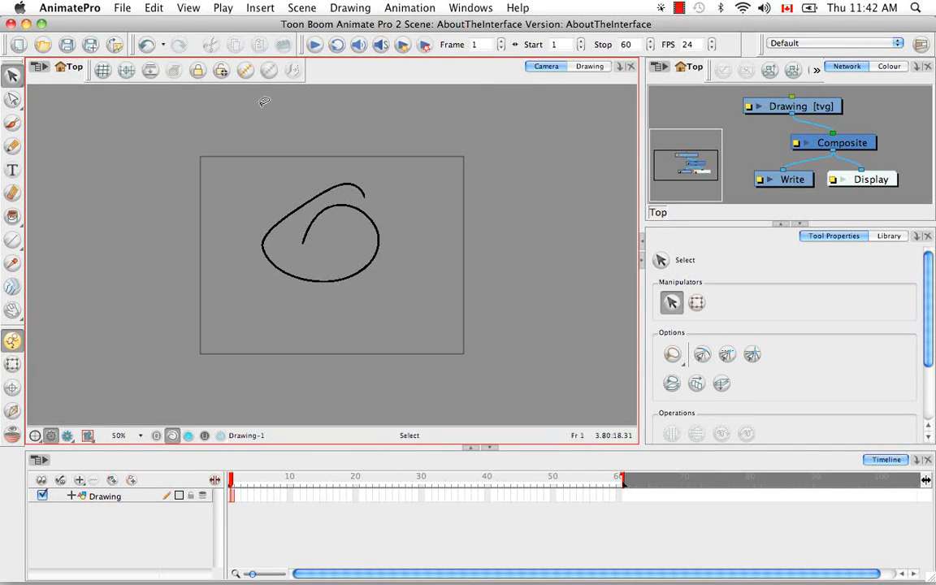
{"action": "mouse_move", "coordinate": [230, 346]}
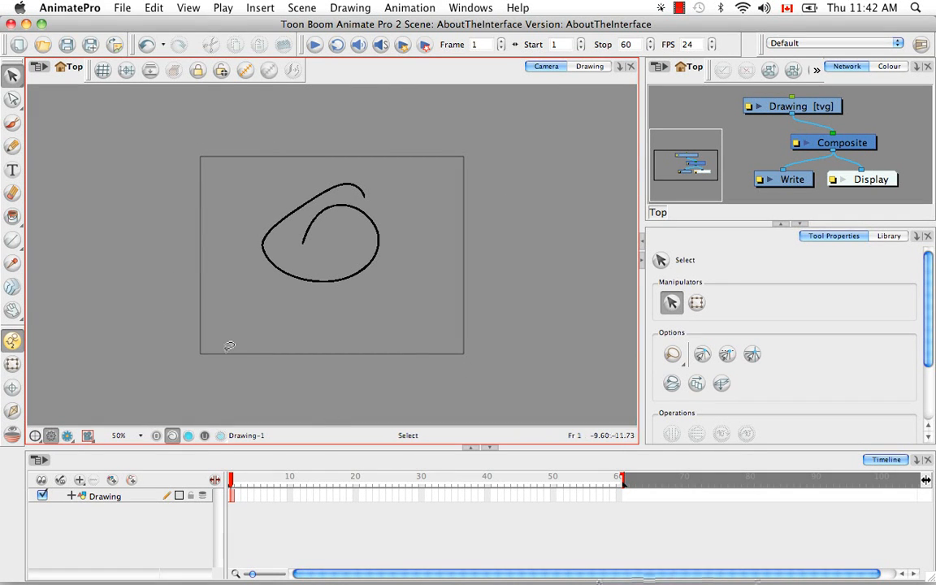
- Pan the Camera view with the Space-held Hand tool, moving the frame down and right
{"action": "key", "text": "space"}
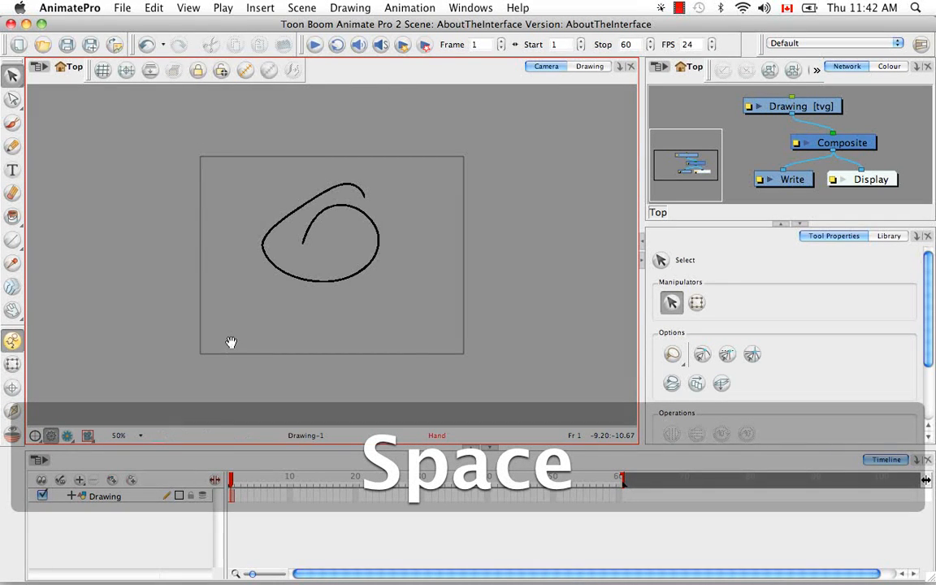
{"action": "left_click_drag", "start_coordinate": [231, 342], "coordinate": [124, 398]}
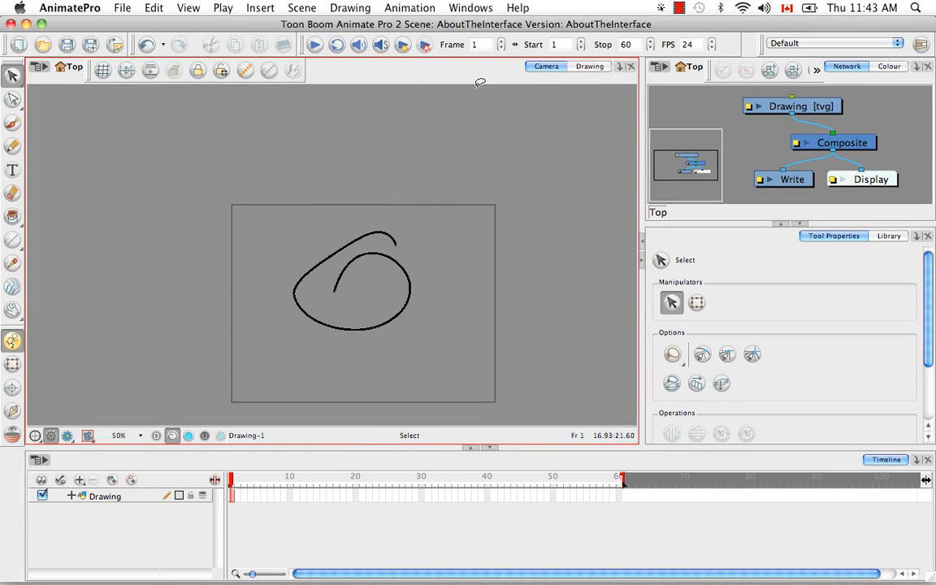
{"action": "mouse_move", "coordinate": [183, 212]}
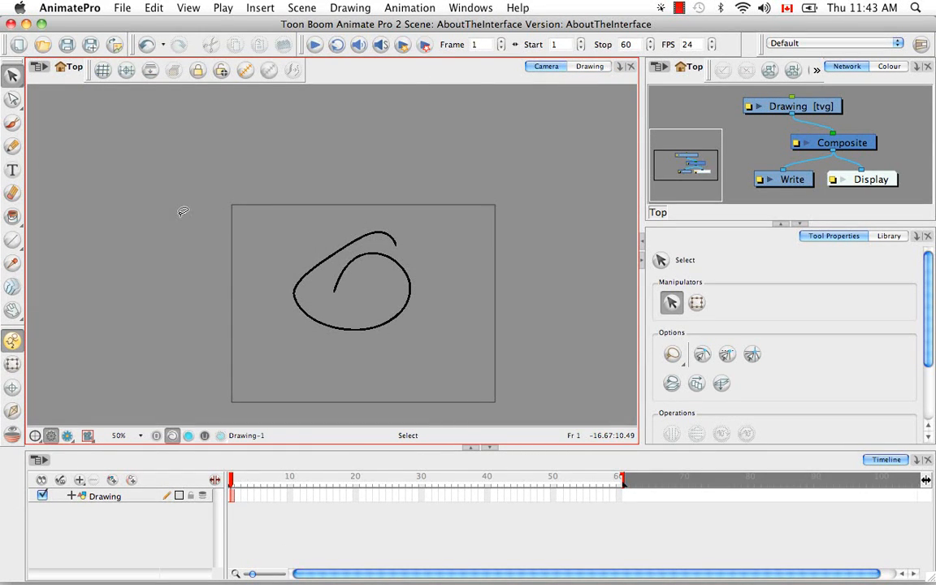
{"action": "mouse_move", "coordinate": [446, 160]}
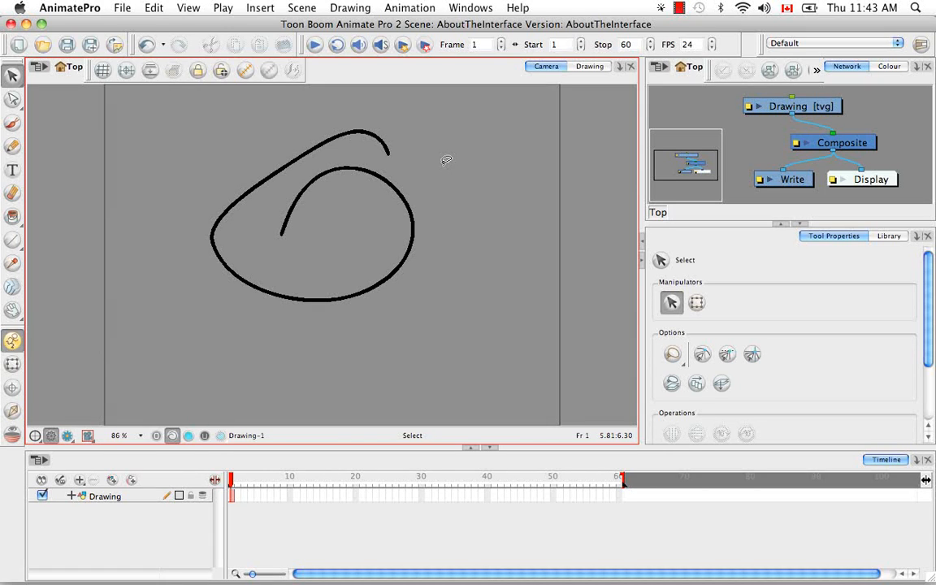
{"action": "mouse_move", "coordinate": [499, 343]}
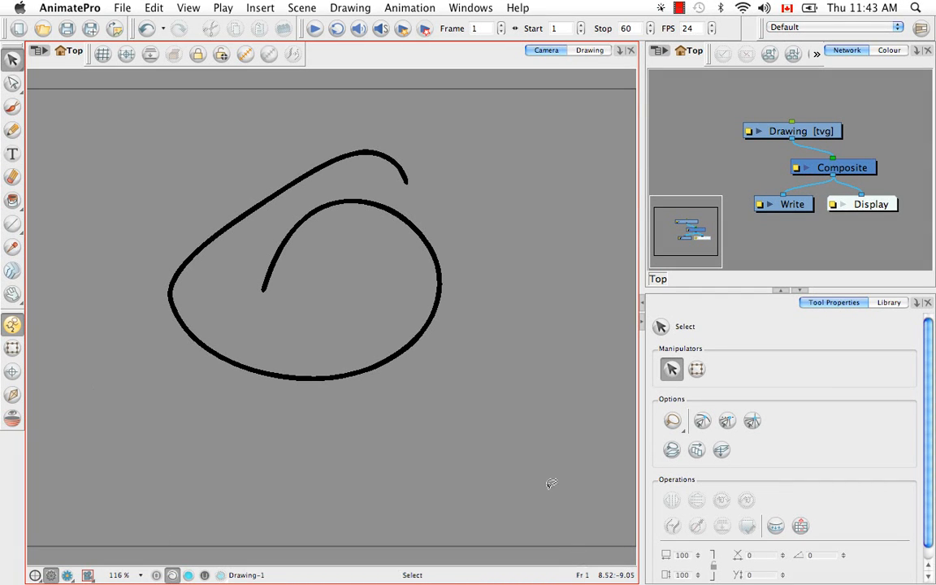
{"action": "mouse_move", "coordinate": [544, 399]}
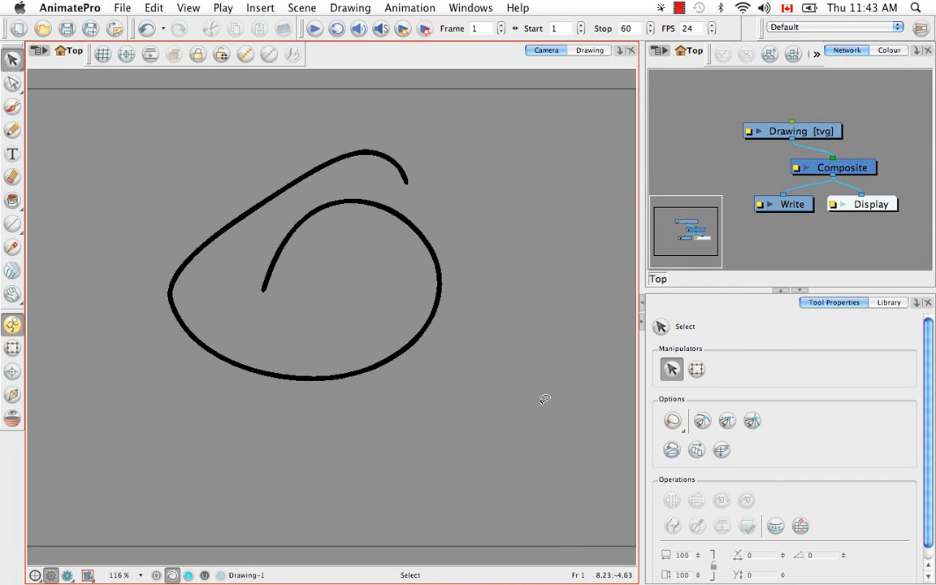
{"action": "mouse_move", "coordinate": [506, 305]}
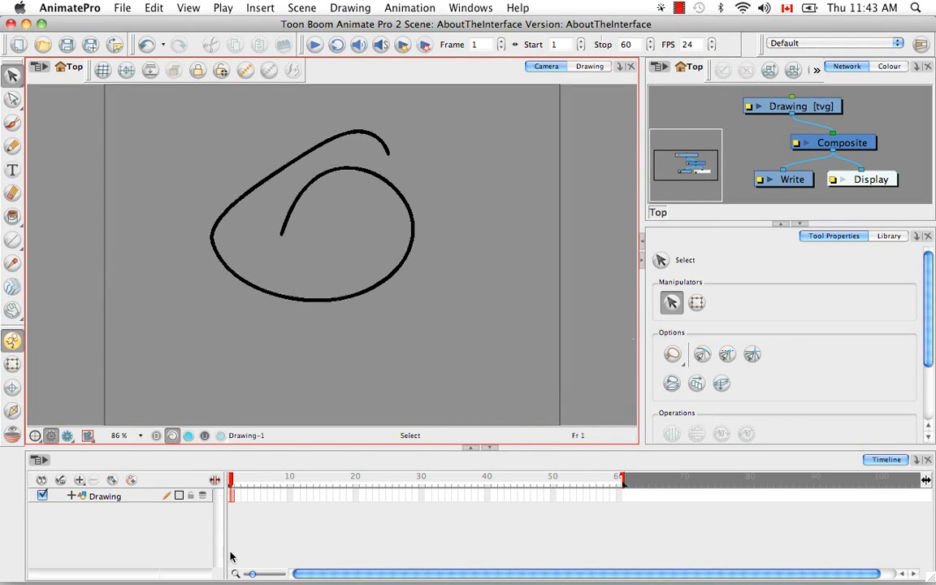
{"action": "mouse_move", "coordinate": [480, 287]}
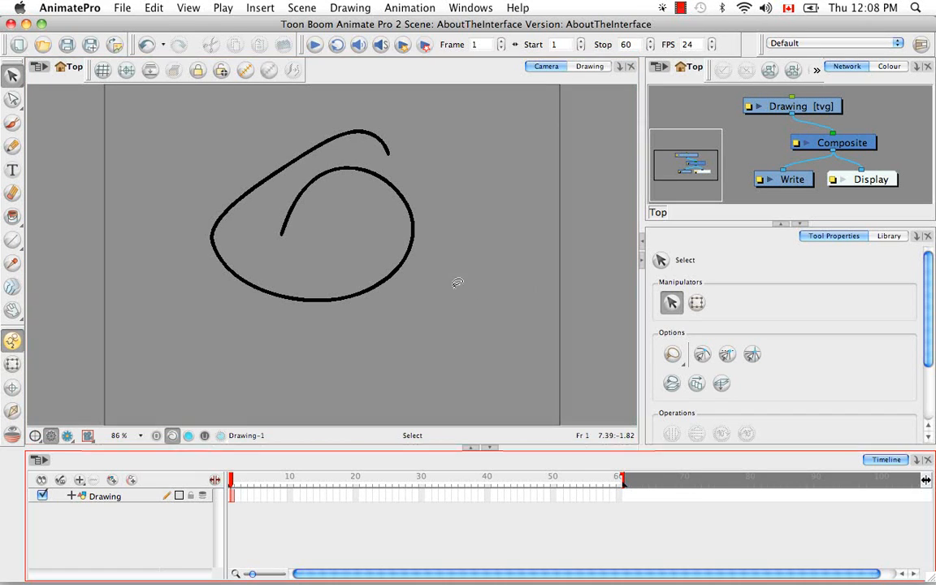
{"action": "mouse_move", "coordinate": [61, 38]}
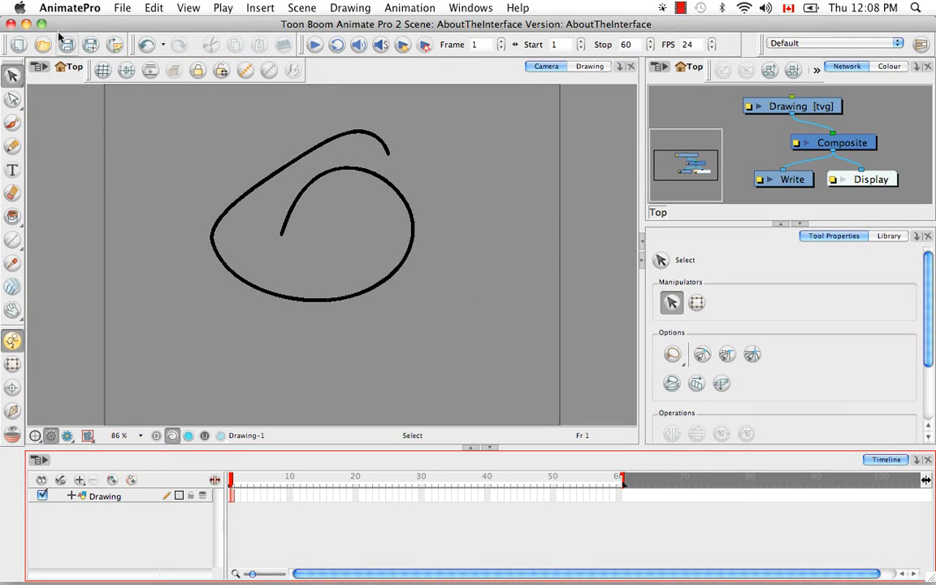
- Open AnimatePro > Preferences on the Shortcuts page showing the Adobe Flash set
{"action": "left_click", "coordinate": [69, 7]}
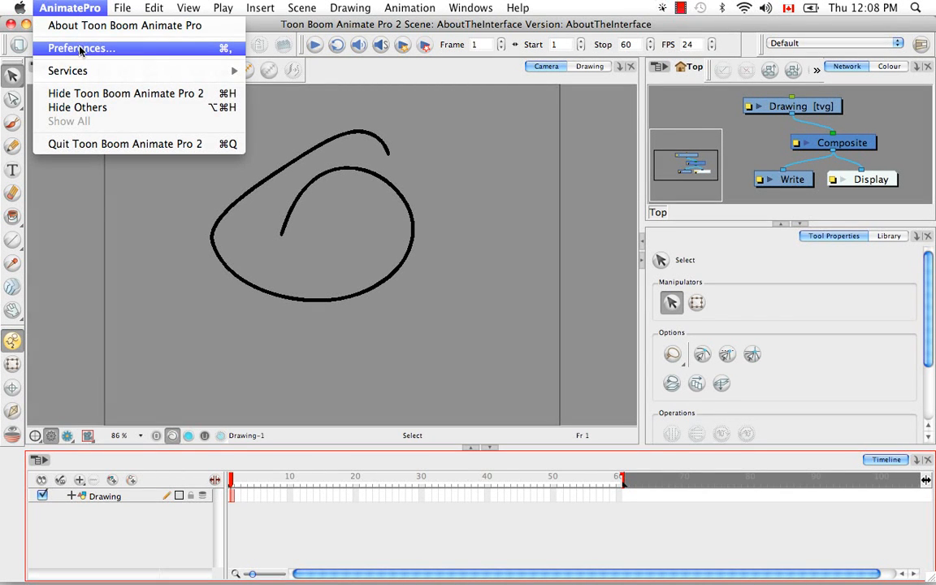
{"action": "left_click", "coordinate": [81, 48]}
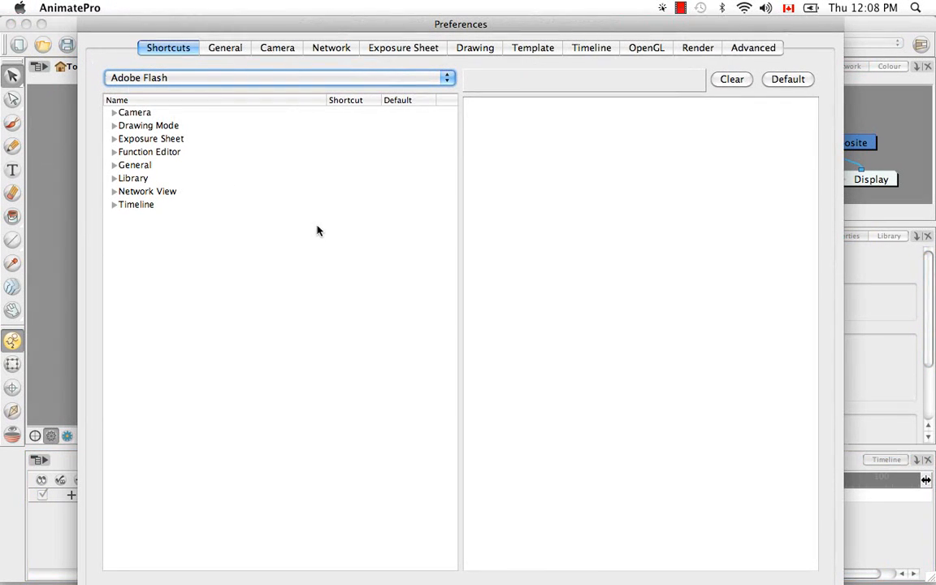
{"action": "mouse_move", "coordinate": [317, 227]}
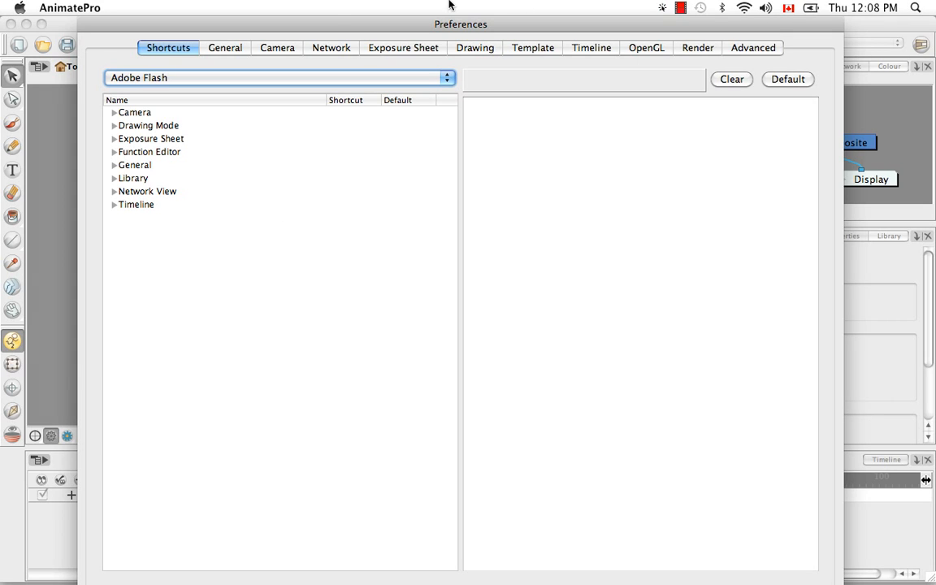
{"action": "mouse_move", "coordinate": [517, 183]}
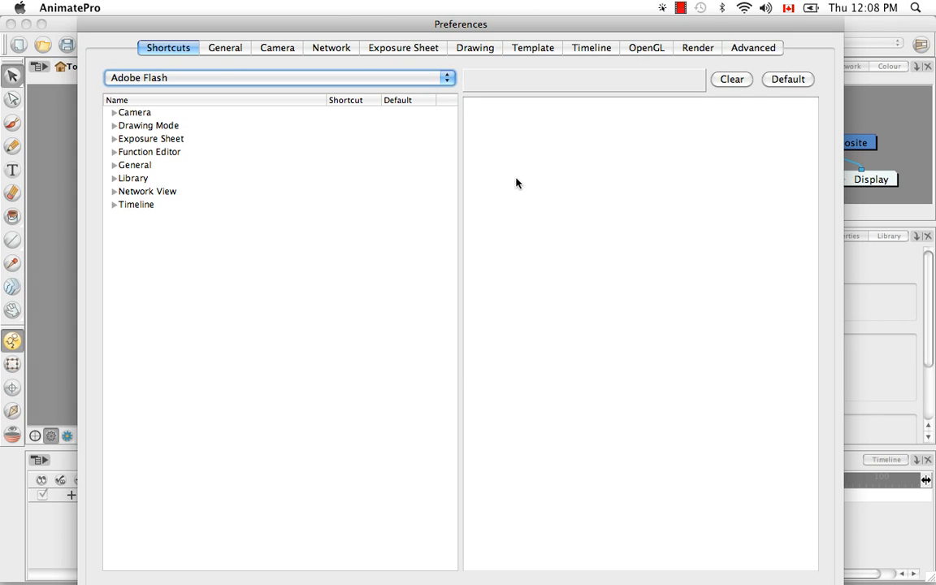
{"action": "mouse_move", "coordinate": [275, 190]}
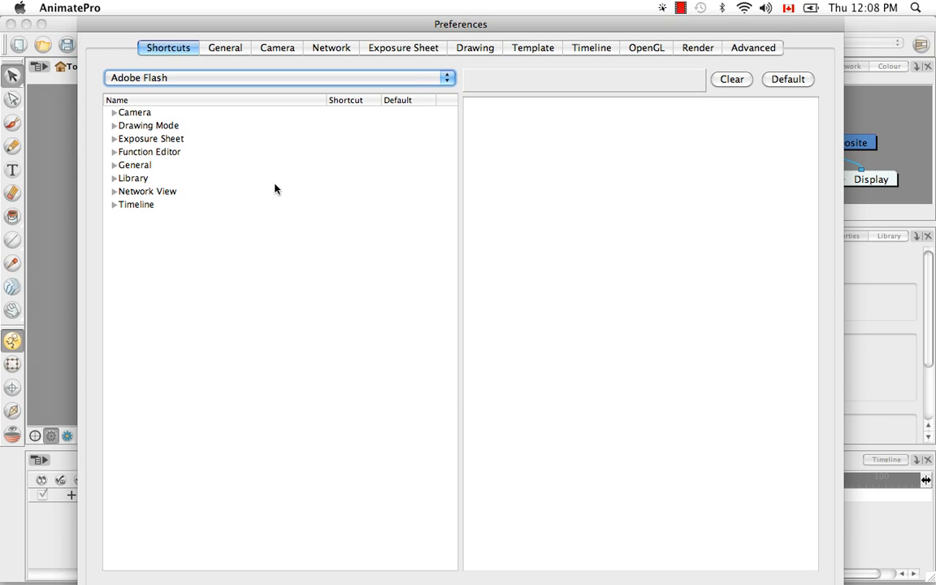
{"action": "mouse_move", "coordinate": [390, 188]}
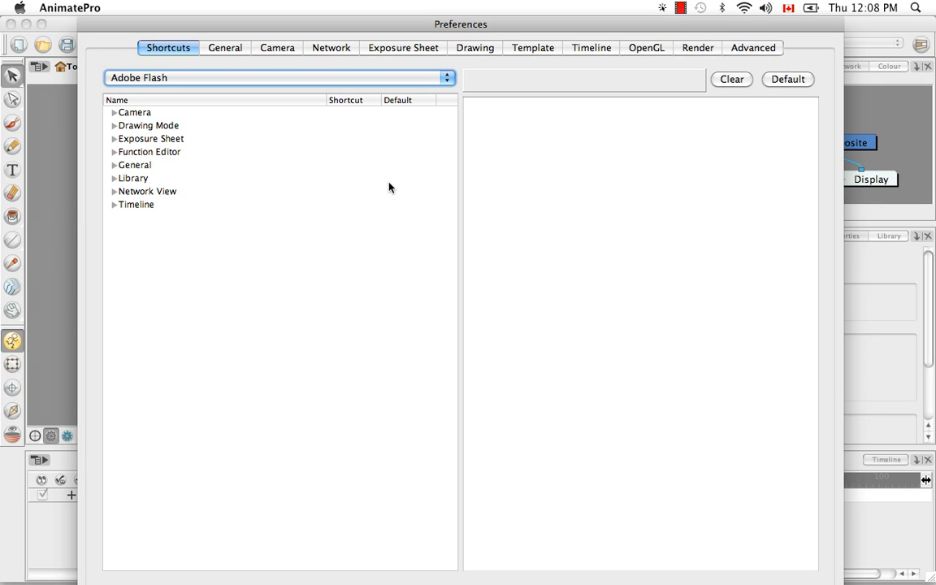
{"action": "mouse_move", "coordinate": [392, 226]}
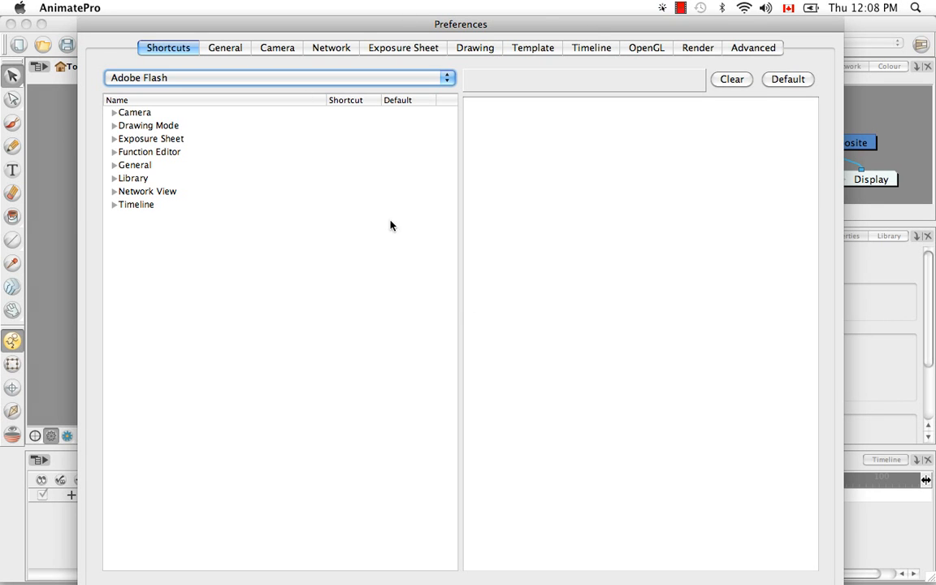
- Browse the Camera and Drawing preference pages, then show General with 50 undo levels
{"action": "left_click", "coordinate": [277, 47]}
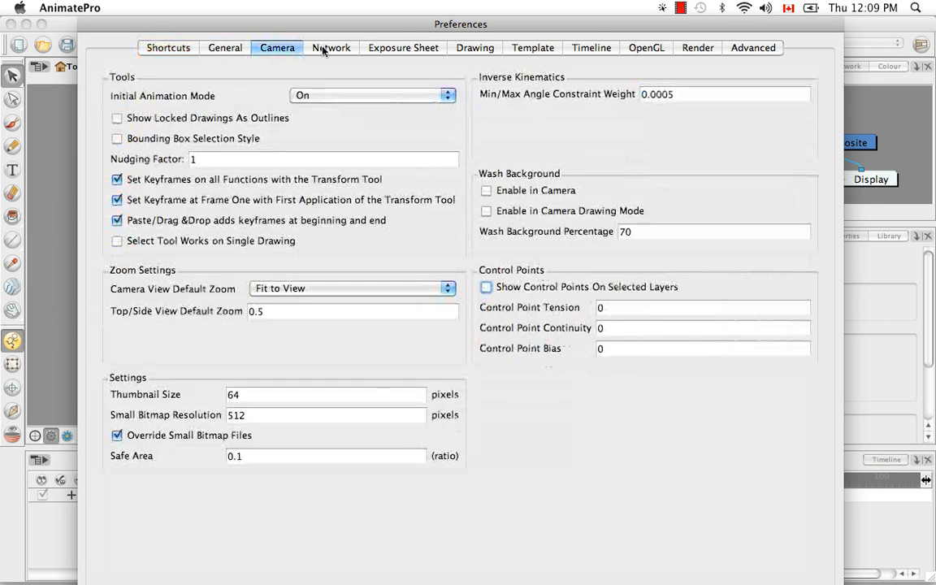
{"action": "left_click", "coordinate": [475, 47]}
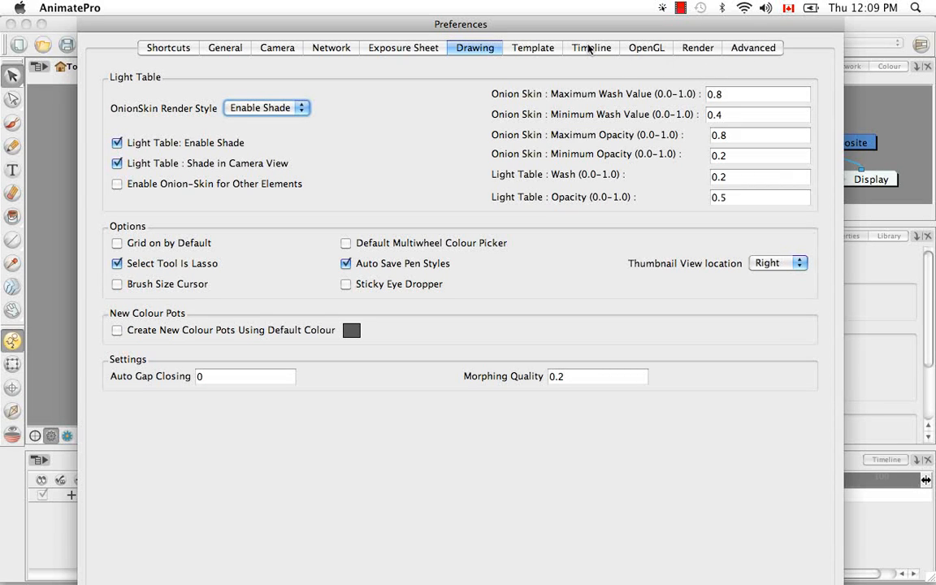
{"action": "mouse_move", "coordinate": [369, 76]}
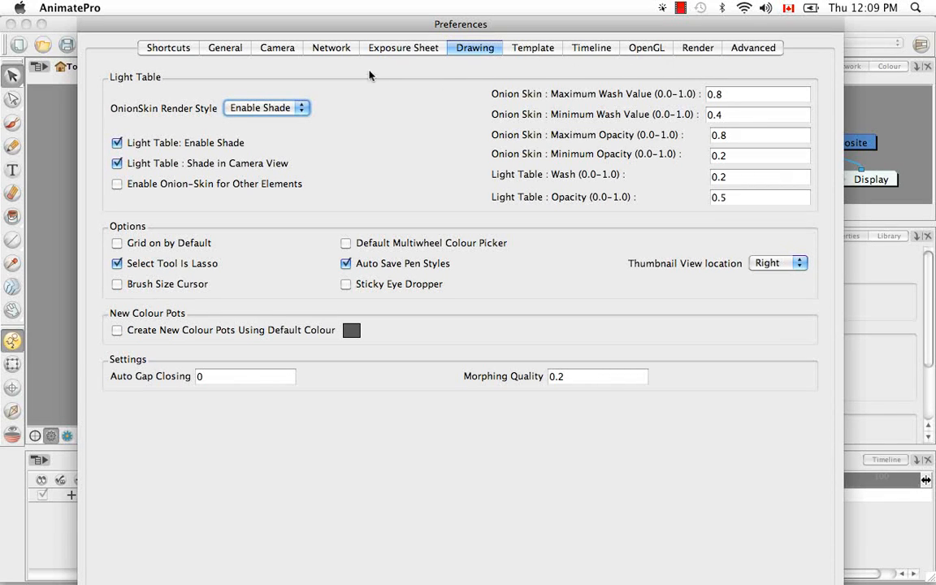
{"action": "mouse_move", "coordinate": [238, 58]}
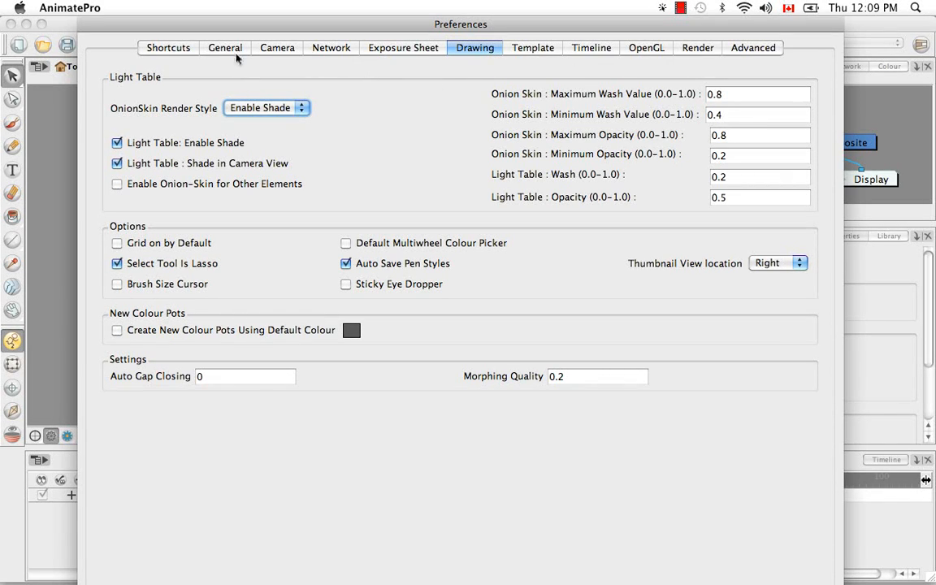
{"action": "left_click", "coordinate": [225, 47]}
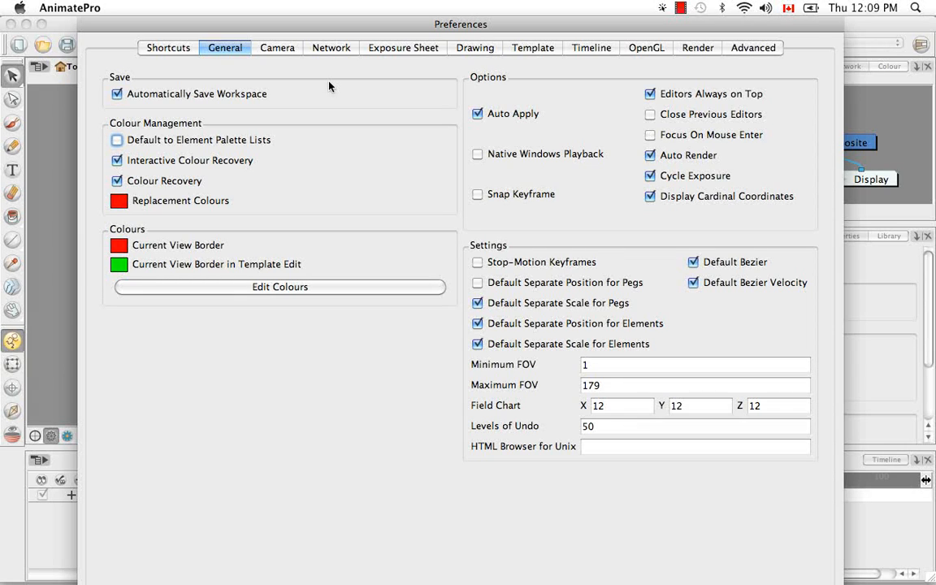
{"action": "mouse_move", "coordinate": [348, 110]}
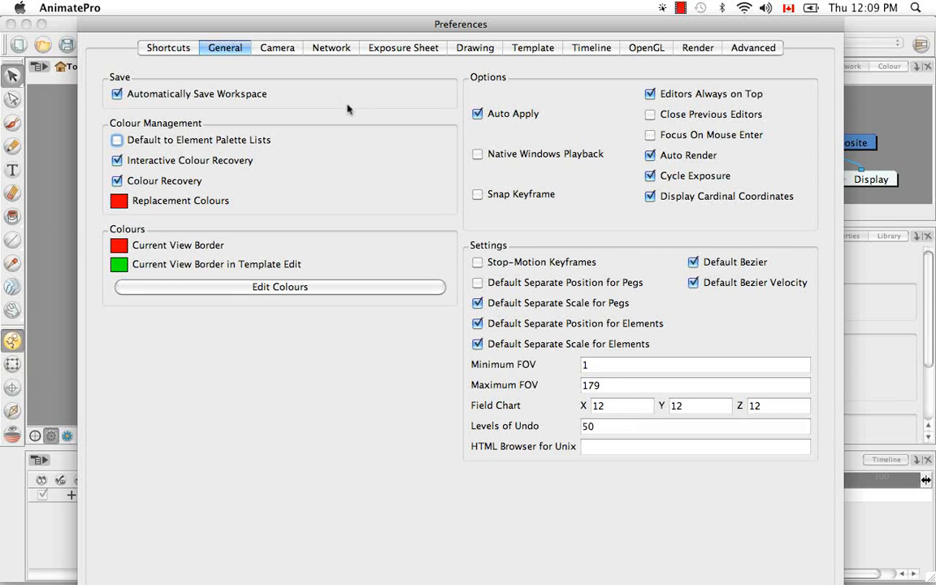
{"action": "mouse_move", "coordinate": [256, 106]}
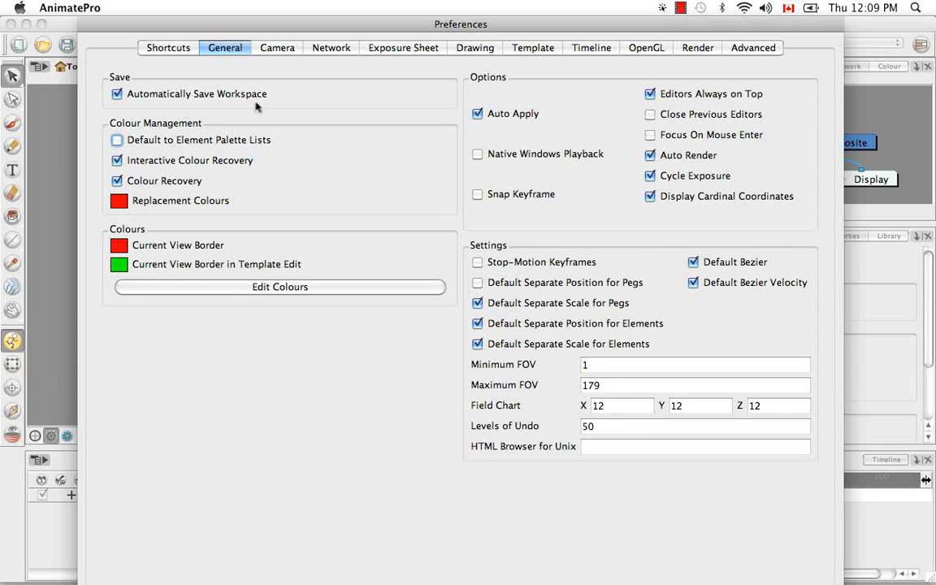
{"action": "mouse_move", "coordinate": [272, 398]}
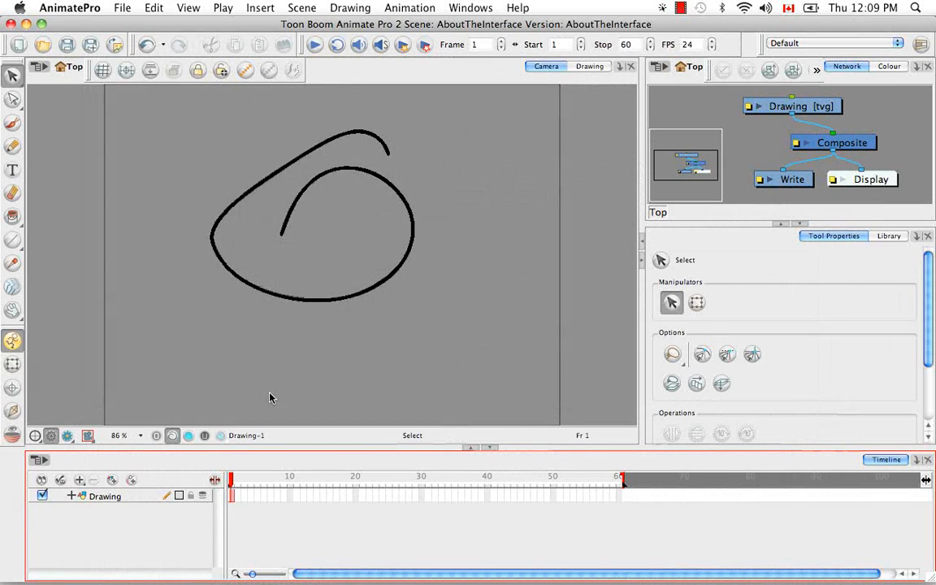
{"action": "mouse_move", "coordinate": [295, 513]}
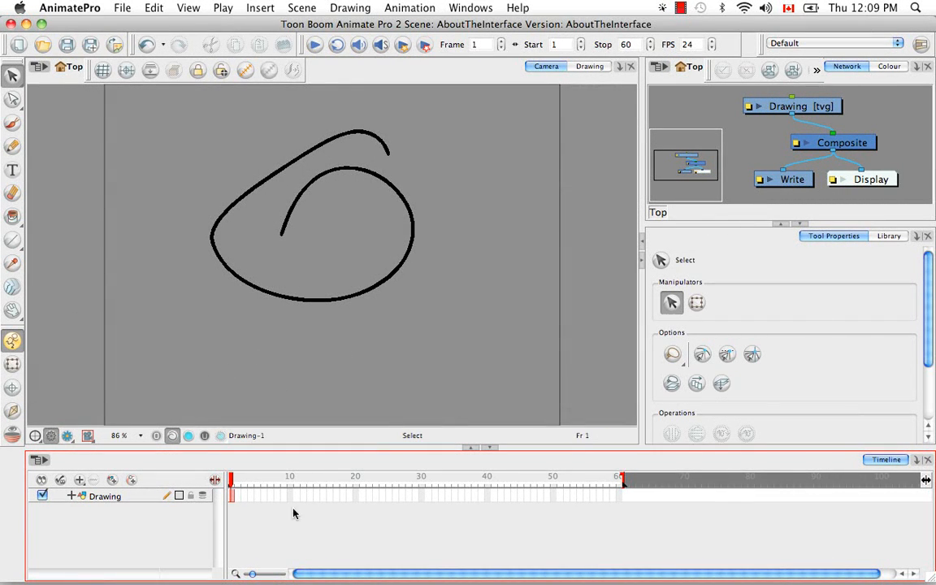
{"action": "mouse_move", "coordinate": [186, 166]}
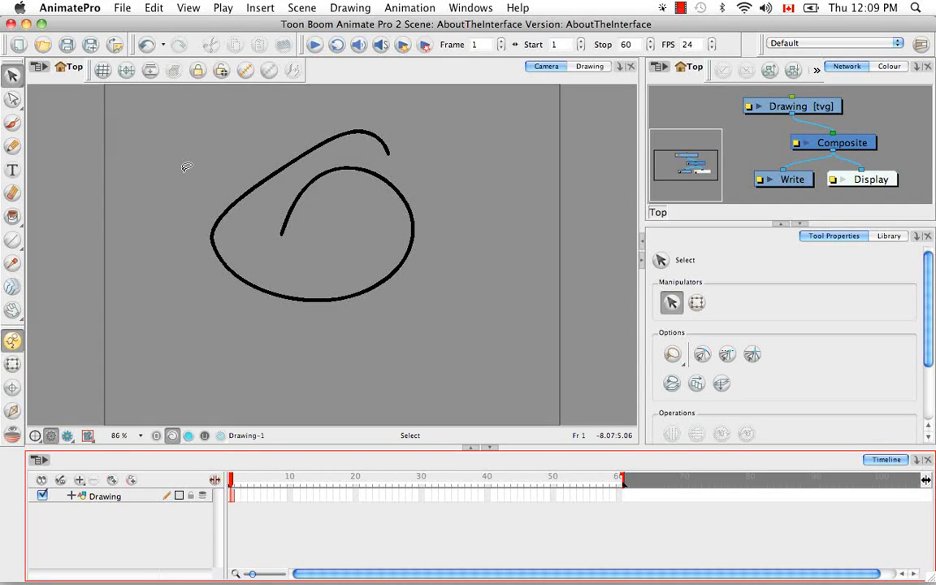
{"action": "mouse_move", "coordinate": [184, 152]}
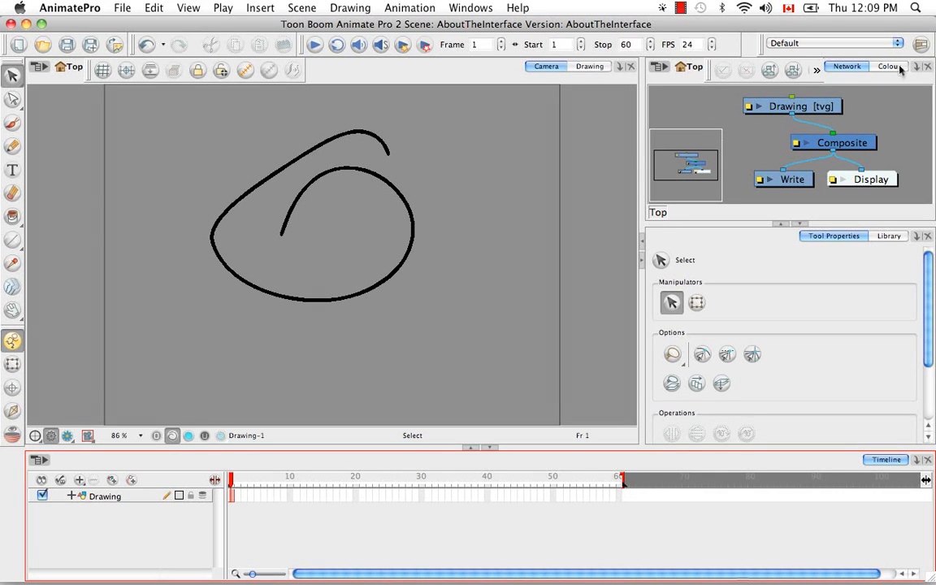
- View the Colour palette, return to the Network view, and open the AnimatePro menu
{"action": "left_click", "coordinate": [890, 65]}
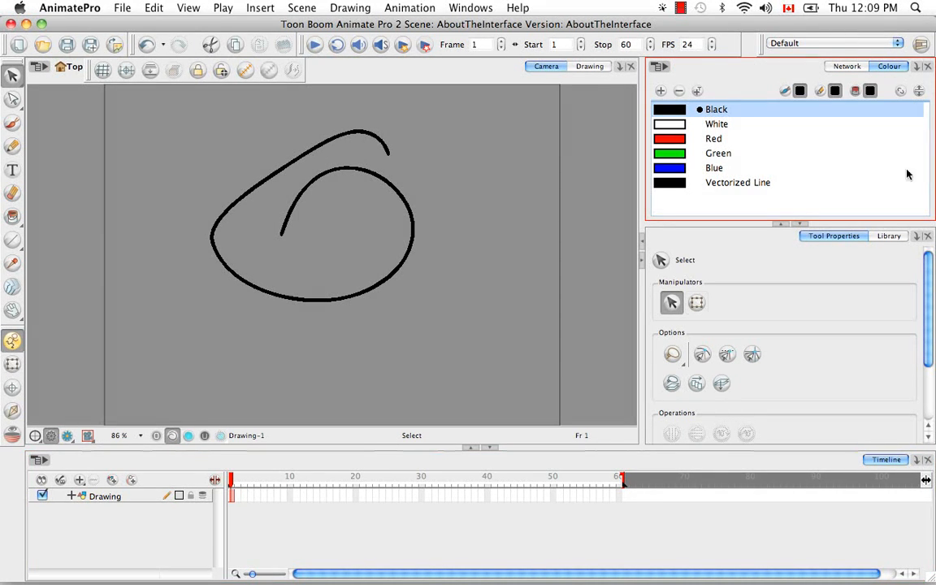
{"action": "left_click", "coordinate": [847, 66]}
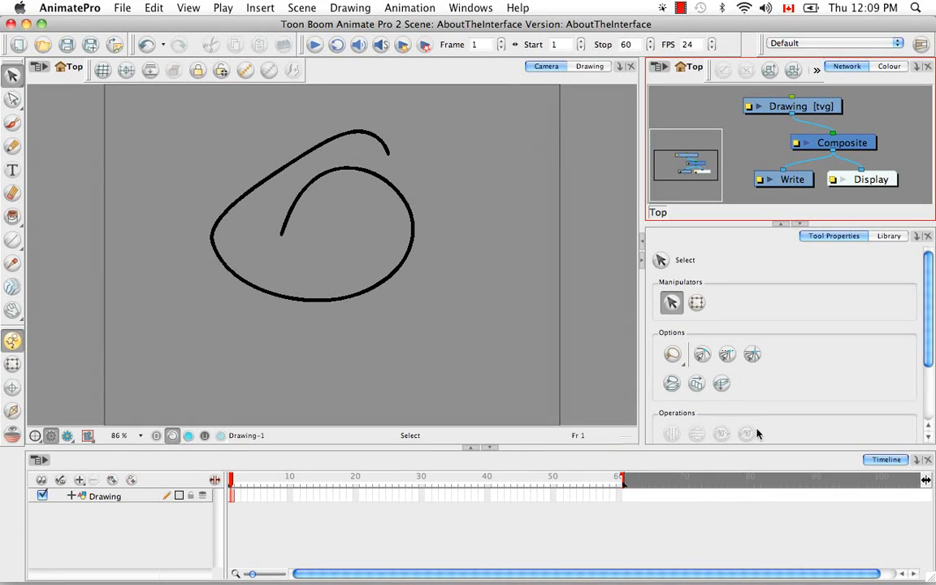
{"action": "mouse_move", "coordinate": [488, 160]}
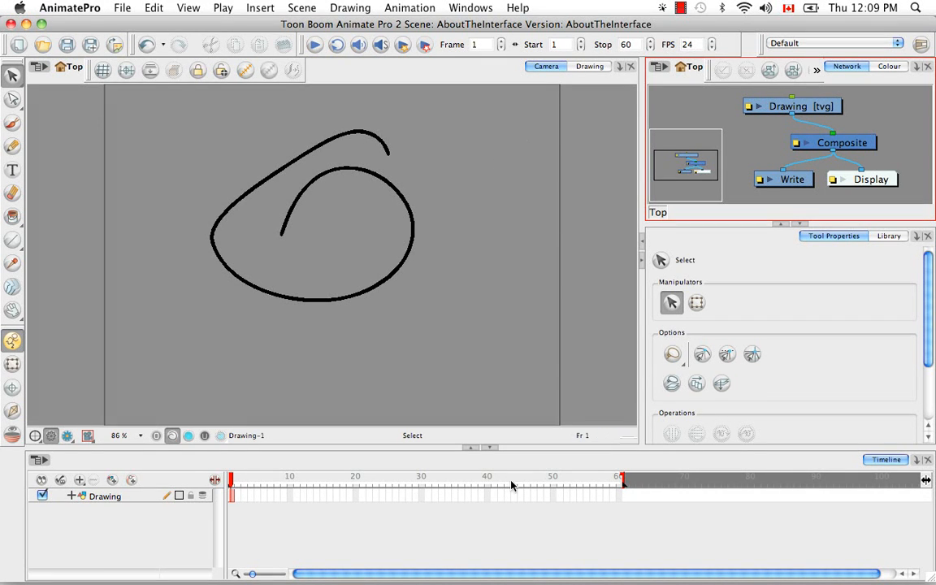
{"action": "mouse_move", "coordinate": [486, 204]}
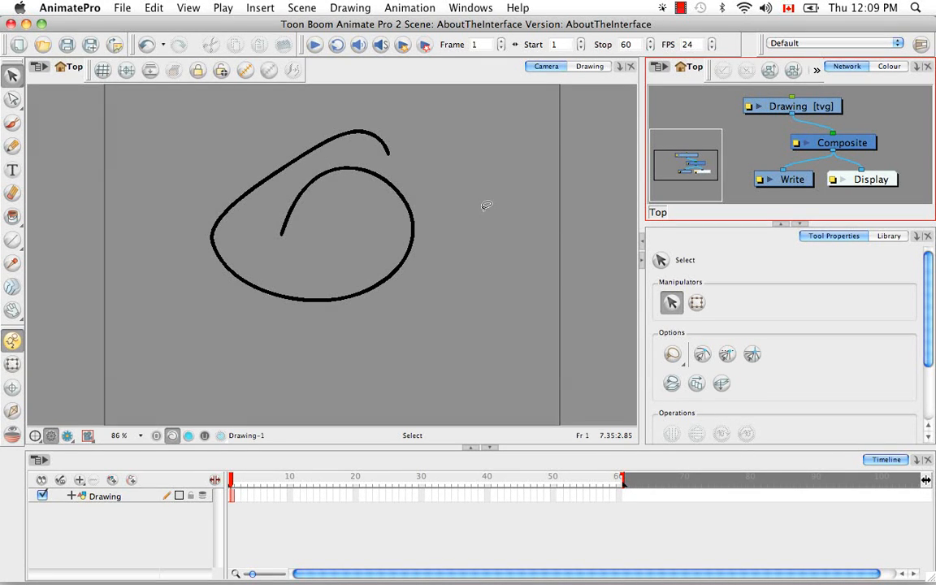
{"action": "left_click", "coordinate": [70, 8]}
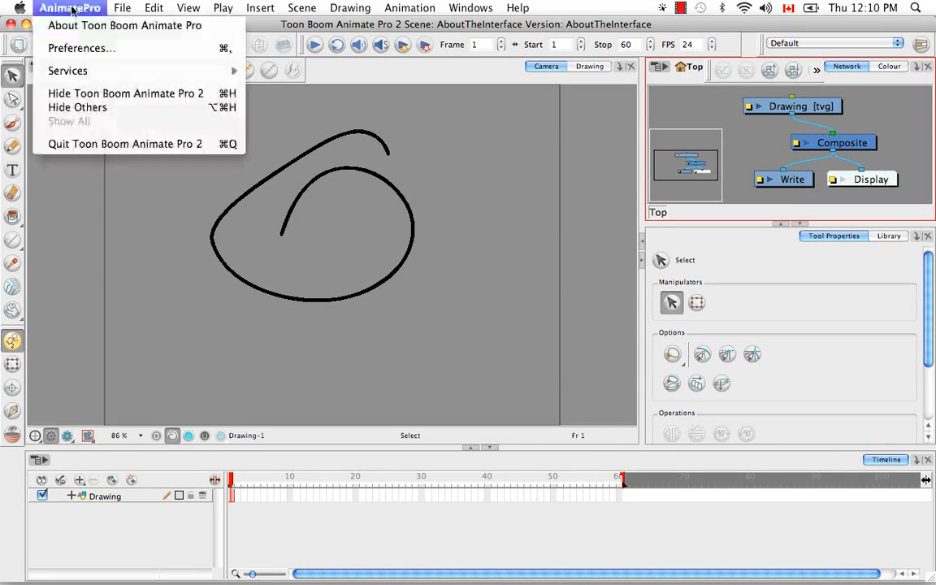
- Reopen Preferences on the General page and launch Edit Colours on the Camera settings
{"action": "left_click", "coordinate": [80, 48]}
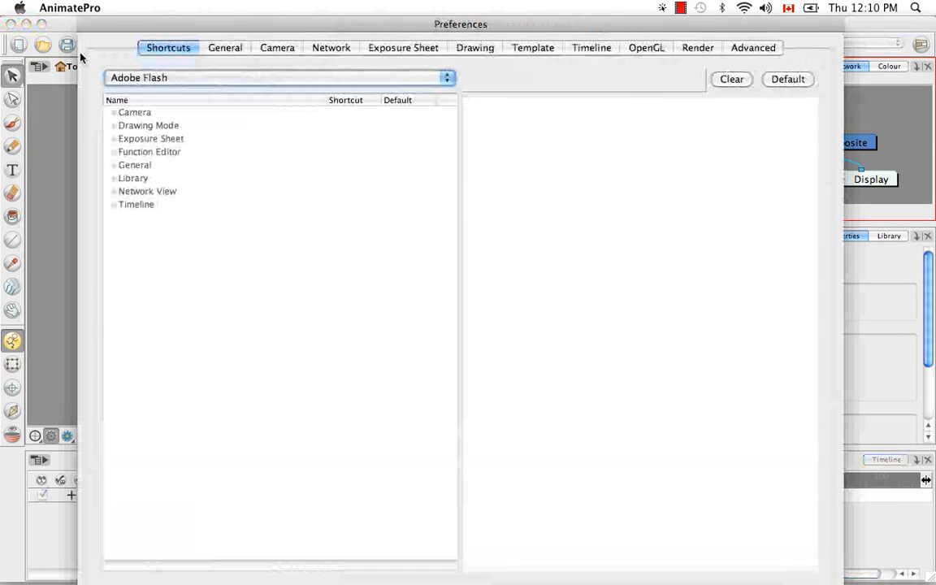
{"action": "left_click", "coordinate": [225, 47]}
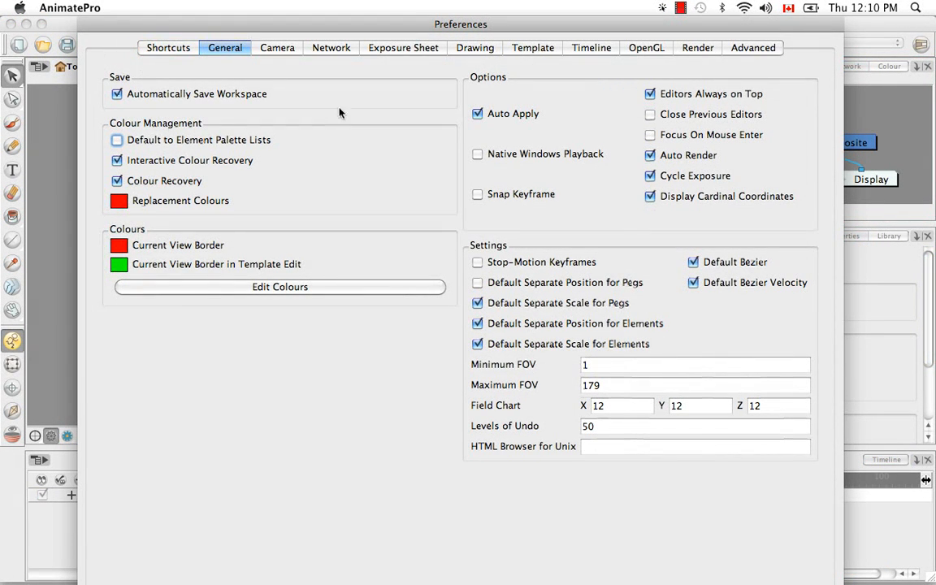
{"action": "mouse_move", "coordinate": [329, 117]}
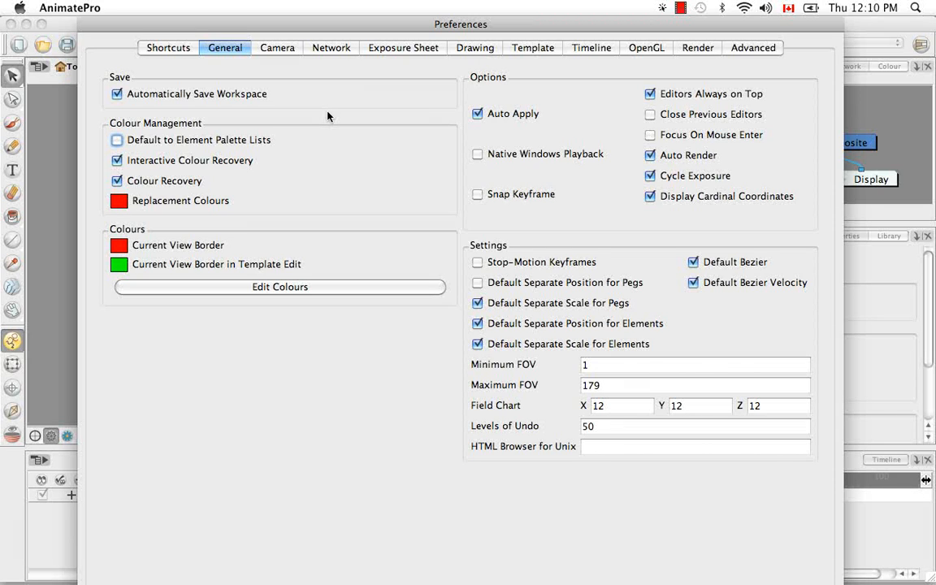
{"action": "mouse_move", "coordinate": [246, 429]}
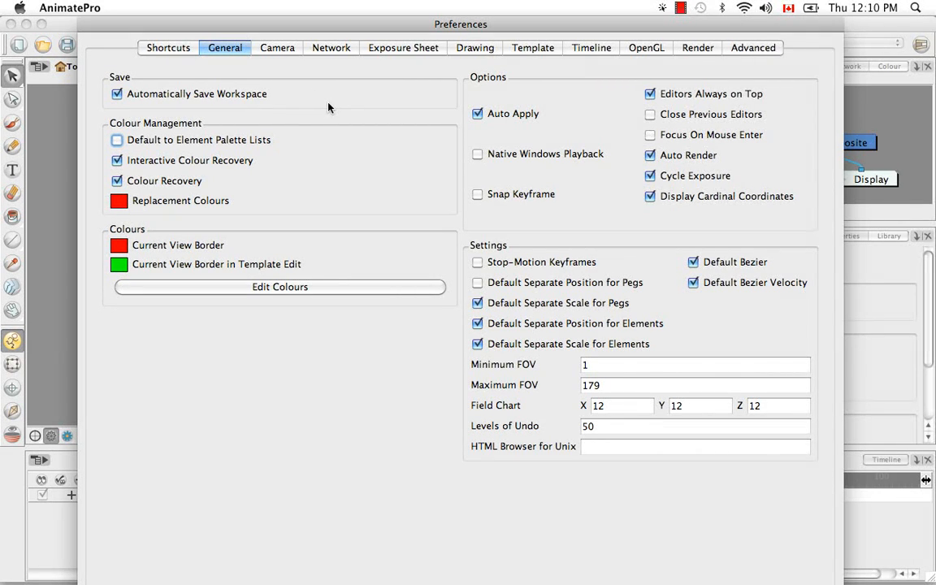
{"action": "mouse_move", "coordinate": [80, 95]}
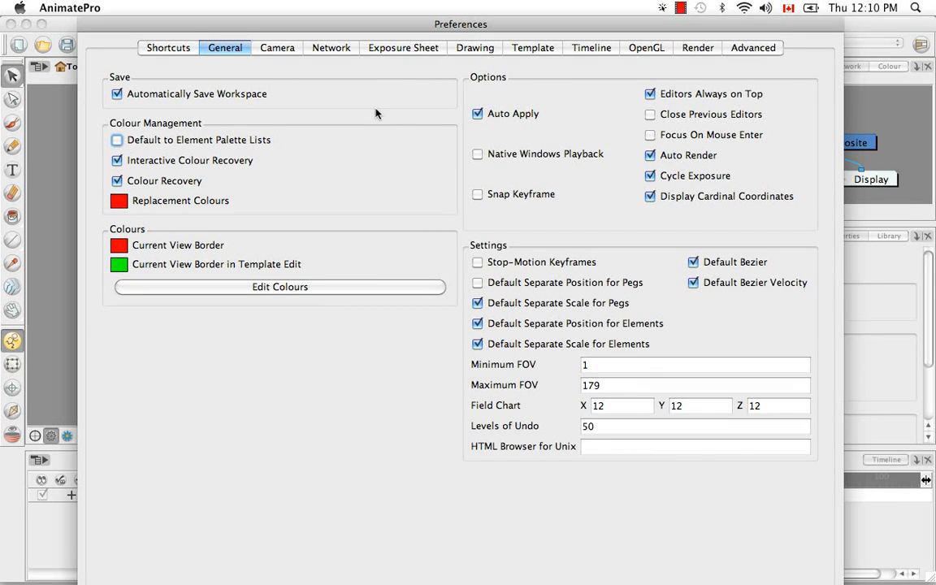
{"action": "mouse_move", "coordinate": [342, 226]}
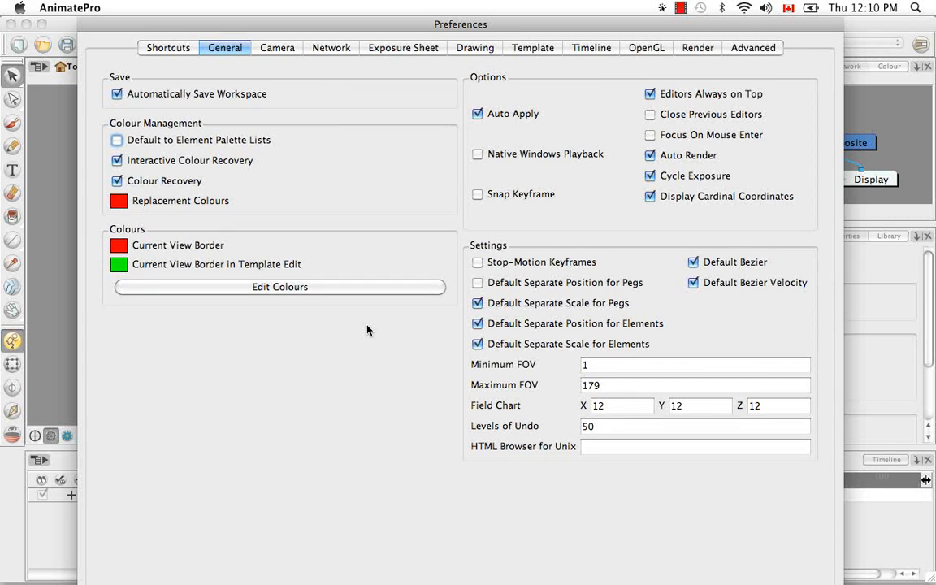
{"action": "left_click", "coordinate": [279, 287]}
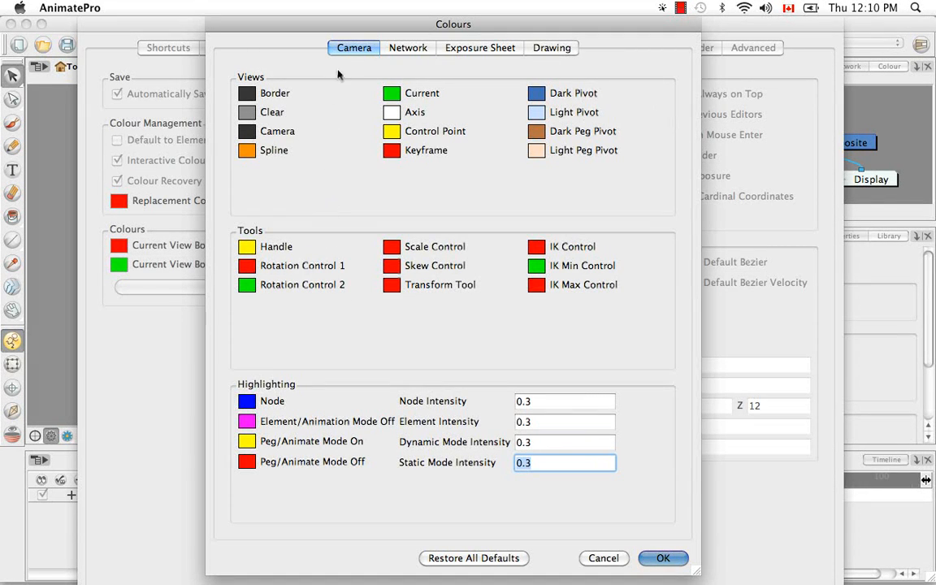
- Change the Camera view Clear colour from grey to white in the Colours editor
{"action": "left_click", "coordinate": [551, 47]}
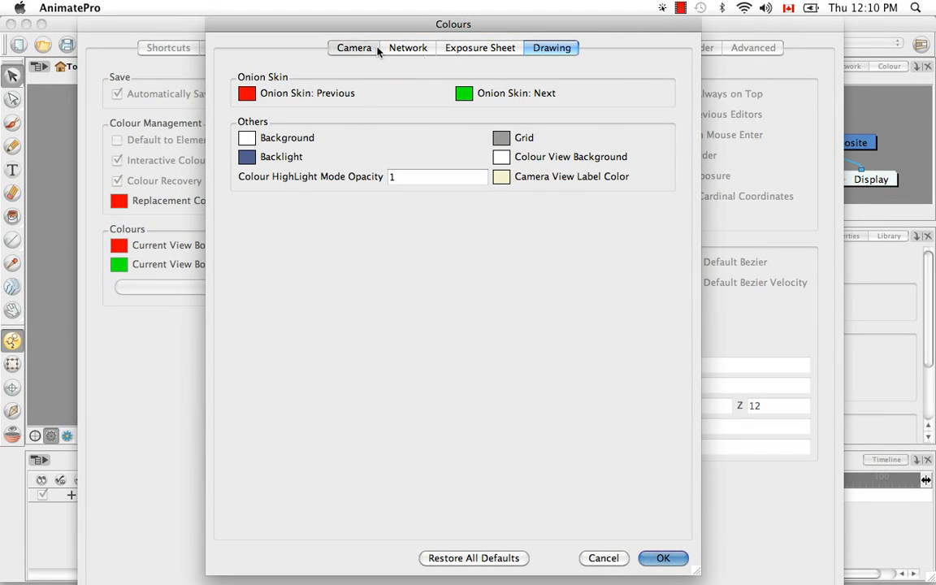
{"action": "left_click", "coordinate": [354, 47]}
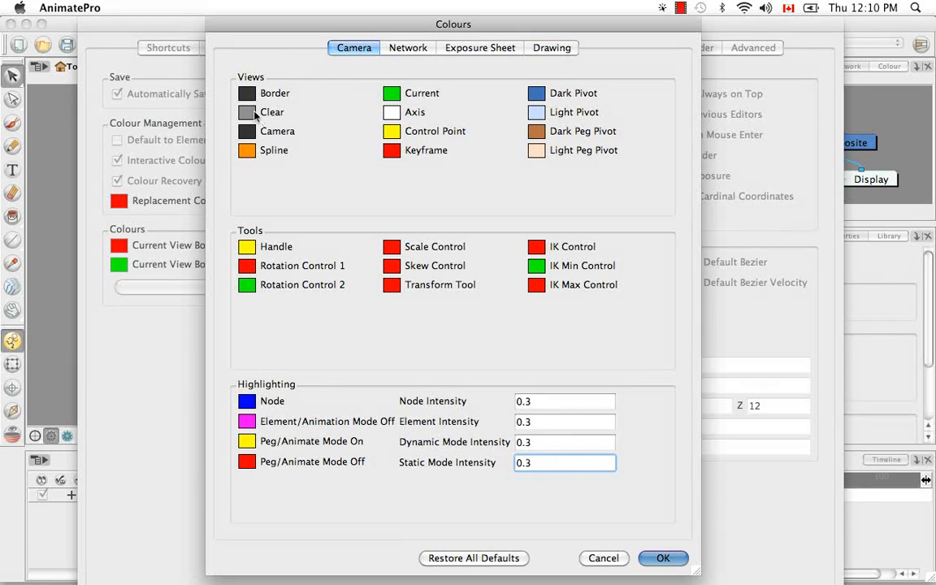
{"action": "left_click", "coordinate": [392, 93]}
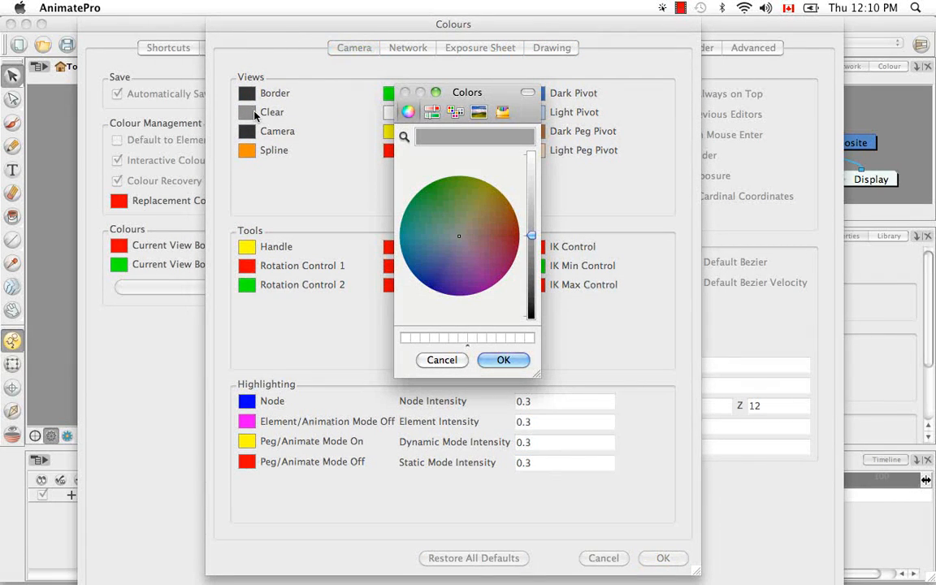
{"action": "mouse_move", "coordinate": [309, 140]}
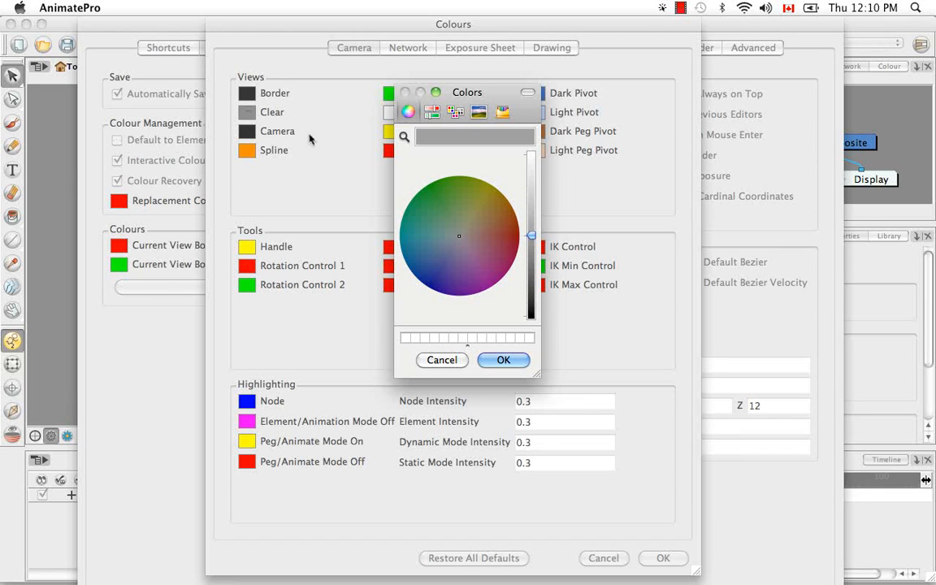
{"action": "mouse_move", "coordinate": [366, 216]}
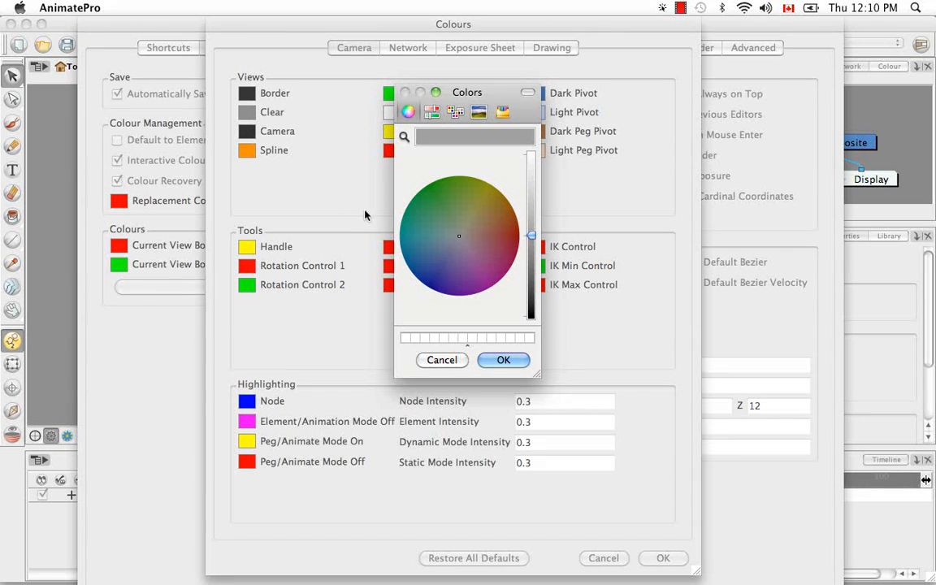
{"action": "mouse_move", "coordinate": [250, 104]}
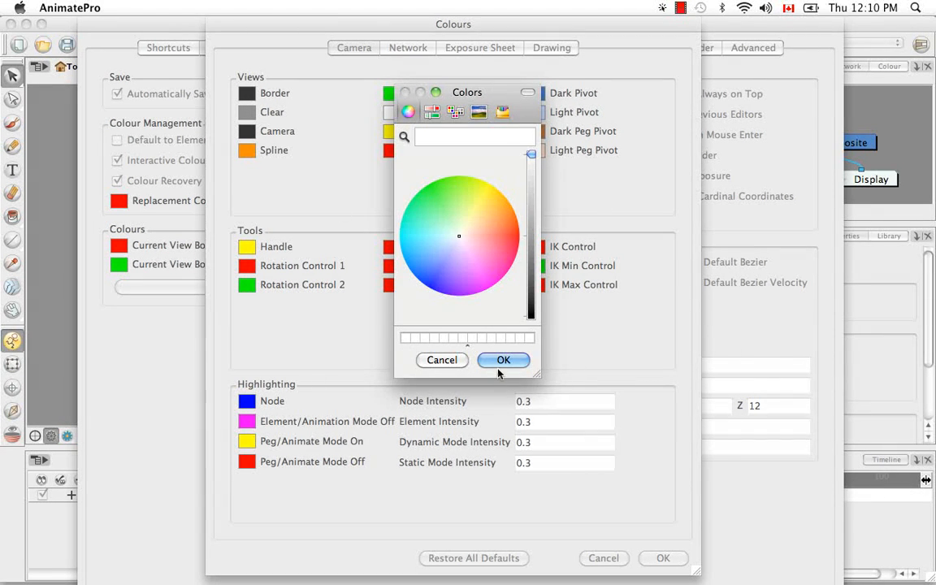
{"action": "left_click", "coordinate": [503, 360]}
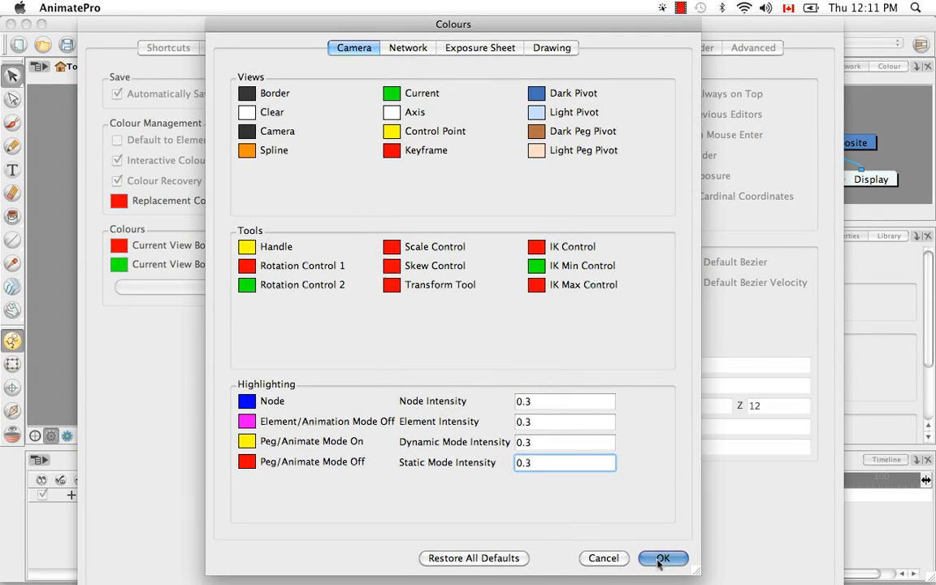
- Close Colours and Preferences, check Drawing then Camera view, and open the AnimatePro menu
{"action": "left_click", "coordinate": [662, 558]}
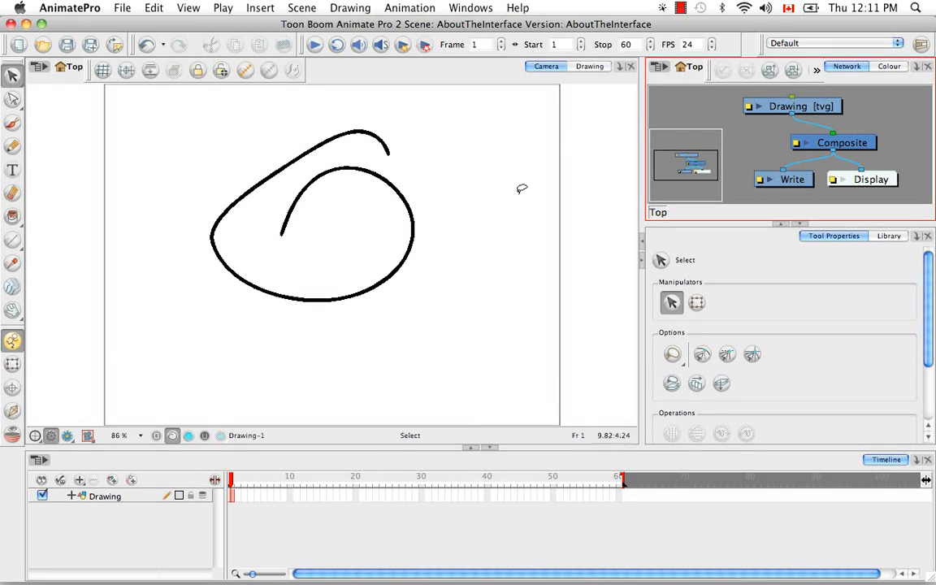
{"action": "left_click", "coordinate": [591, 66]}
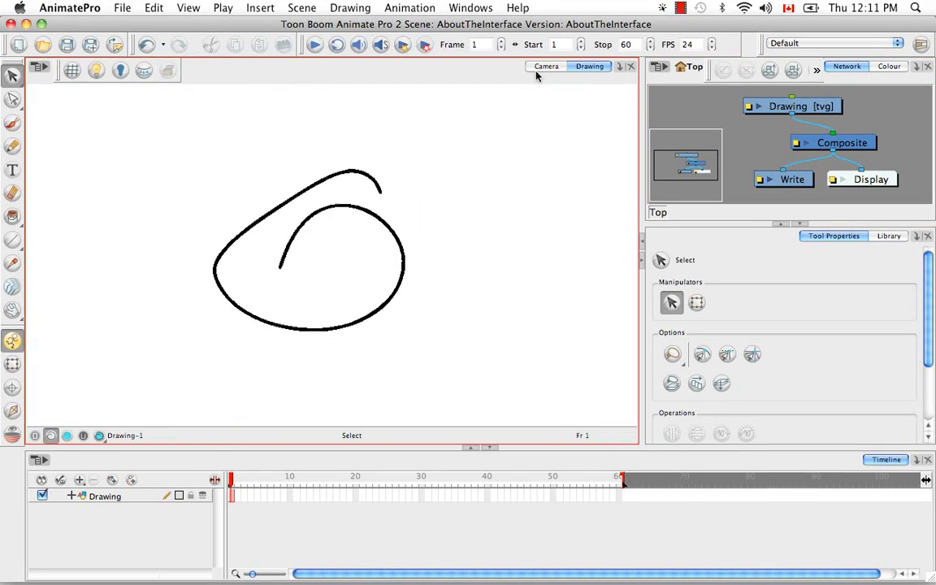
{"action": "left_click", "coordinate": [545, 66]}
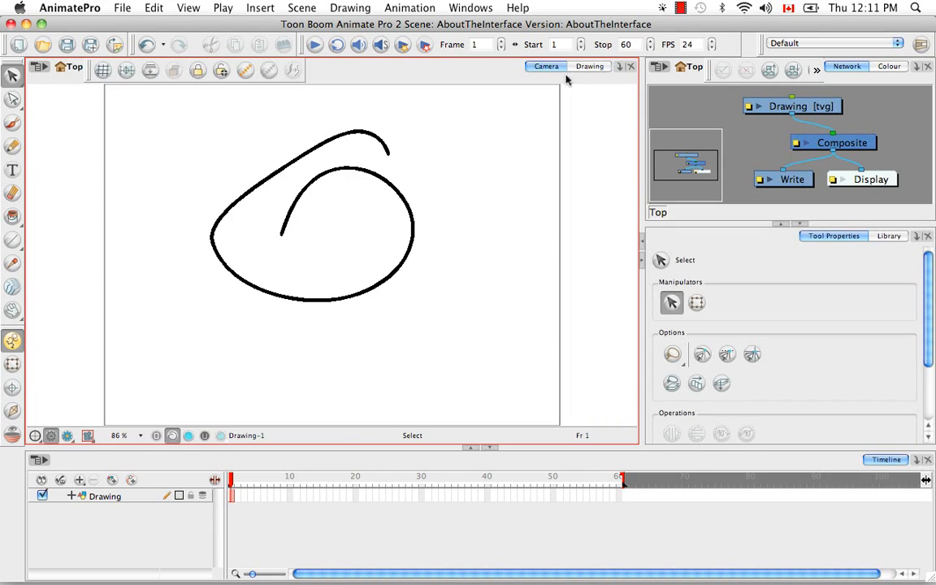
{"action": "left_click", "coordinate": [70, 7]}
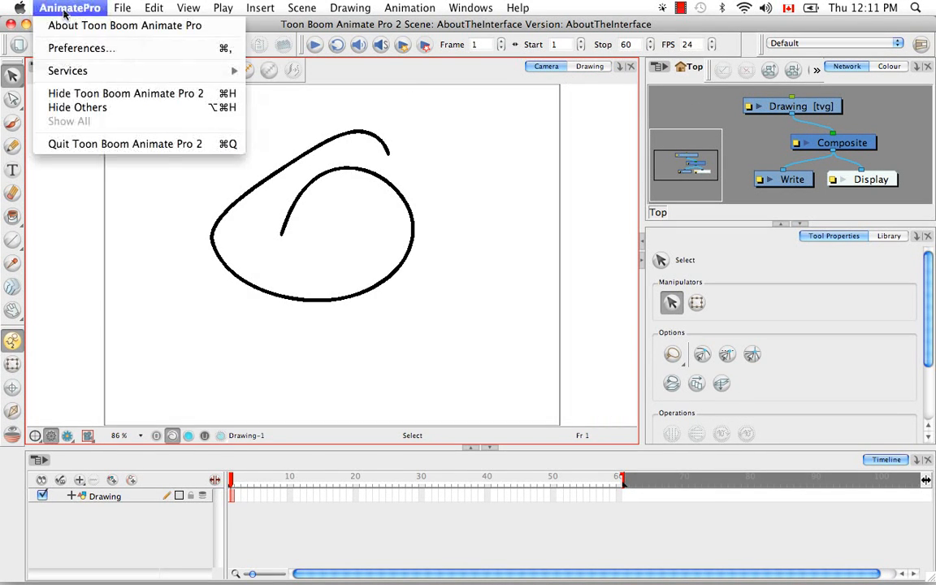
- Open Preferences on the General page, where Levels of Undo reads 50
{"action": "left_click", "coordinate": [80, 48]}
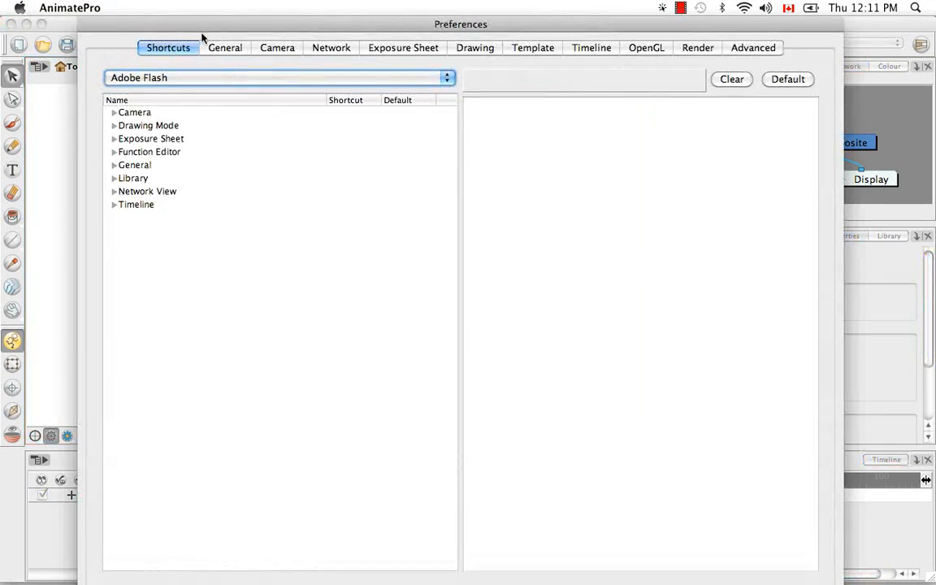
{"action": "left_click", "coordinate": [225, 47]}
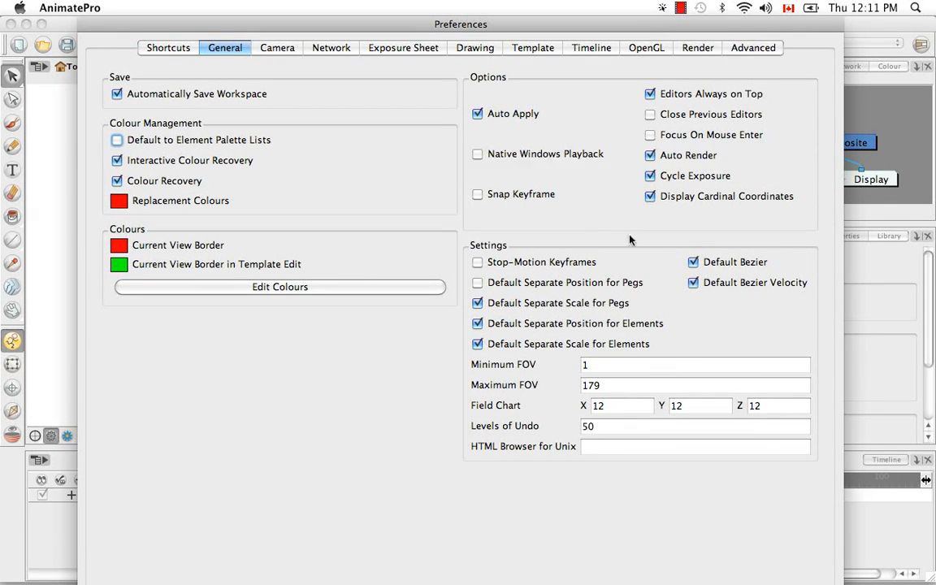
{"action": "mouse_move", "coordinate": [778, 264]}
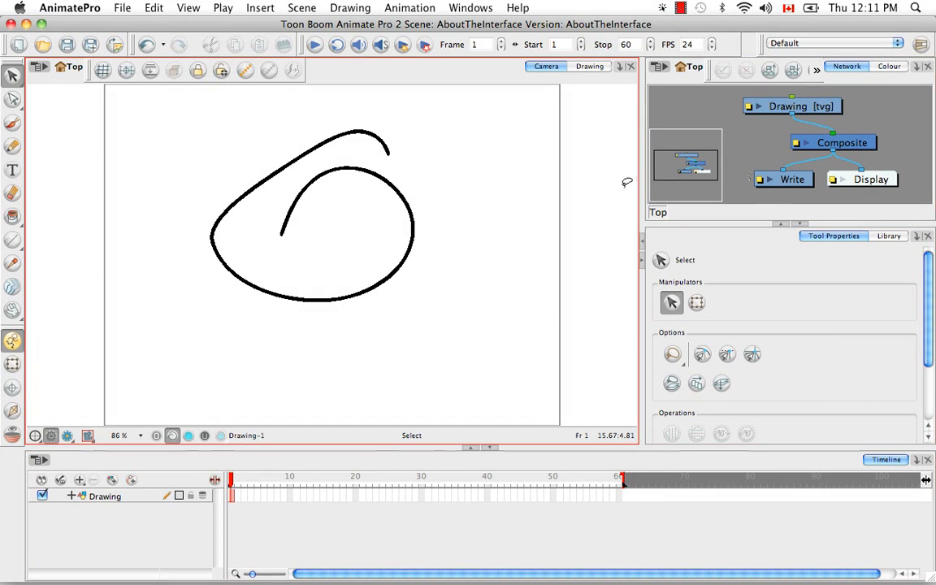
{"action": "mouse_move", "coordinate": [542, 361]}
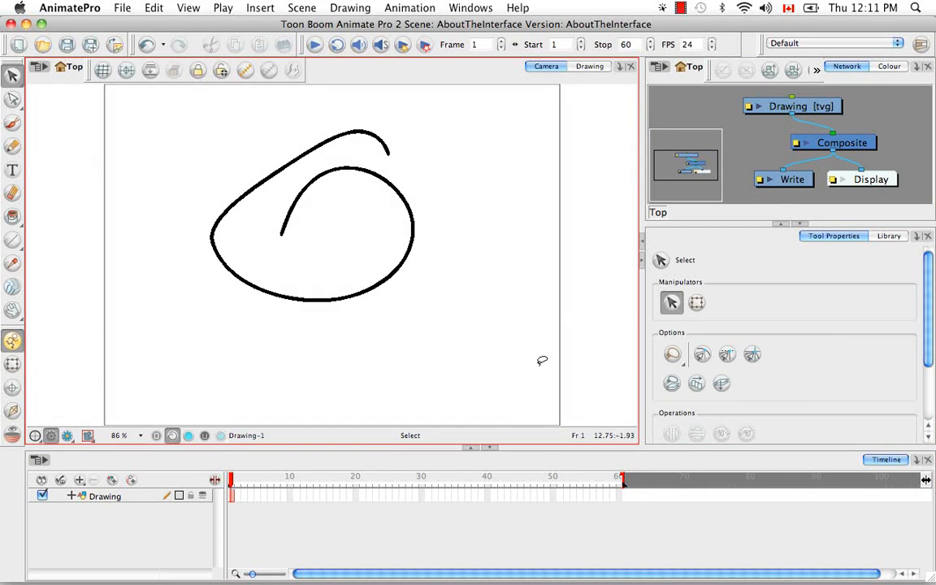
{"action": "mouse_move", "coordinate": [550, 315]}
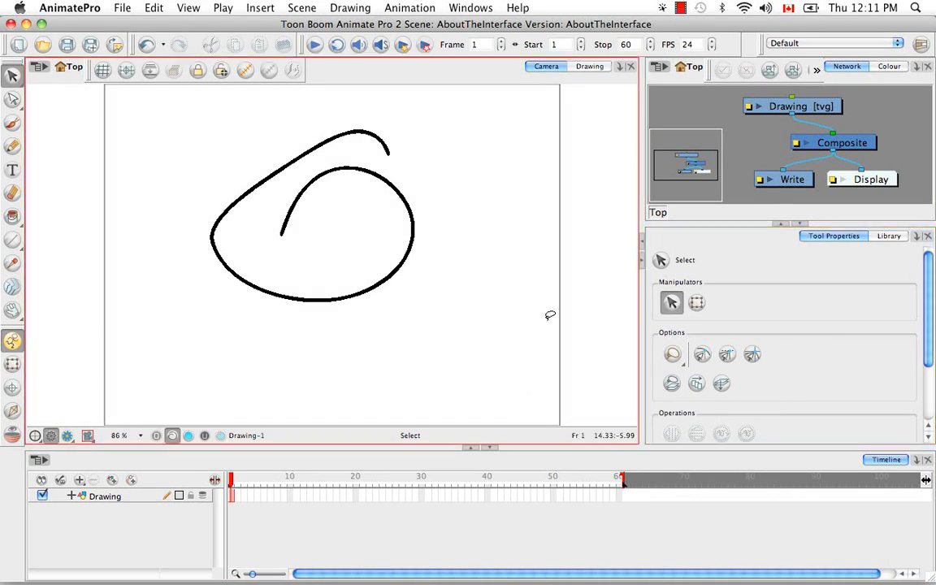
{"action": "mouse_move", "coordinate": [546, 313]}
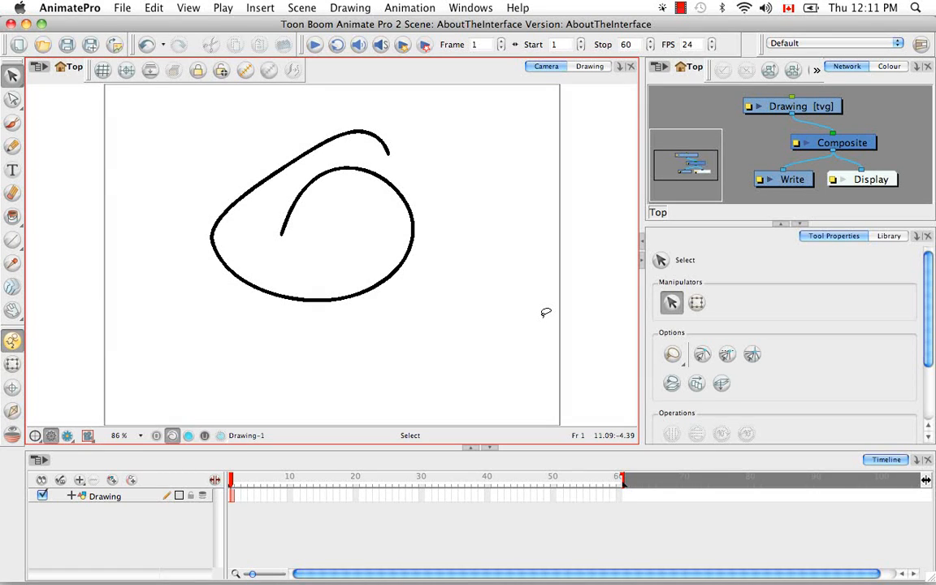
{"action": "mouse_move", "coordinate": [480, 508]}
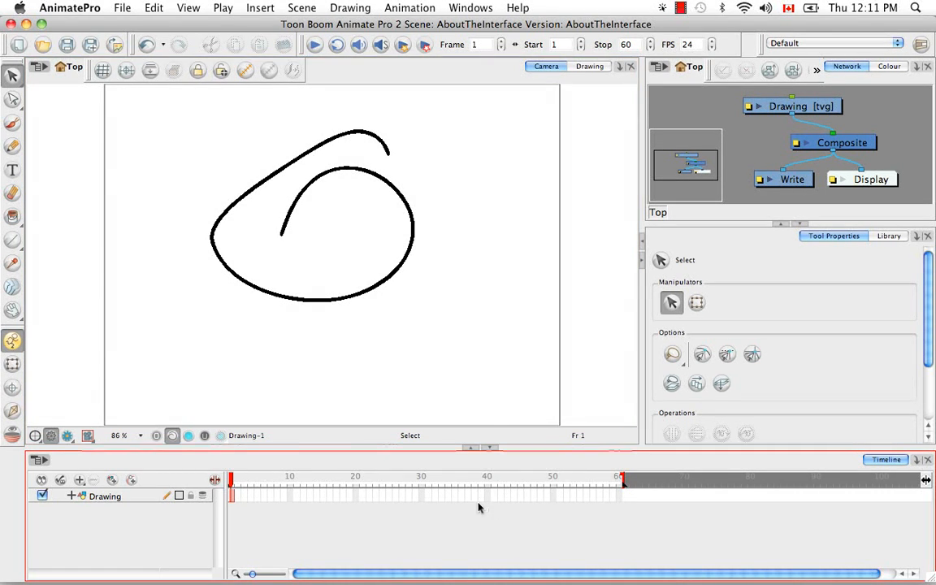
{"action": "mouse_move", "coordinate": [497, 348]}
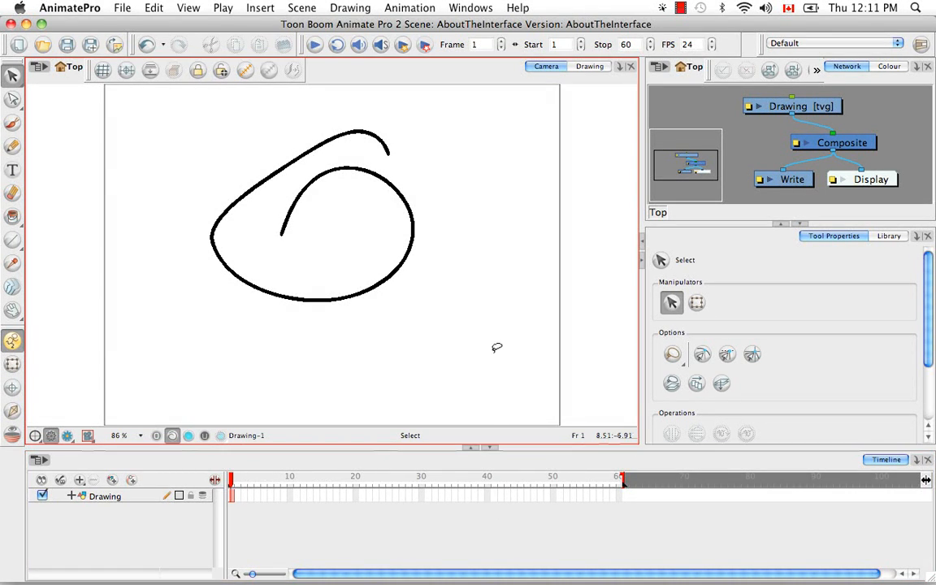
- Zoom the Camera view in from 86% to 100% with Cmd+=
{"action": "key", "text": "cmd+="}
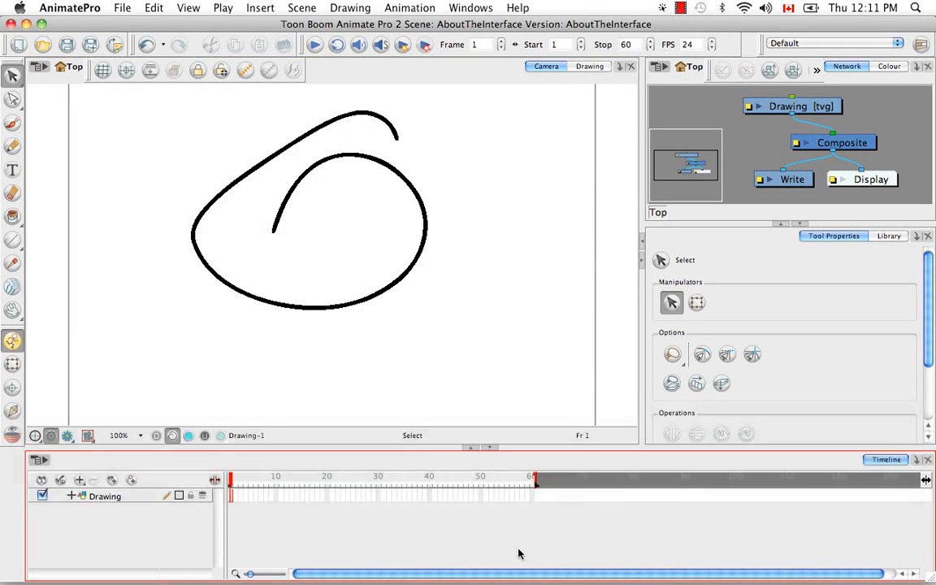
{"action": "left_click", "coordinate": [70, 7]}
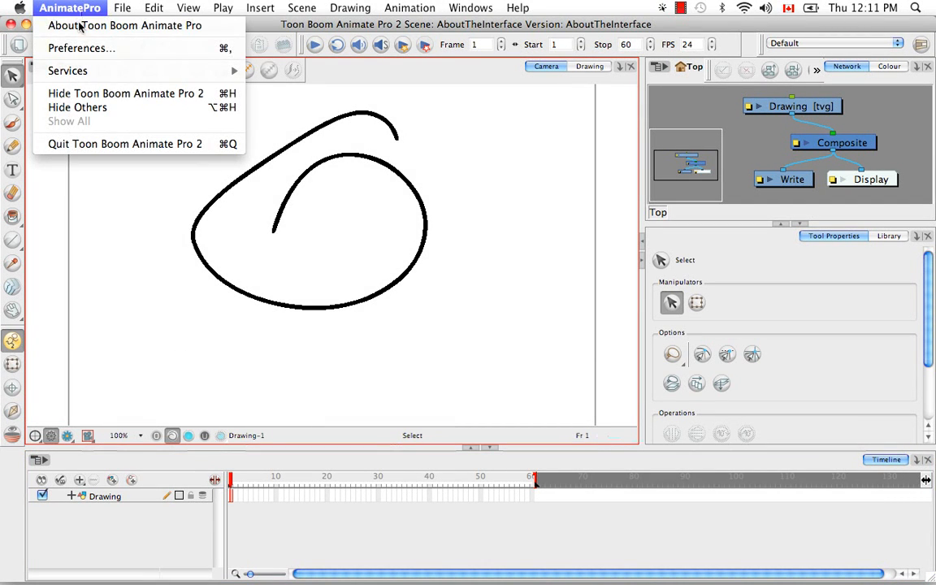
- Change Levels of Undo from 50 to 300 in General preferences
{"action": "left_click", "coordinate": [81, 48]}
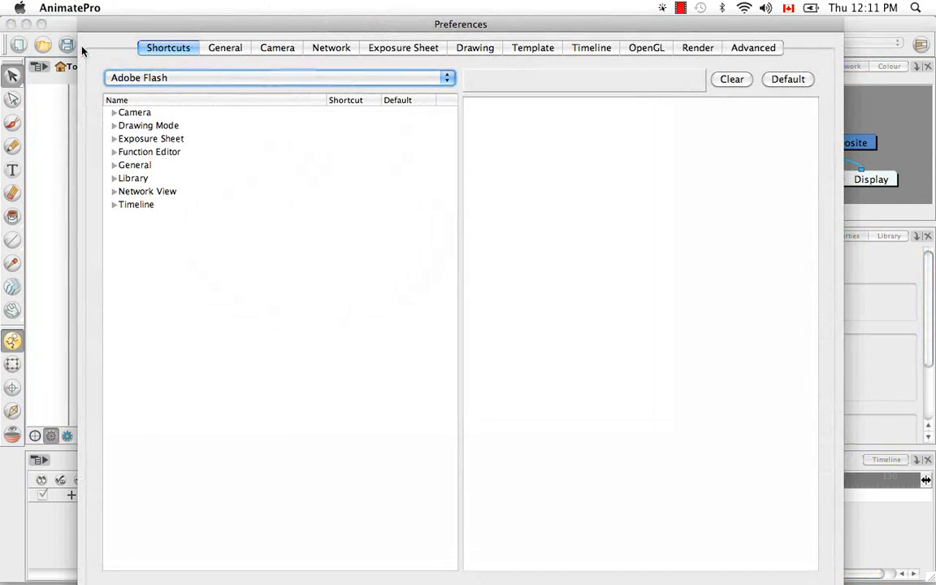
{"action": "left_click", "coordinate": [226, 47]}
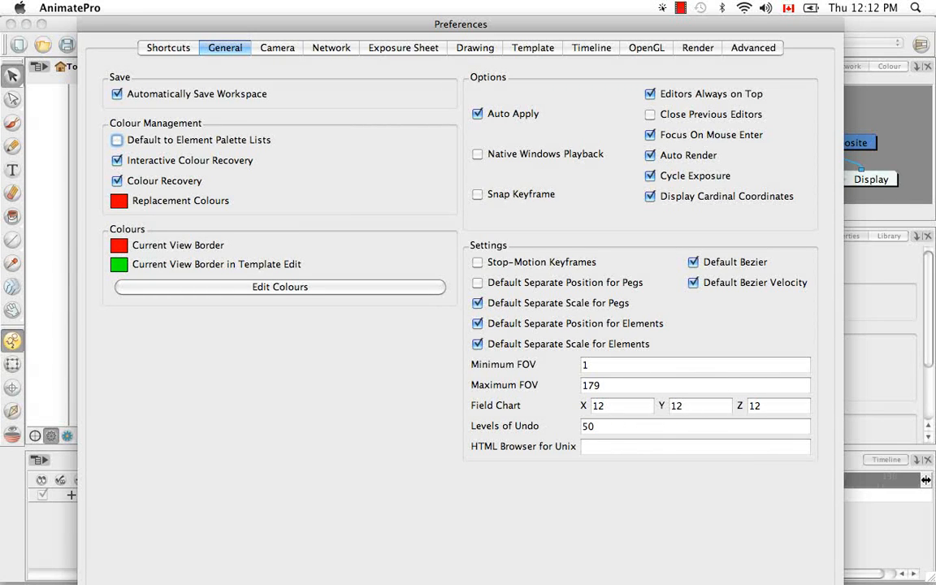
{"action": "mouse_move", "coordinate": [561, 428]}
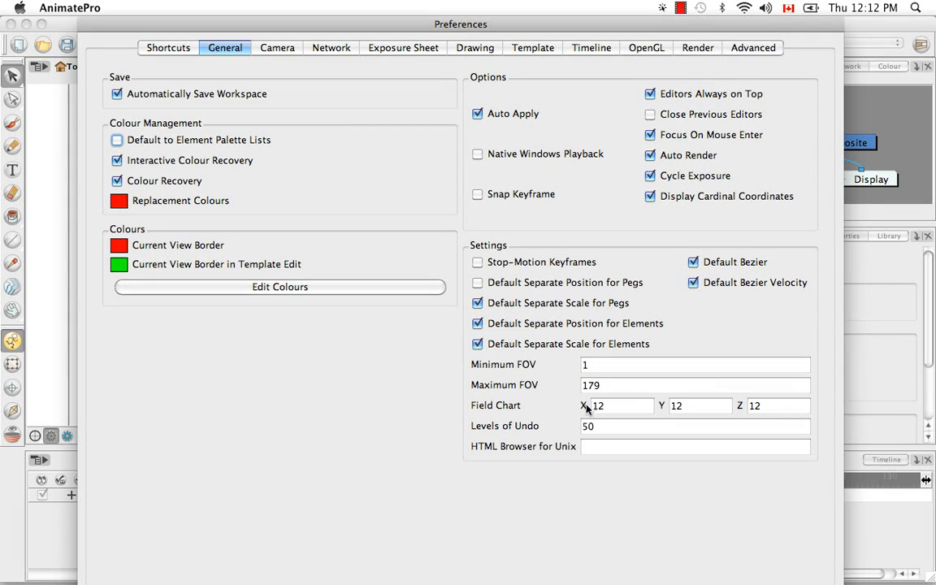
{"action": "left_click", "coordinate": [695, 426]}
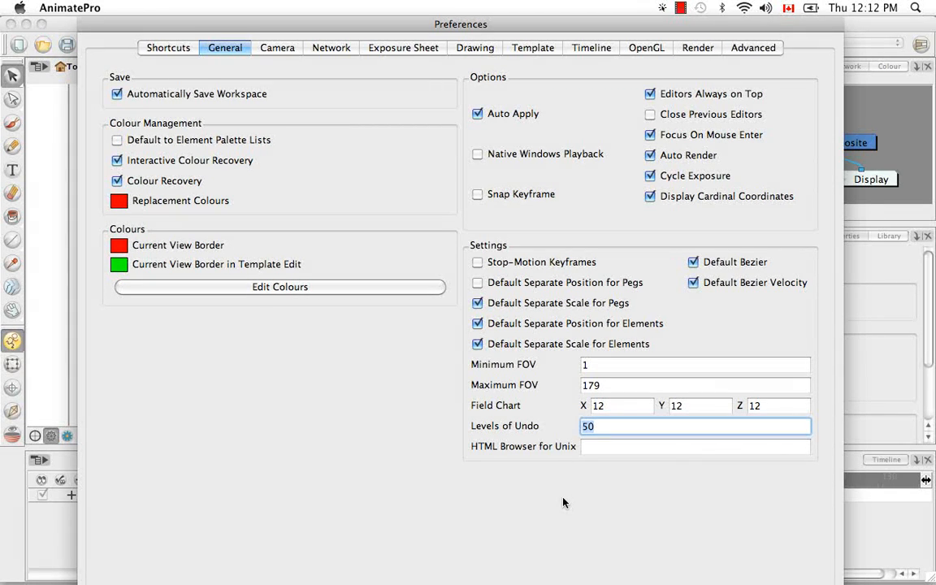
{"action": "type", "text": "300"}
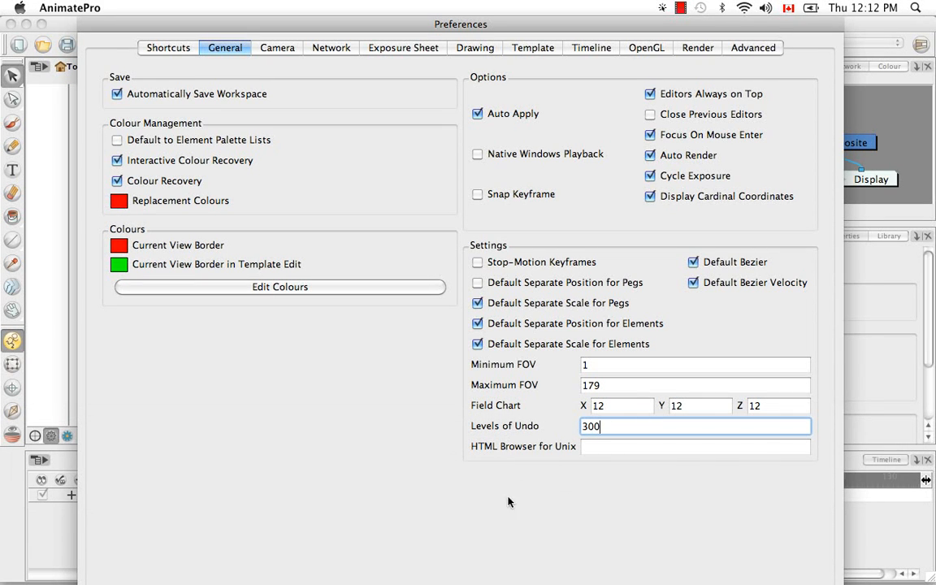
{"action": "mouse_move", "coordinate": [314, 527]}
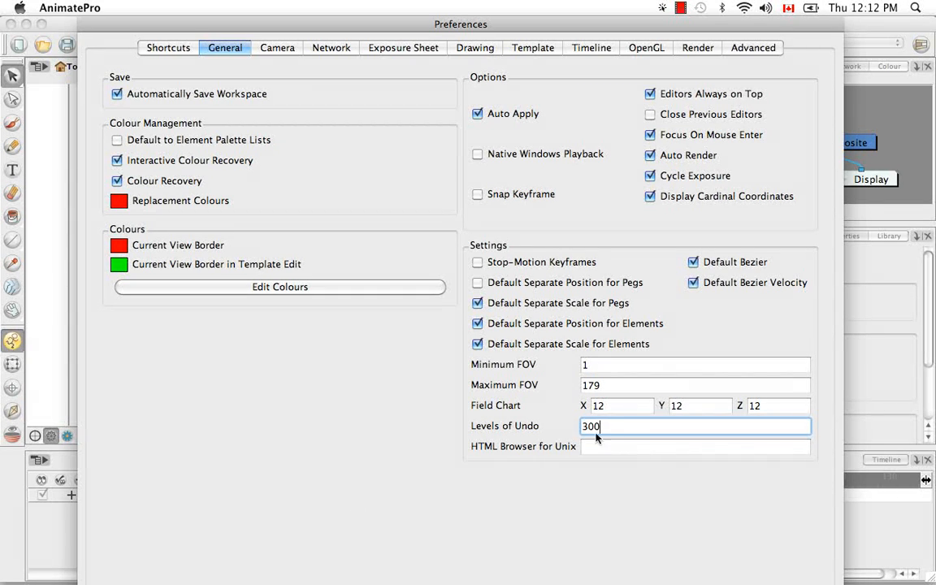
{"action": "mouse_move", "coordinate": [228, 447]}
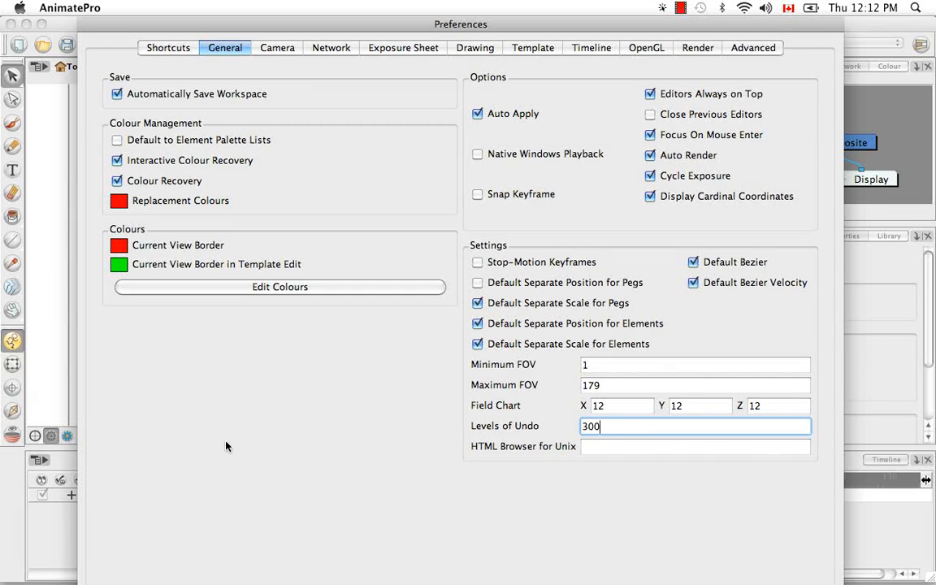
{"action": "mouse_move", "coordinate": [278, 64]}
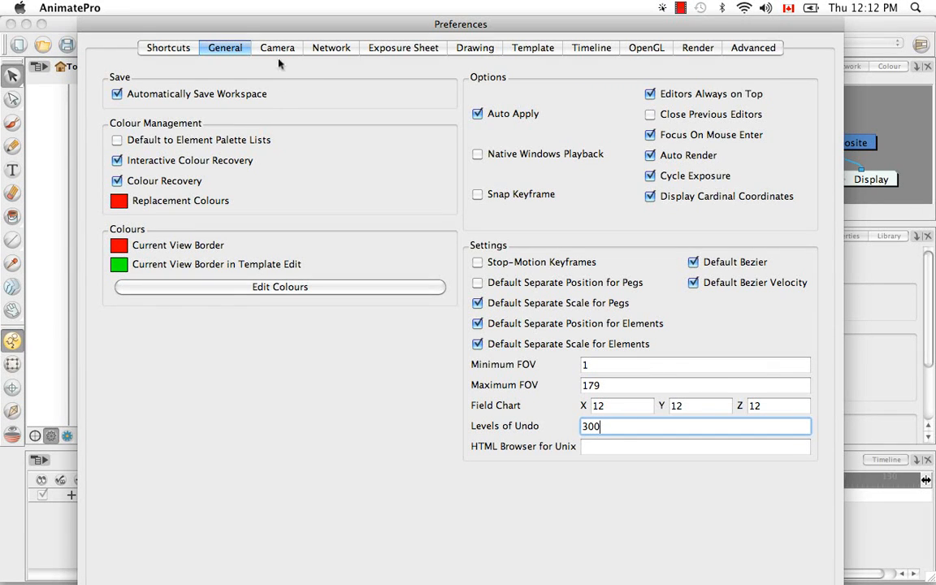
- Confirm Camera View Default Zoom is Fit to View in Camera preferences
{"action": "left_click", "coordinate": [278, 47]}
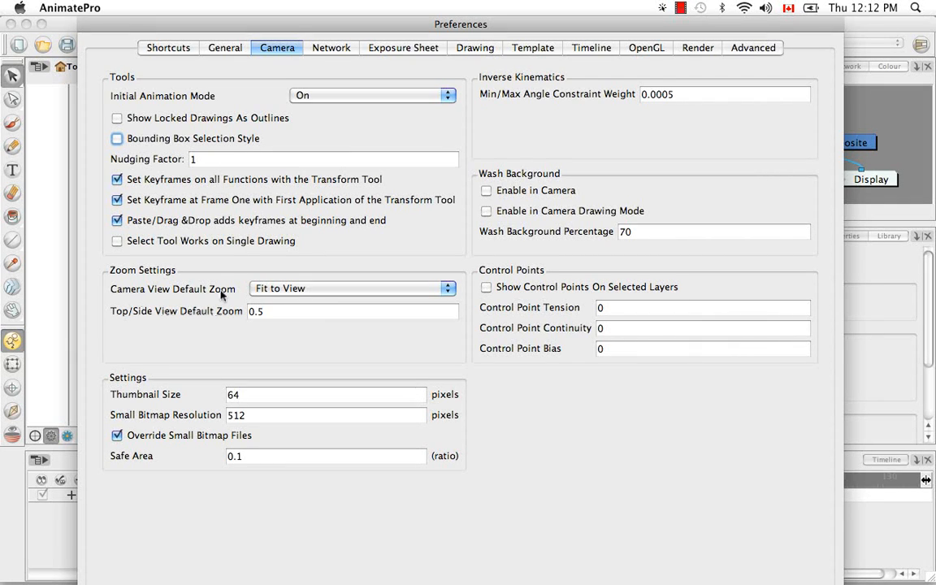
{"action": "mouse_move", "coordinate": [215, 339]}
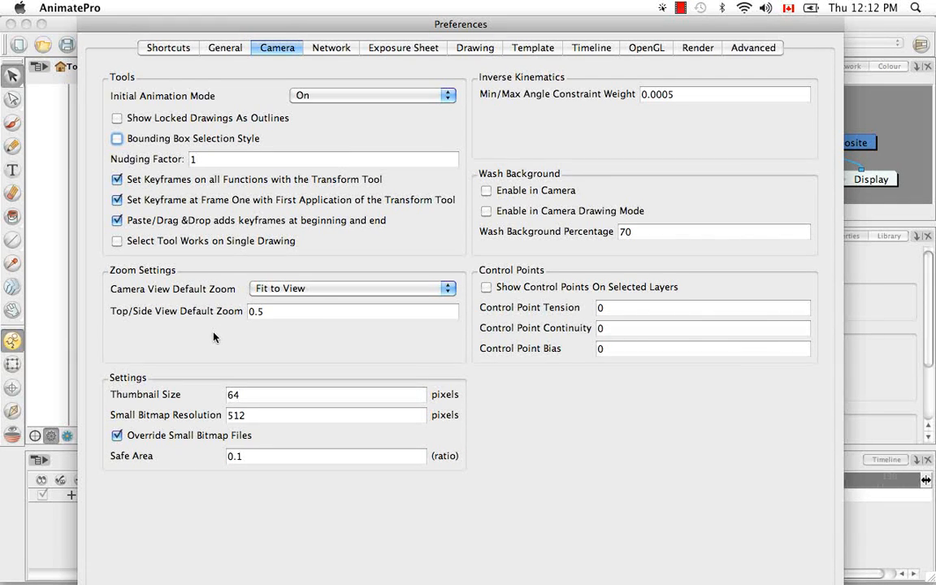
{"action": "mouse_move", "coordinate": [234, 339]}
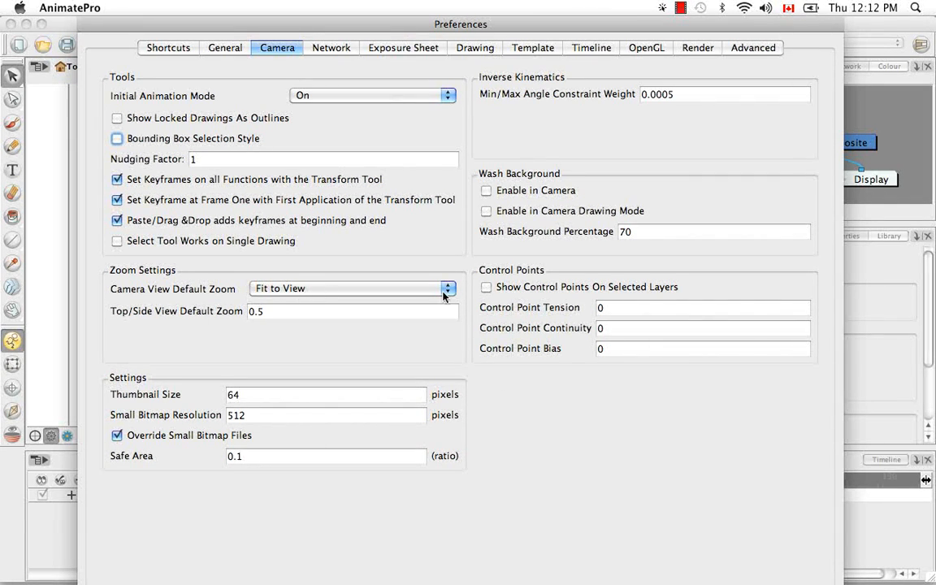
{"action": "left_click", "coordinate": [447, 289]}
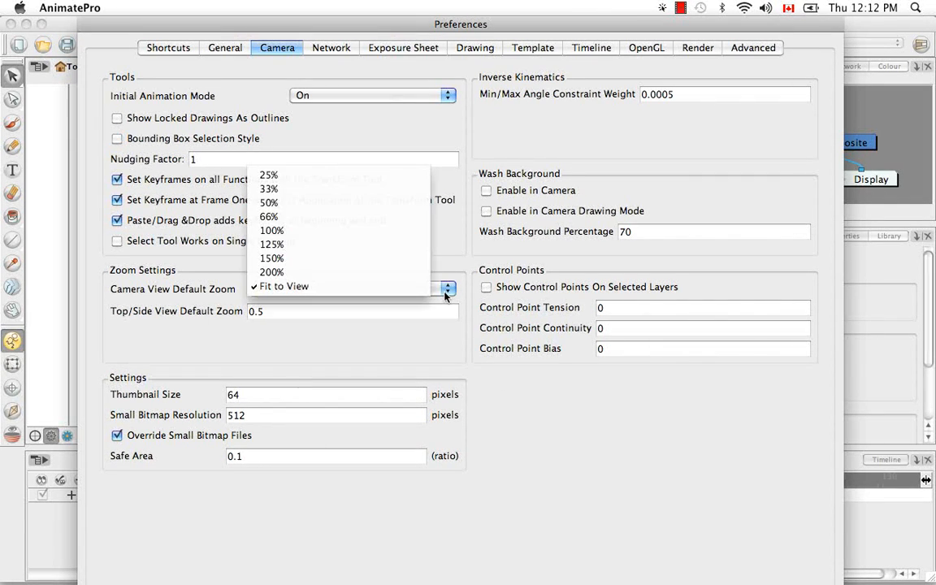
{"action": "mouse_move", "coordinate": [298, 271]}
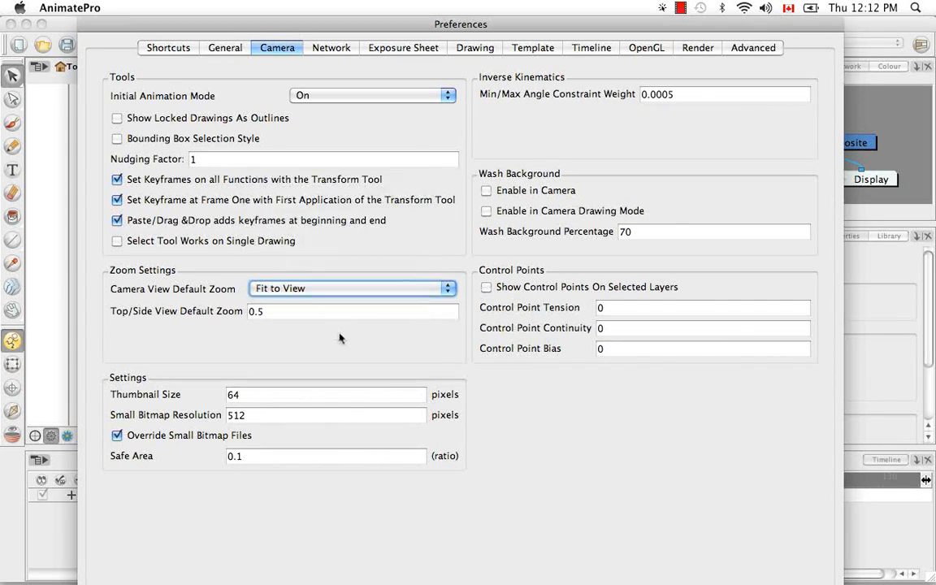
{"action": "mouse_move", "coordinate": [138, 87]}
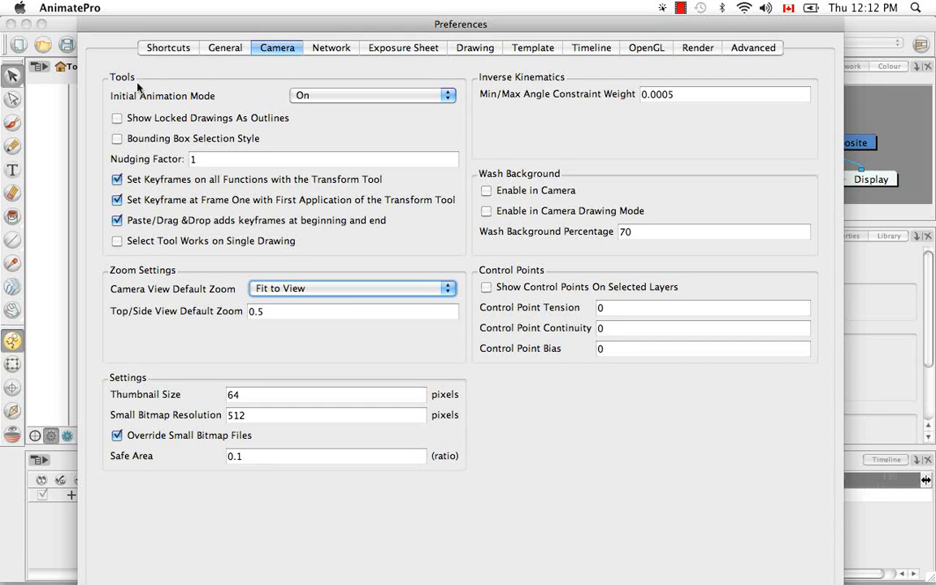
{"action": "left_click", "coordinate": [168, 47]}
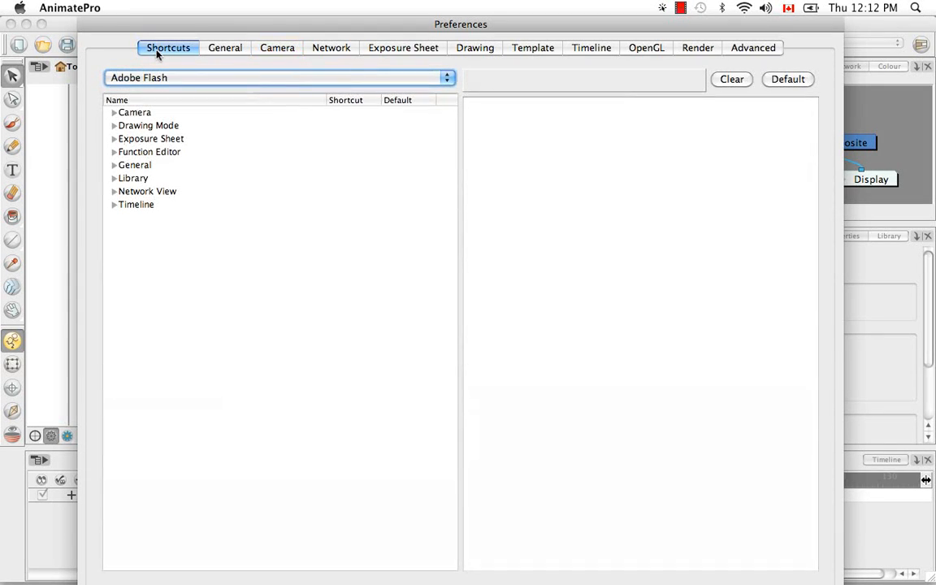
{"action": "mouse_move", "coordinate": [251, 162]}
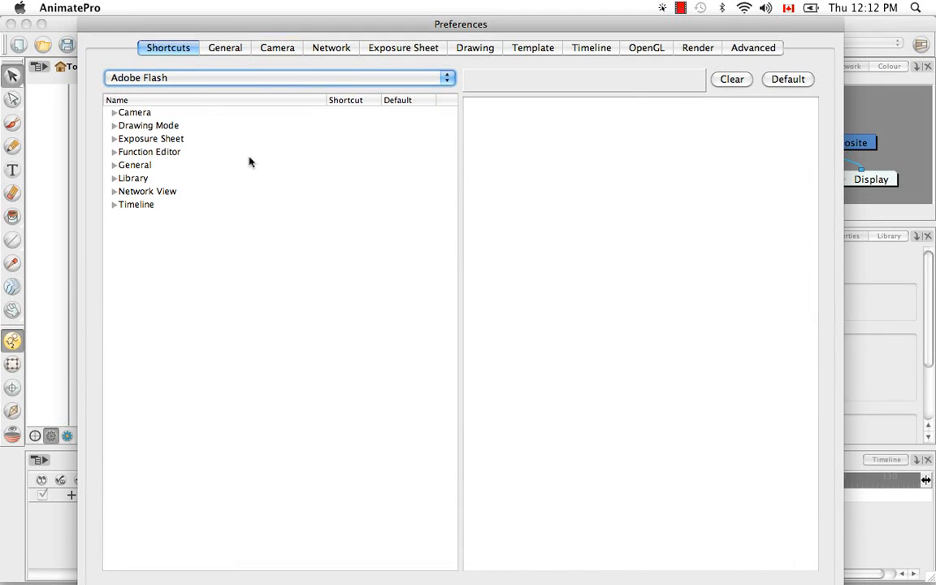
{"action": "mouse_move", "coordinate": [274, 190]}
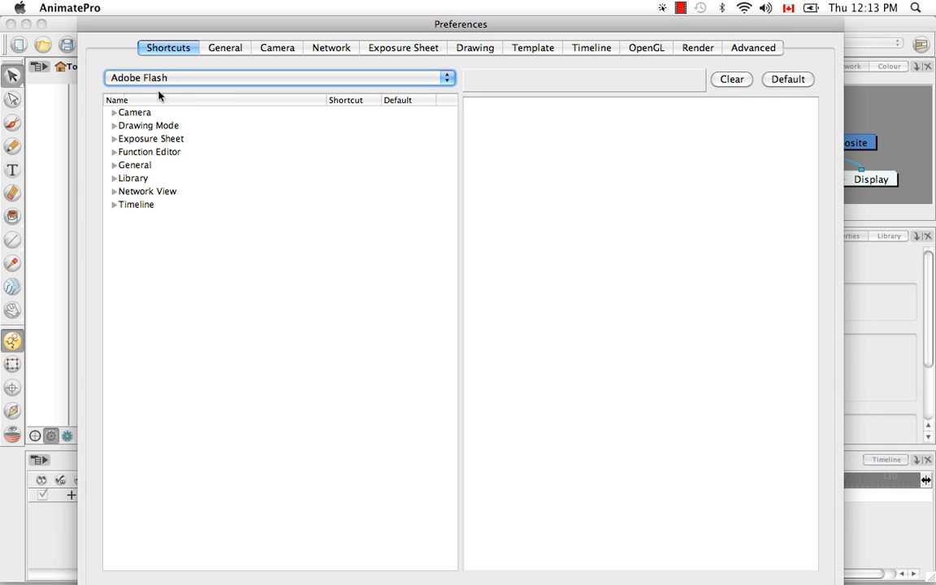
{"action": "mouse_move", "coordinate": [320, 116]}
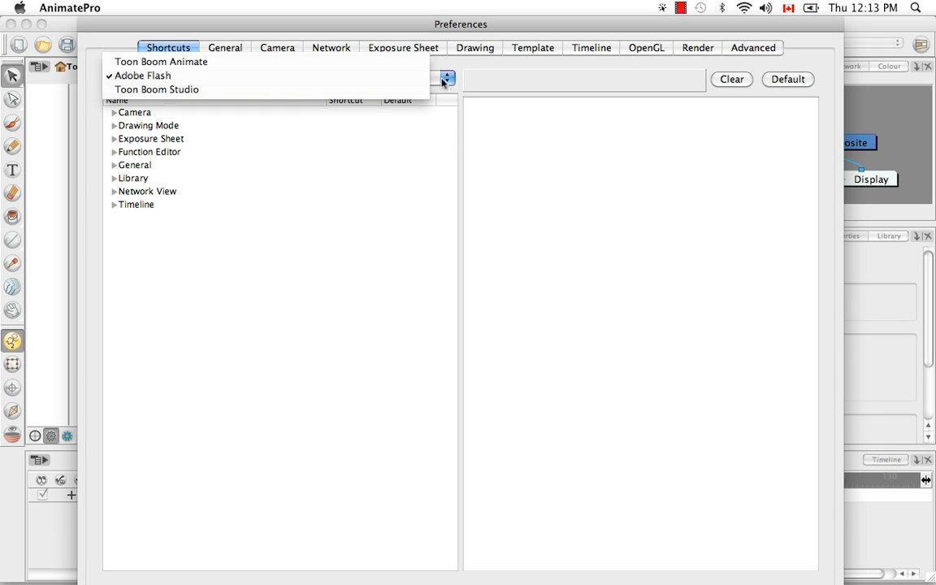
{"action": "mouse_move", "coordinate": [161, 61]}
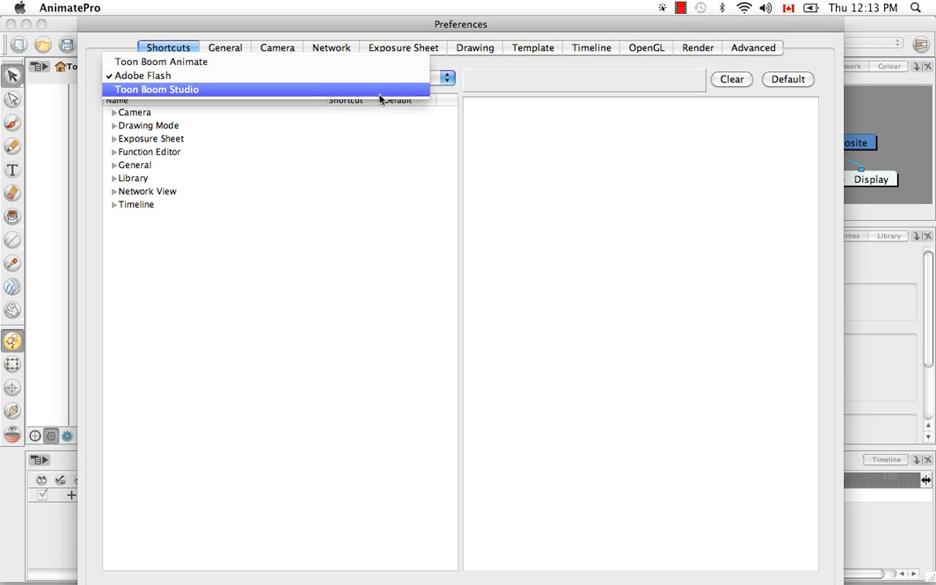
- Keep the Adobe Flash shortcut set and expand a shortcut category's command list
{"action": "left_click", "coordinate": [143, 75]}
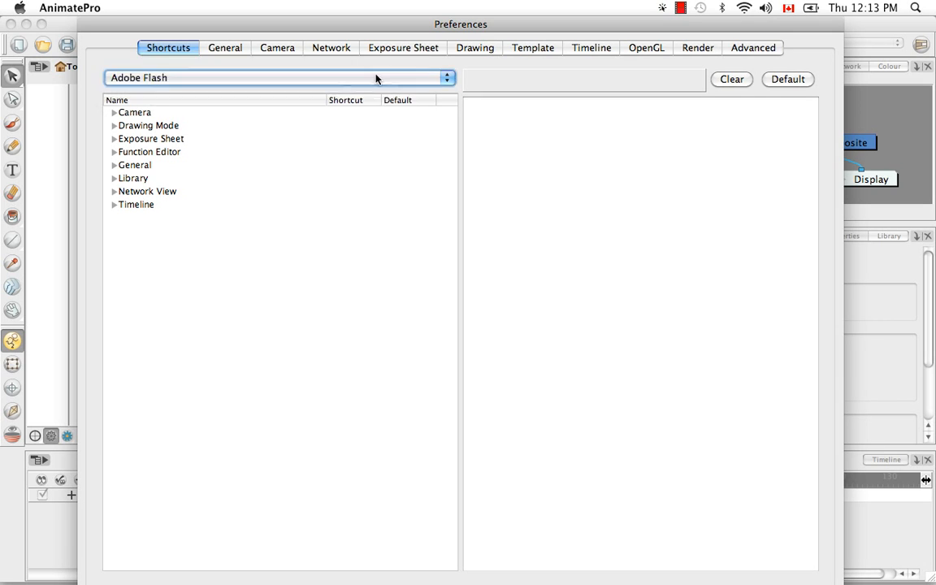
{"action": "left_click", "coordinate": [134, 178]}
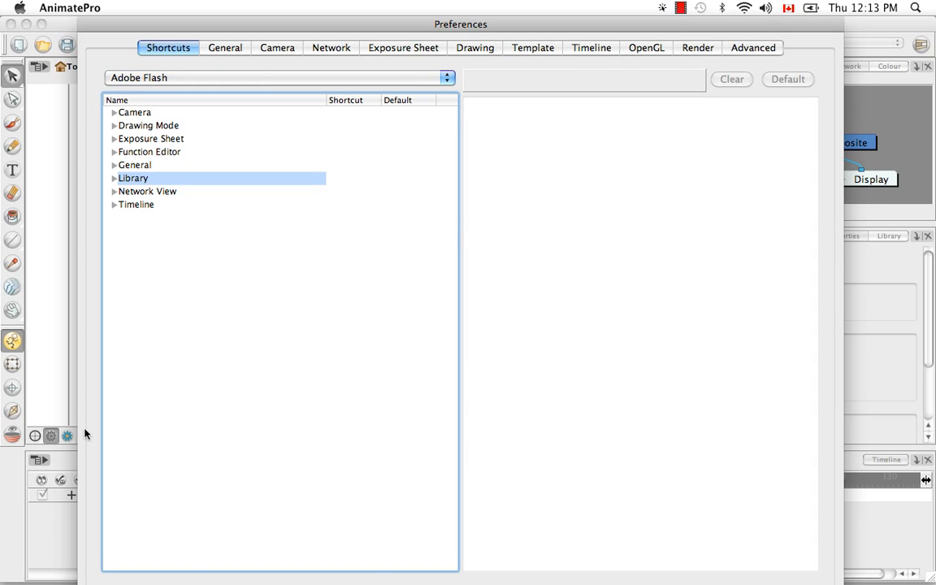
{"action": "mouse_move", "coordinate": [401, 136]}
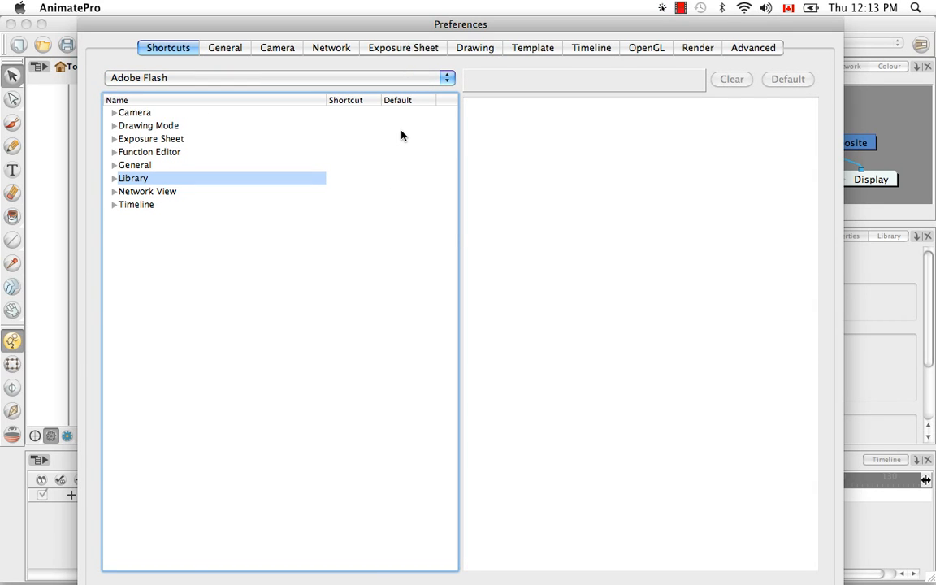
{"action": "mouse_move", "coordinate": [116, 161]}
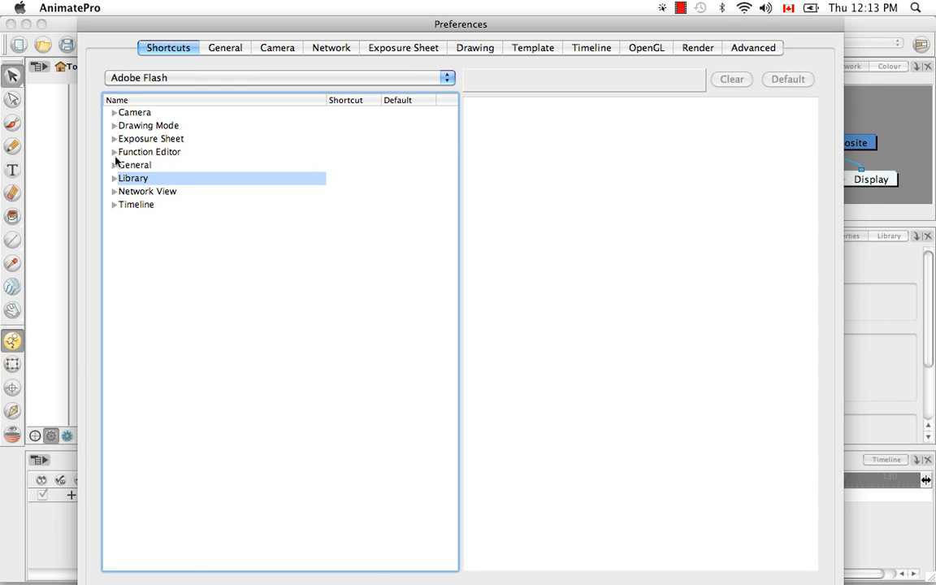
{"action": "left_click", "coordinate": [115, 165]}
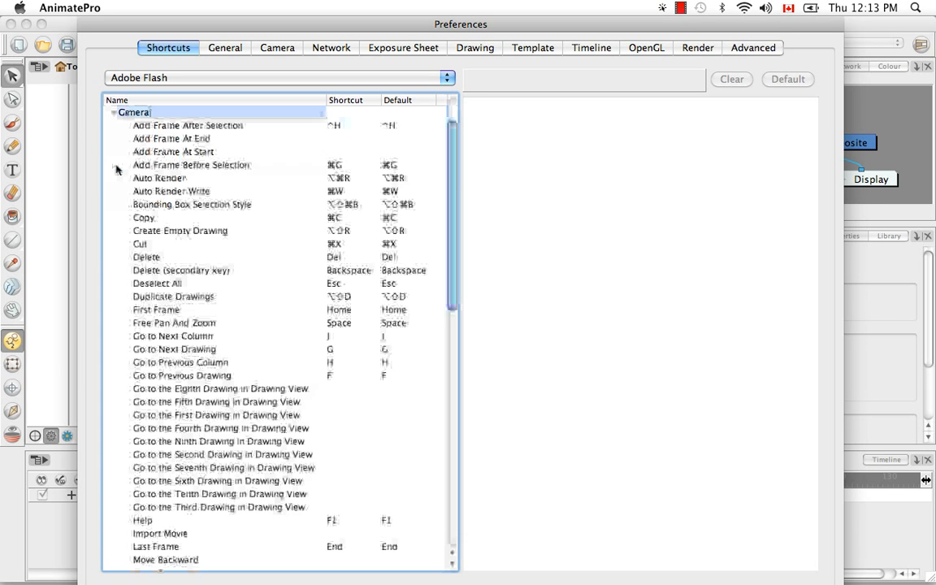
- Select the Zoom In command under General to view its shortcut details
{"action": "scroll", "scroll_direction": "down", "scroll_amount": 3}
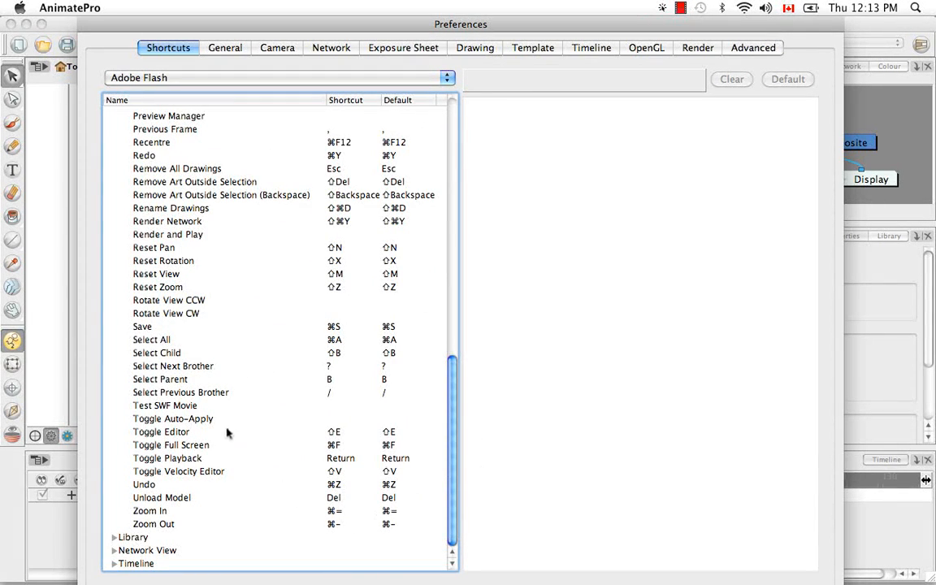
{"action": "mouse_move", "coordinate": [160, 535]}
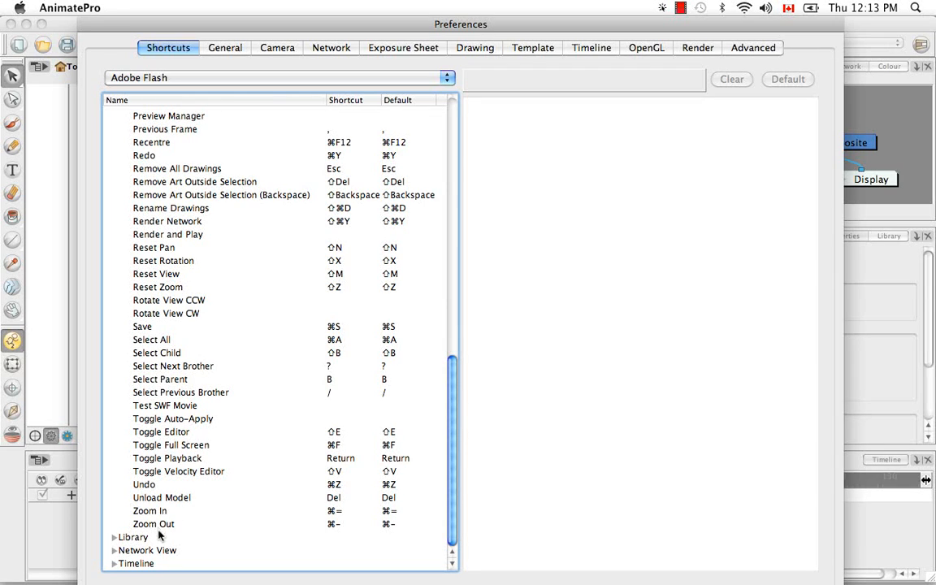
{"action": "left_click", "coordinate": [150, 510]}
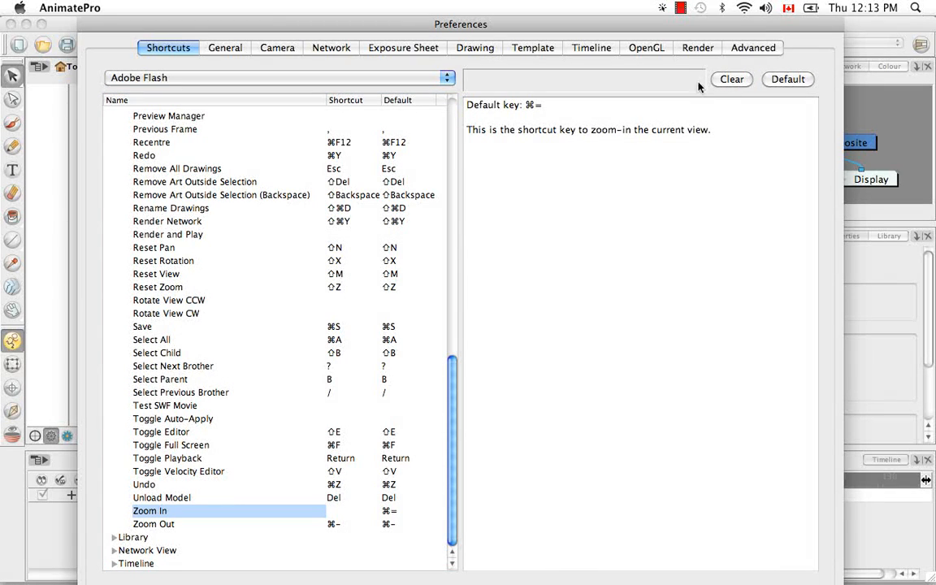
{"action": "mouse_move", "coordinate": [725, 154]}
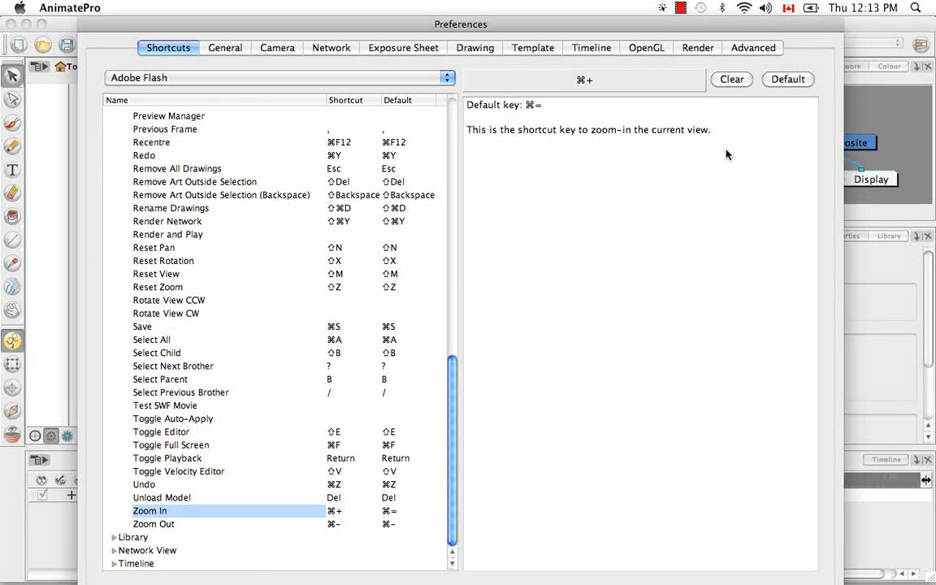
{"action": "mouse_move", "coordinate": [603, 4]}
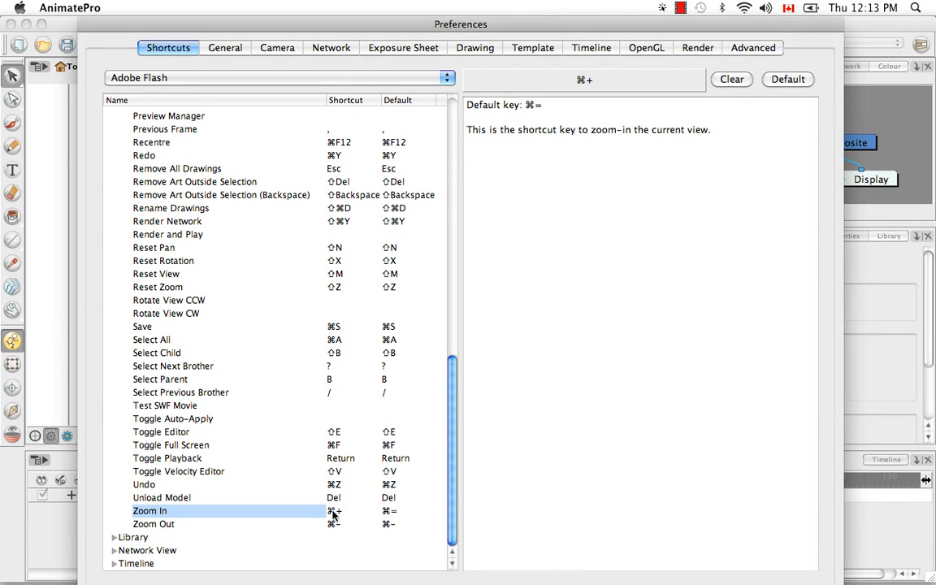
{"action": "mouse_move", "coordinate": [394, 520]}
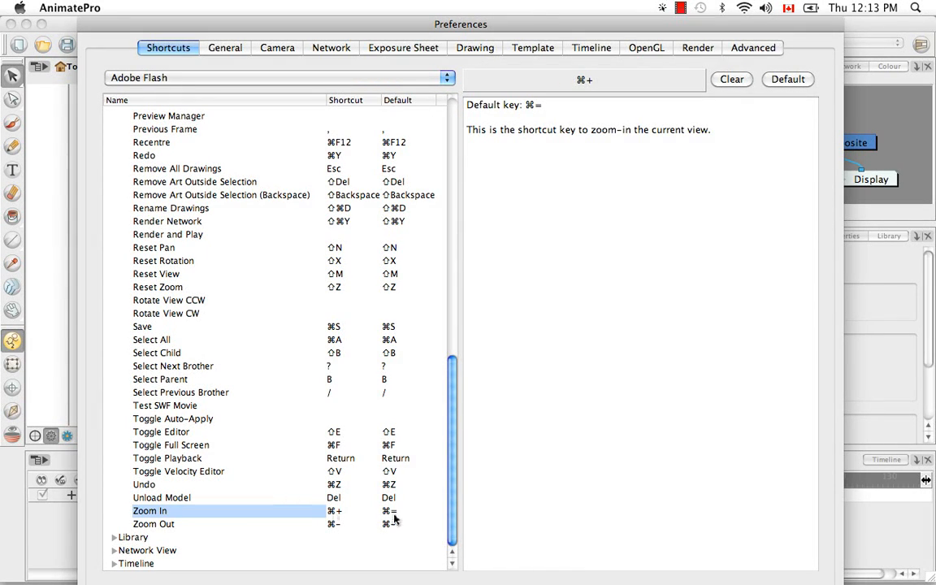
{"action": "mouse_move", "coordinate": [307, 519]}
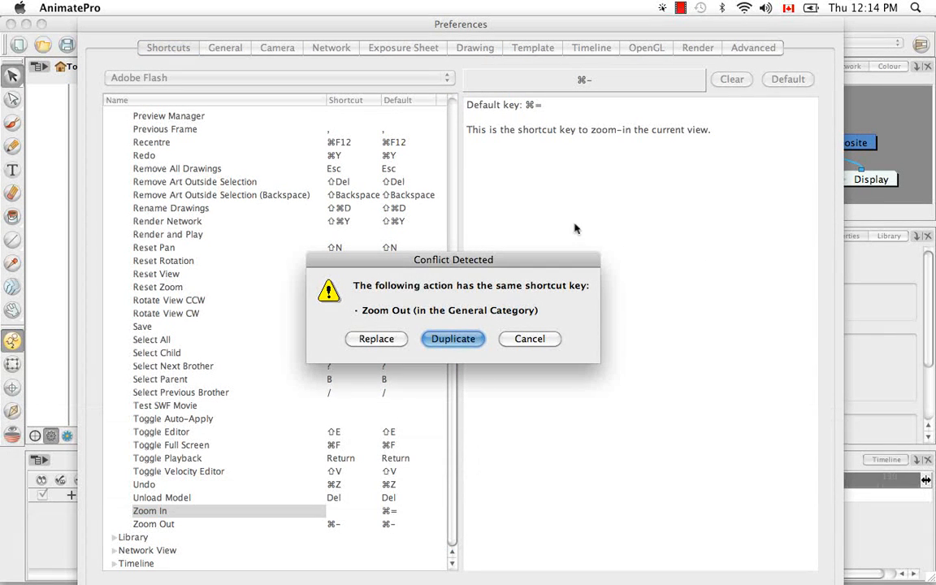
{"action": "mouse_move", "coordinate": [477, 458]}
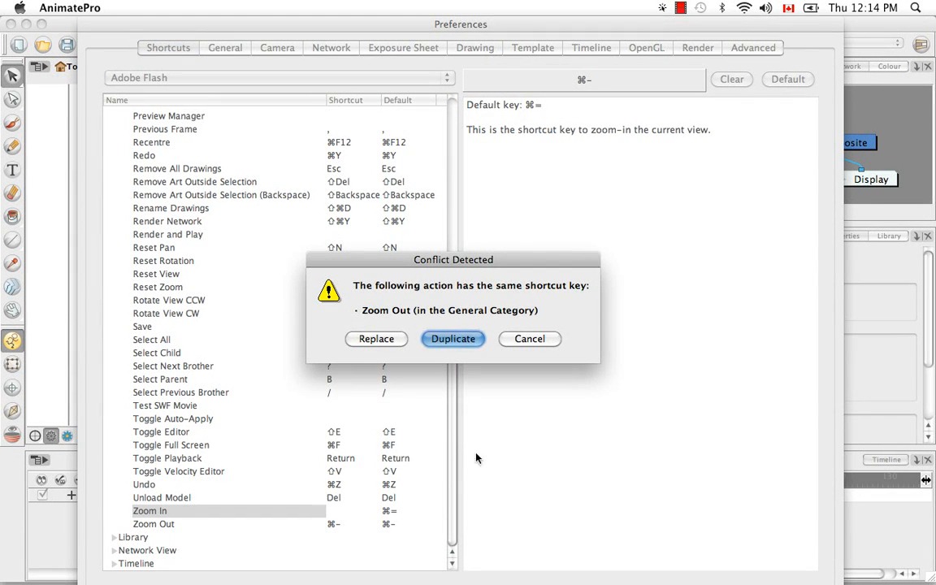
{"action": "mouse_move", "coordinate": [421, 366]}
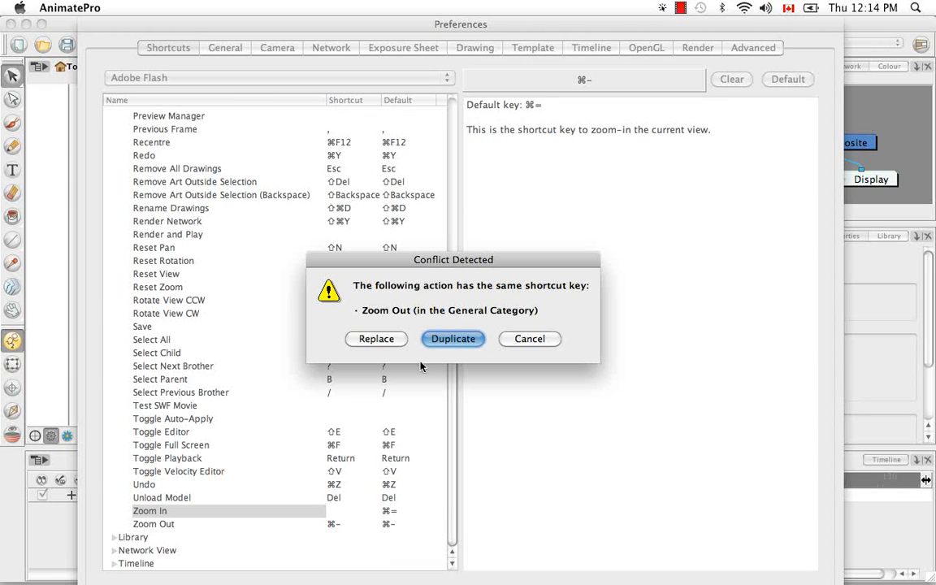
{"action": "mouse_move", "coordinate": [376, 332]}
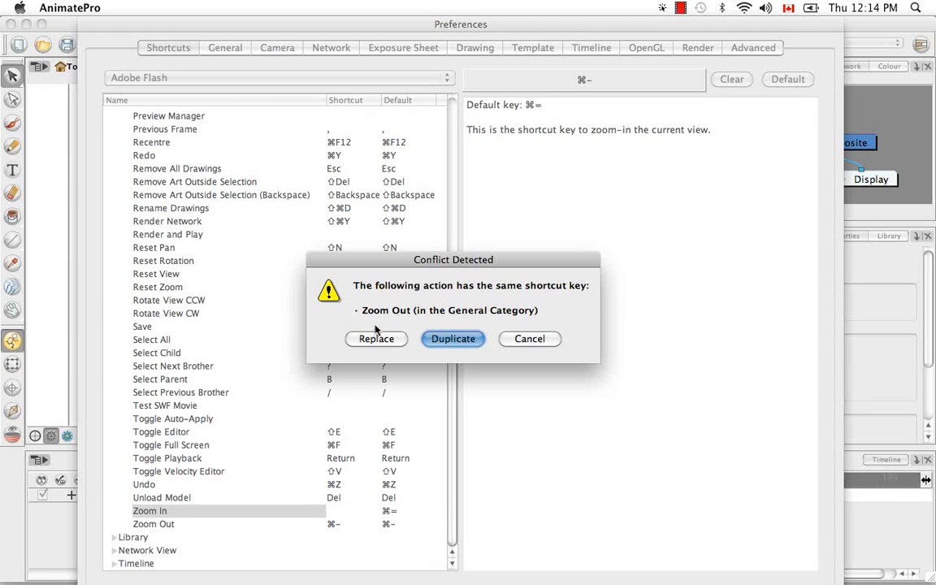
{"action": "mouse_move", "coordinate": [399, 353]}
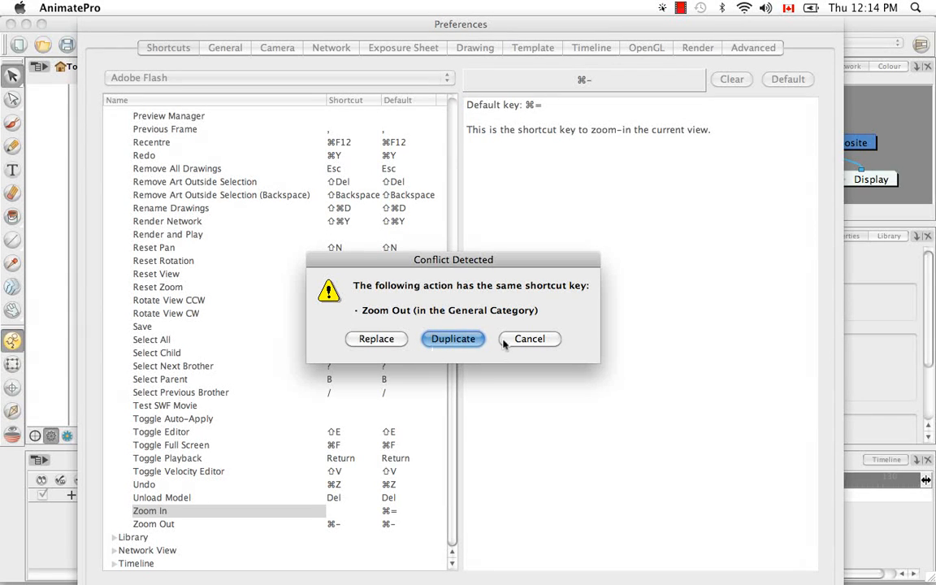
{"action": "mouse_move", "coordinate": [493, 363]}
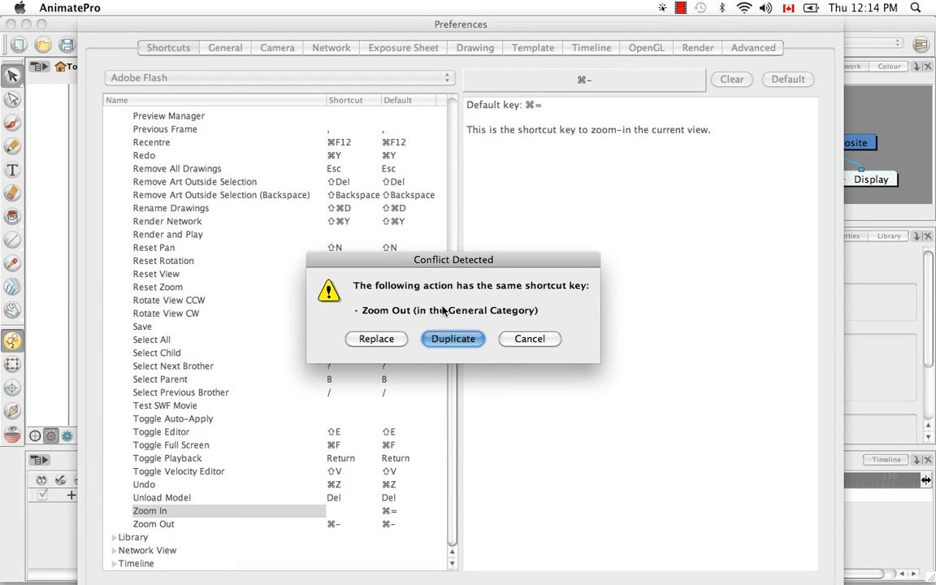
{"action": "mouse_move", "coordinate": [516, 425]}
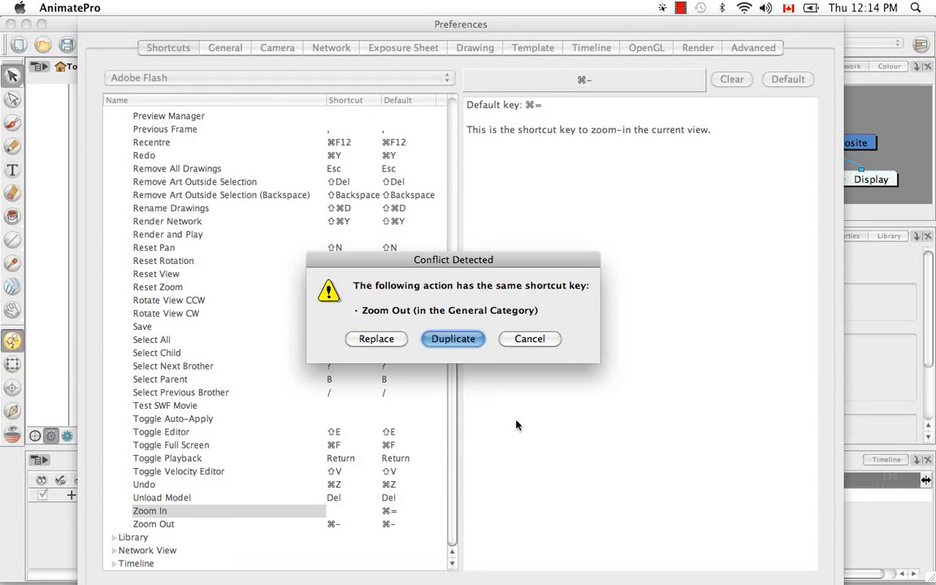
{"action": "mouse_move", "coordinate": [577, 403]}
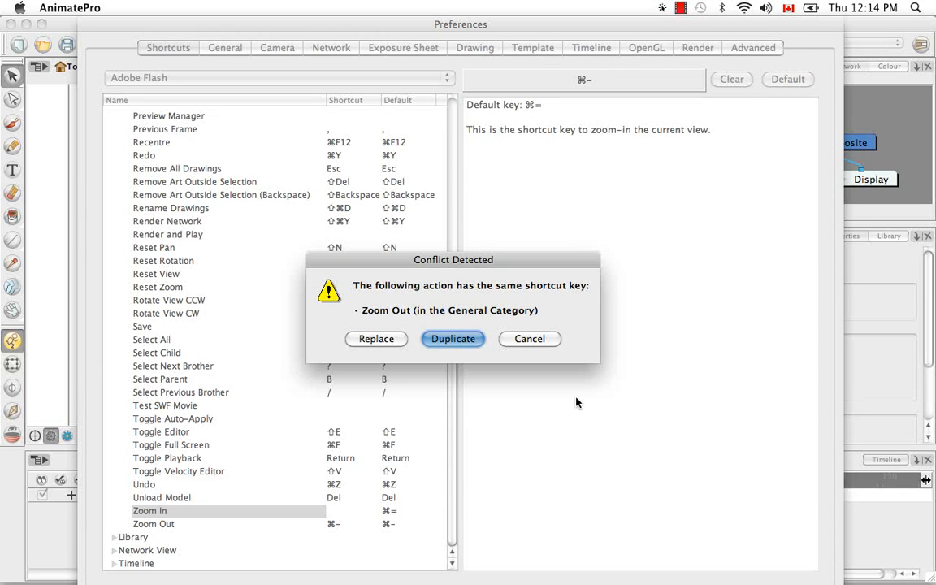
{"action": "mouse_move", "coordinate": [529, 339]}
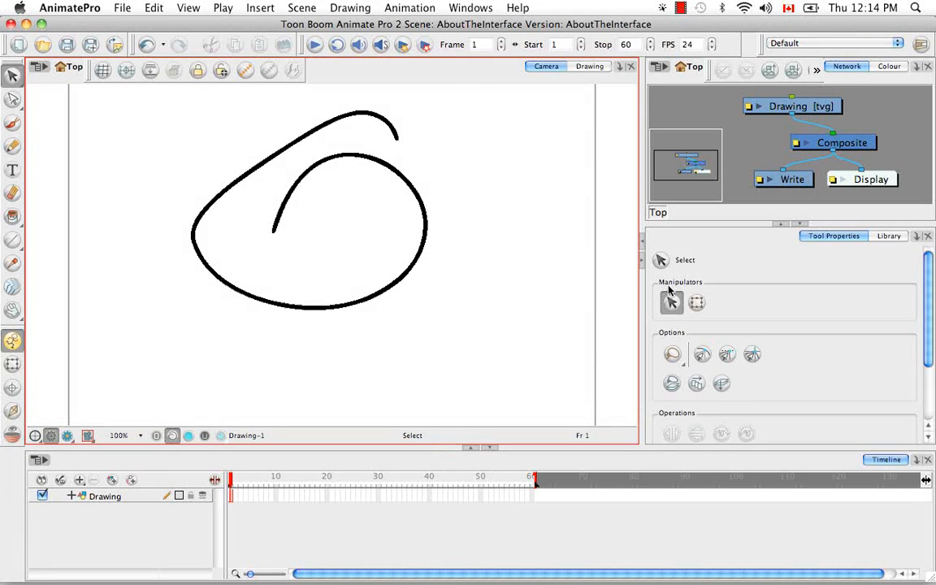
{"action": "mouse_move", "coordinate": [552, 295]}
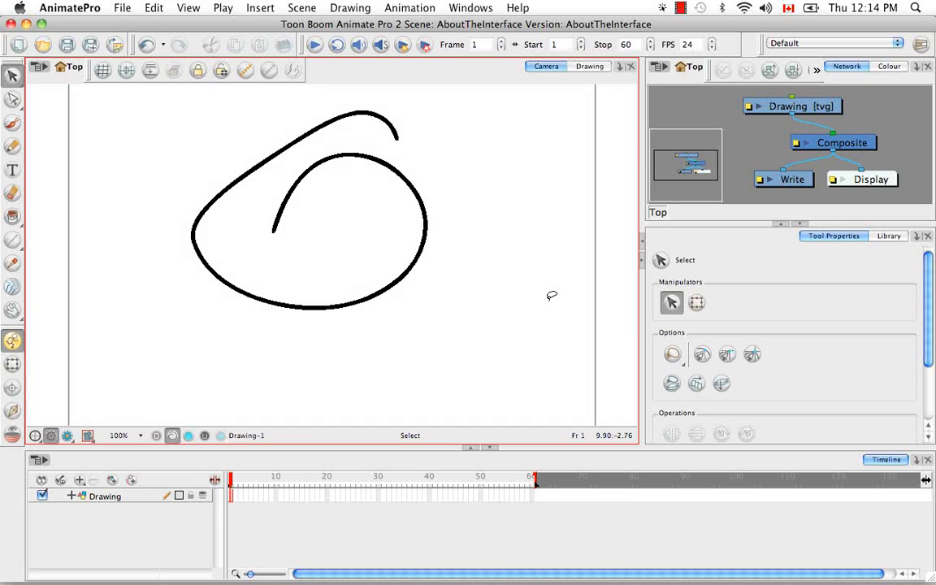